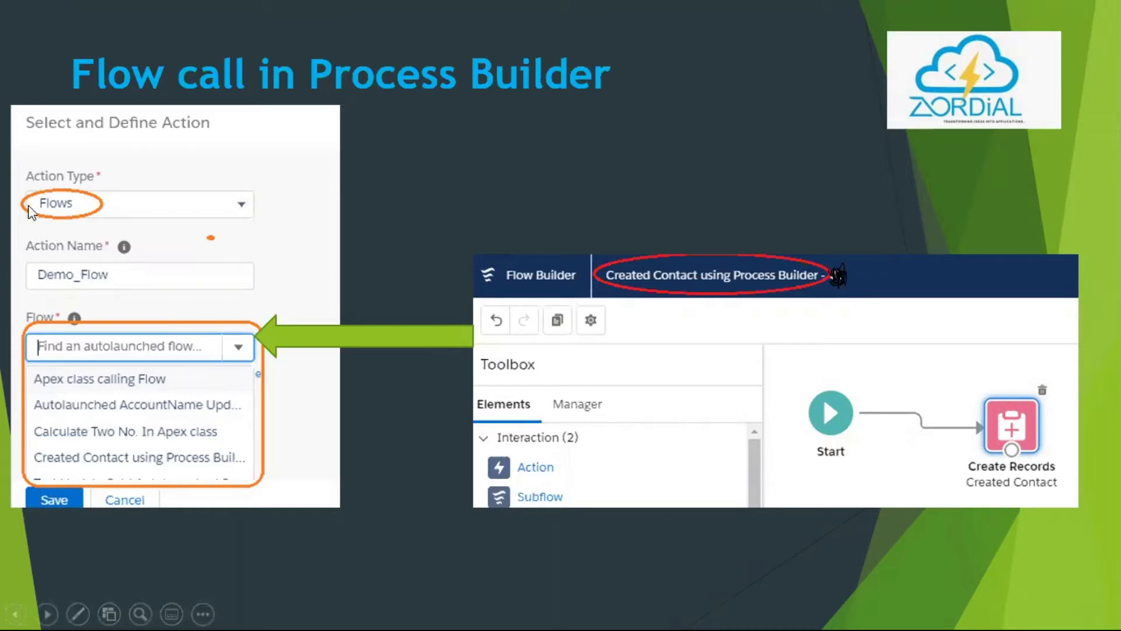
mouse_move(75, 337)
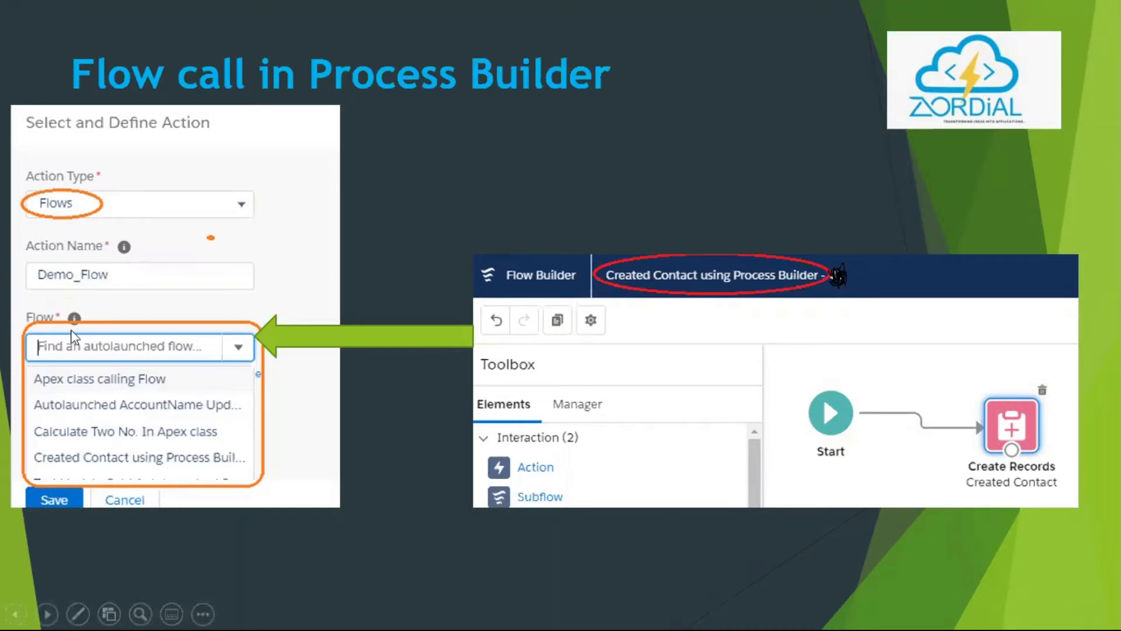
mouse_move(33, 408)
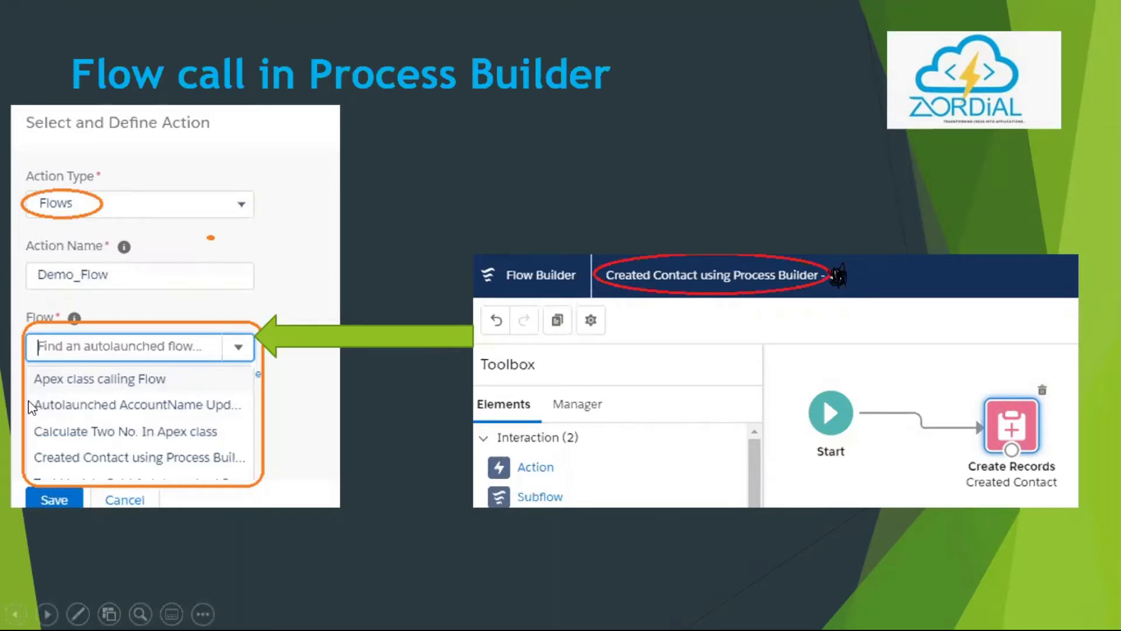
mouse_move(159, 436)
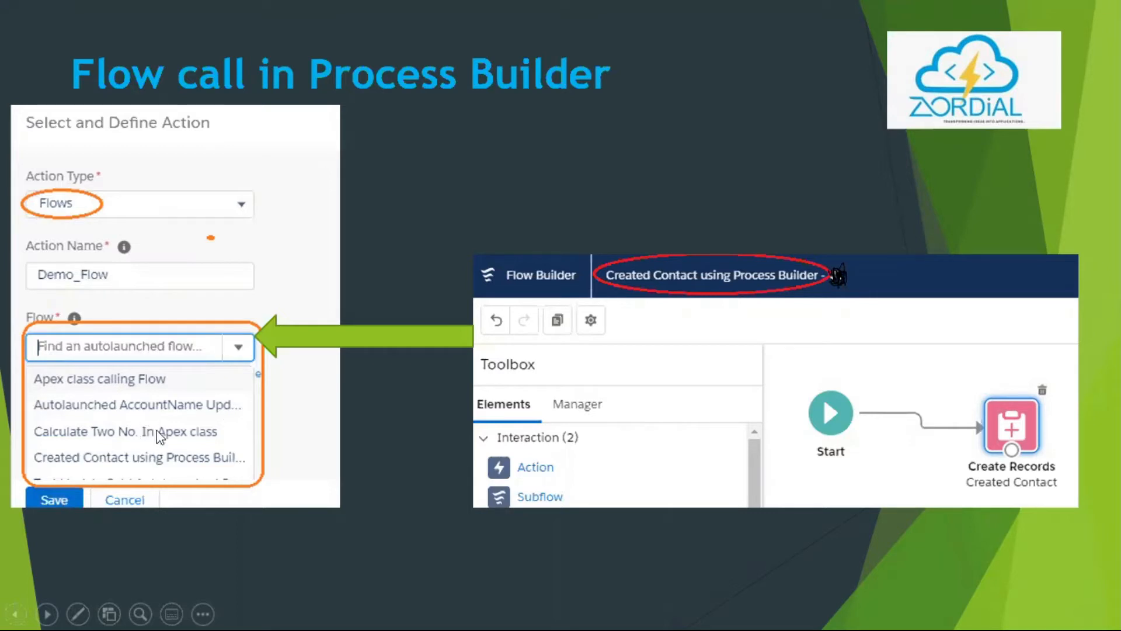
mouse_move(131, 464)
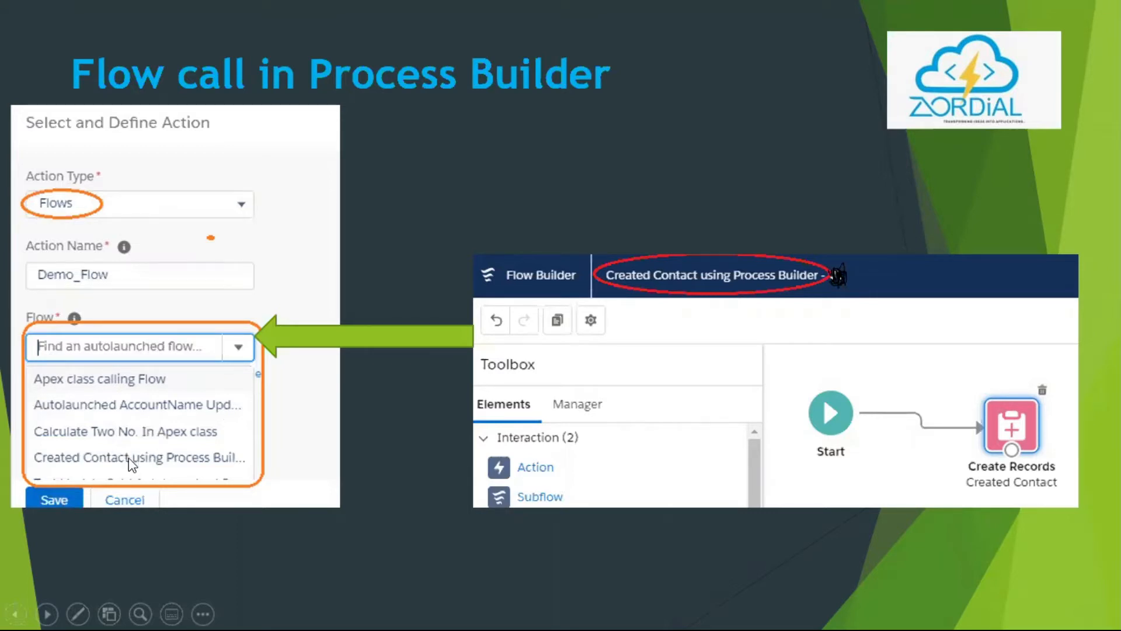
mouse_move(649, 482)
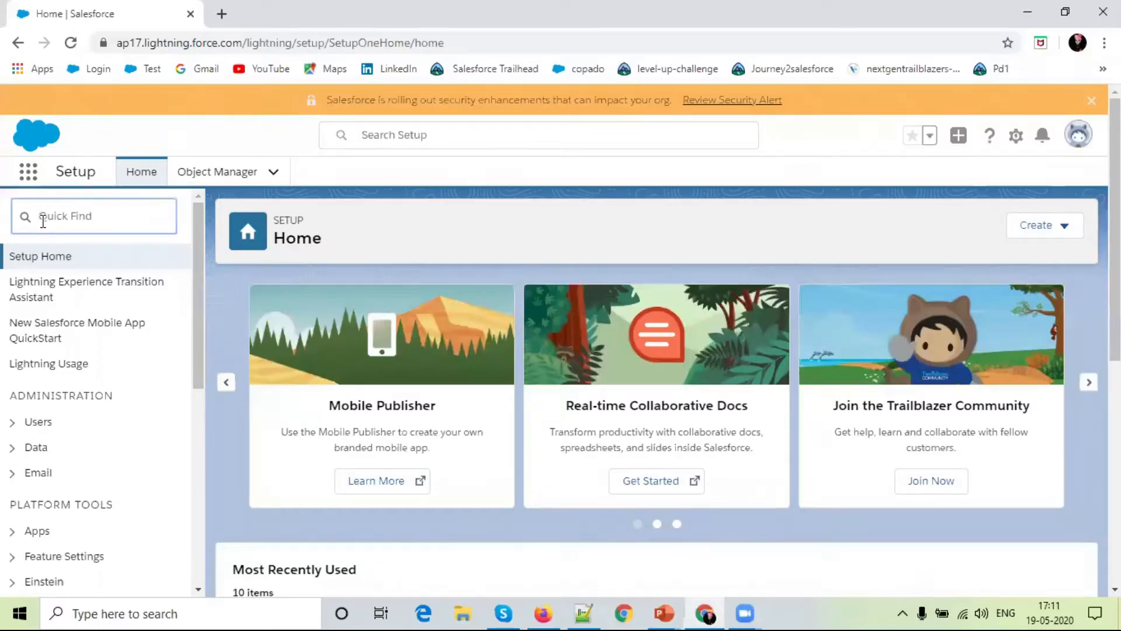
Search Quick Find for 'flow' and open the Flows setup page in a new tab.
type("flow")
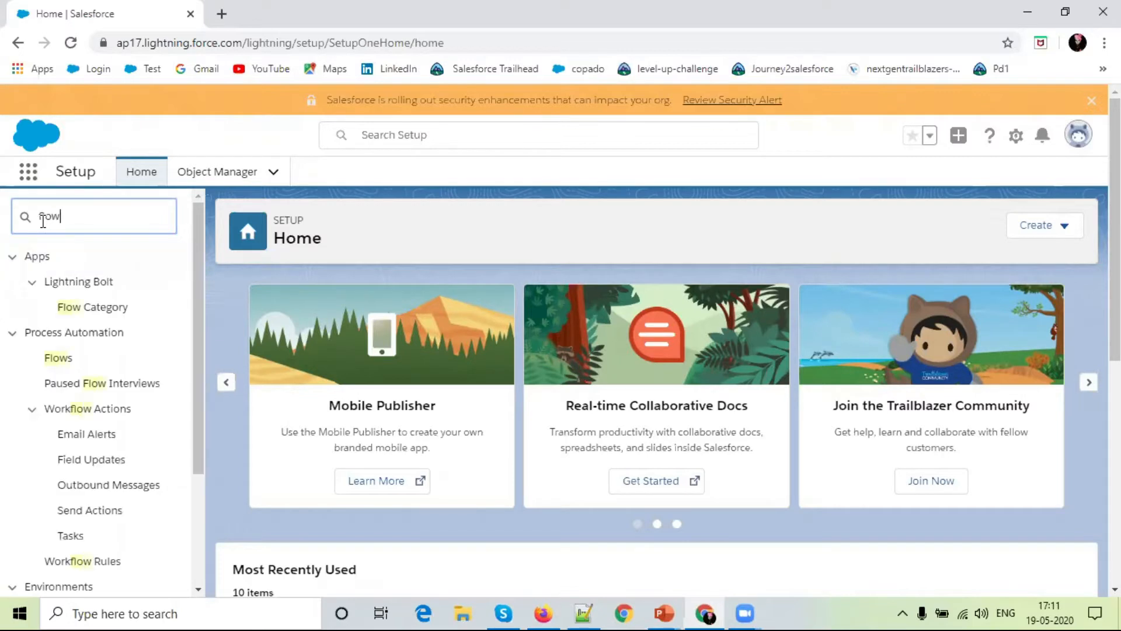
left_click(58, 357)
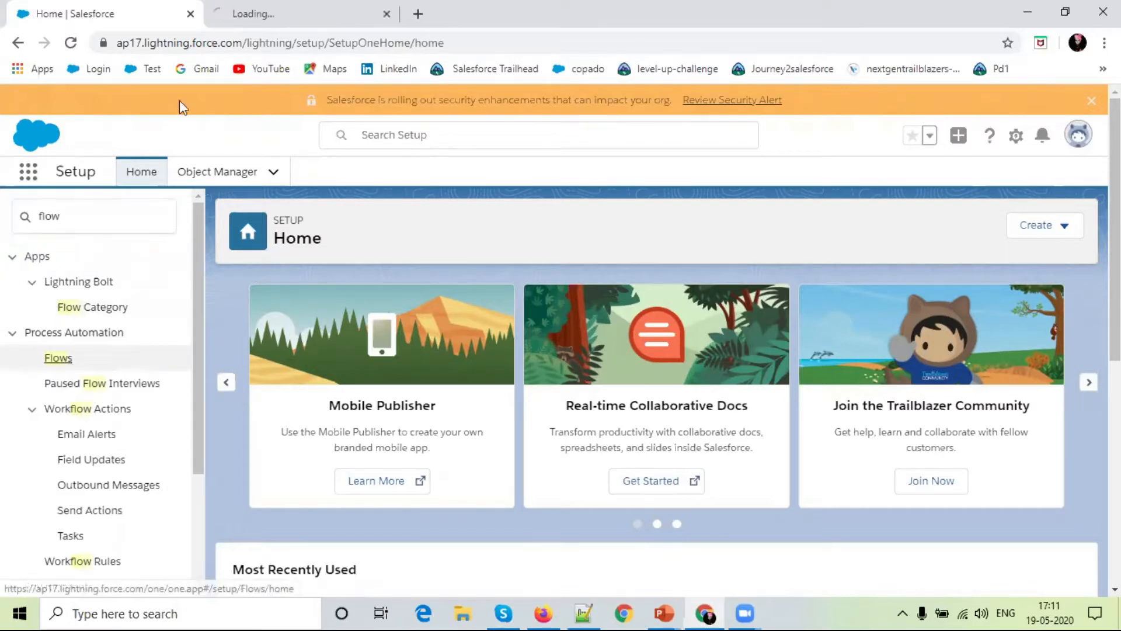
left_click(59, 358)
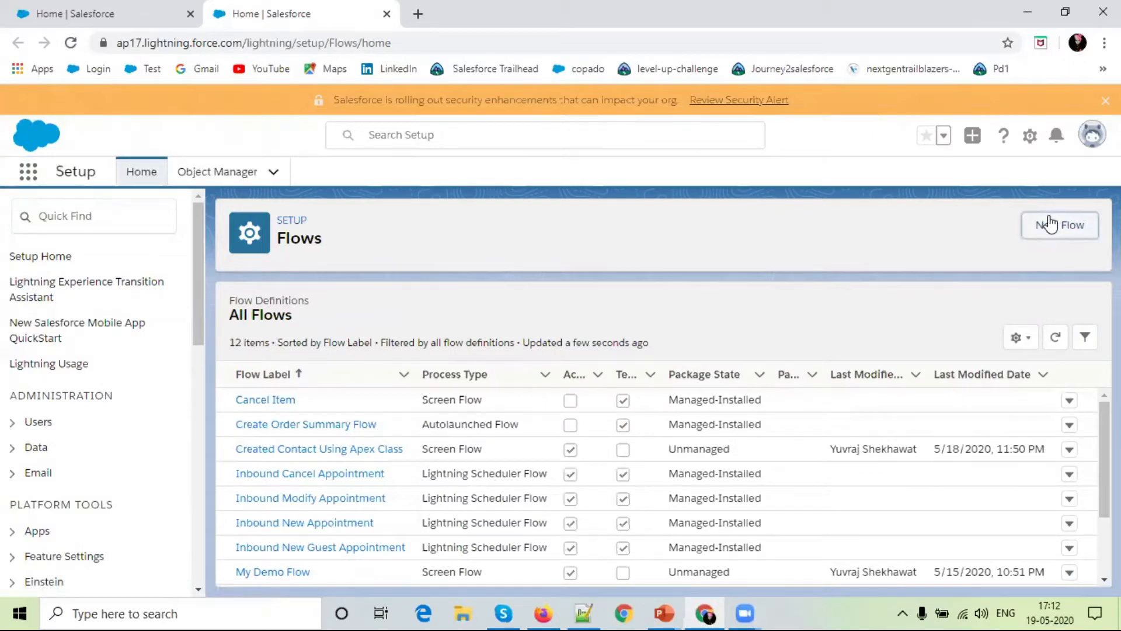
Create a new flow of type Autolaunched Flow from the New Flow dialog.
left_click(1061, 225)
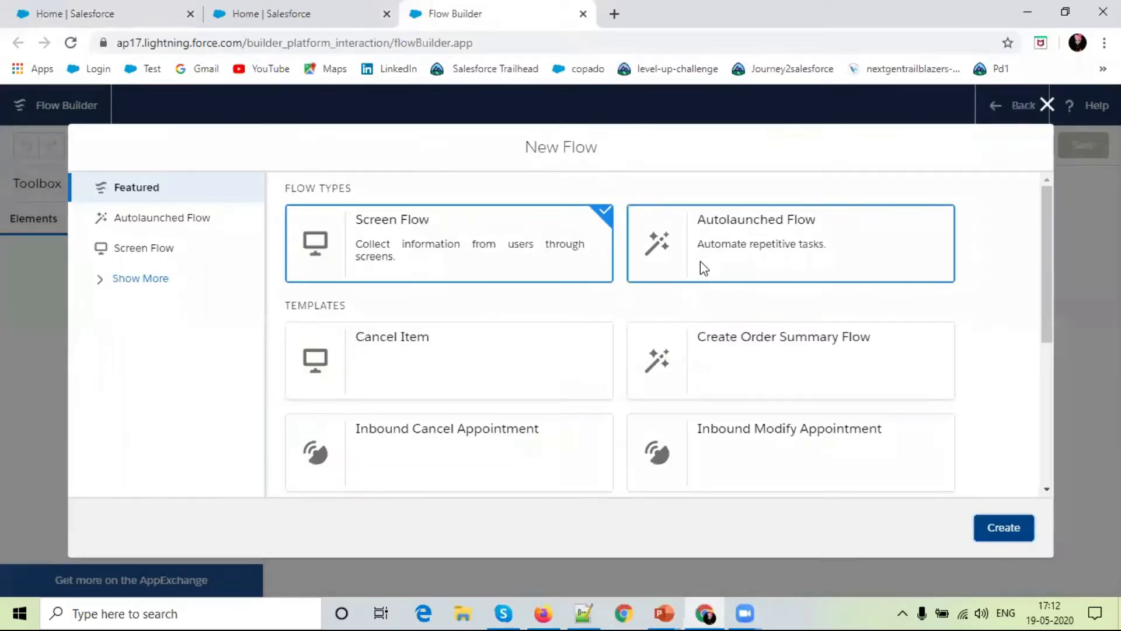
left_click(790, 243)
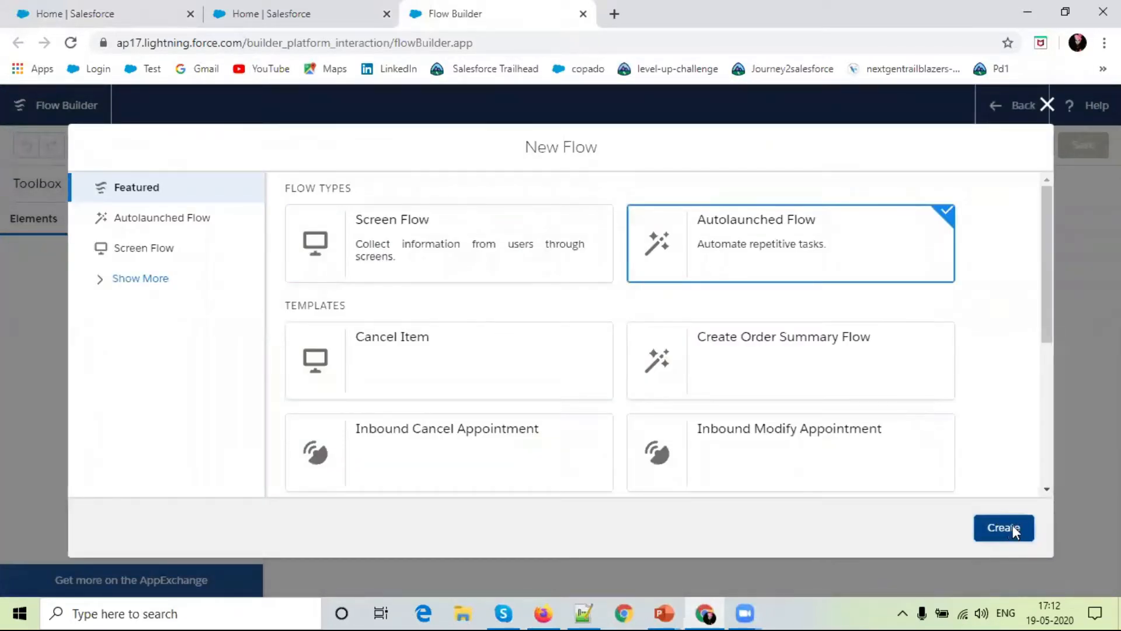
left_click(1003, 527)
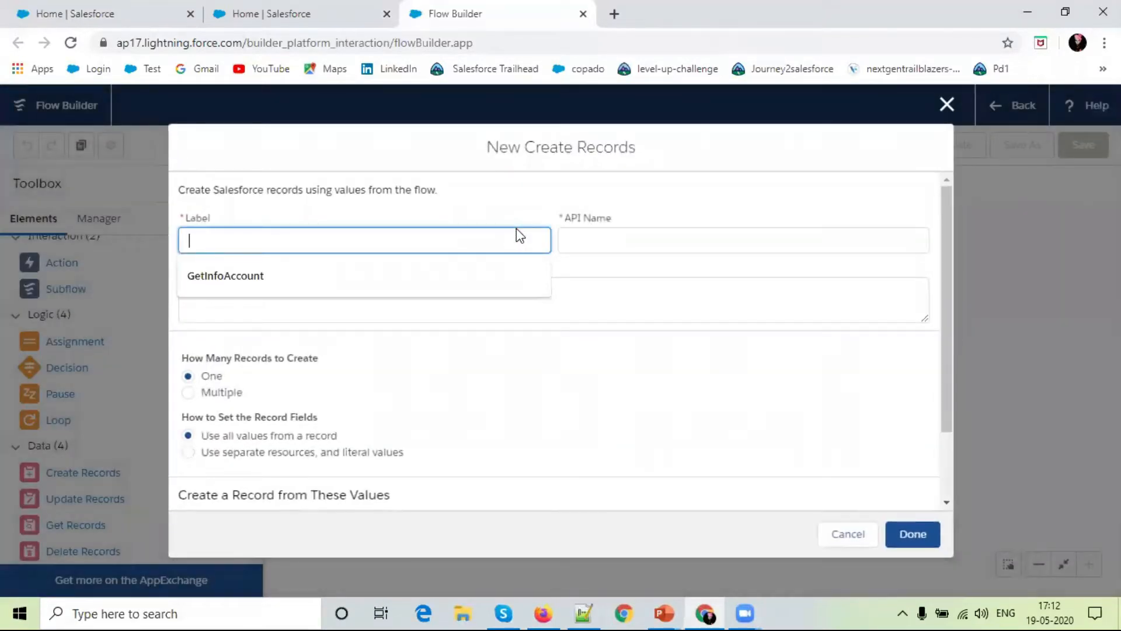
Label the Create Records element 'Contact record', autofill its API name, and use separate resources and literal values.
type("Conta")
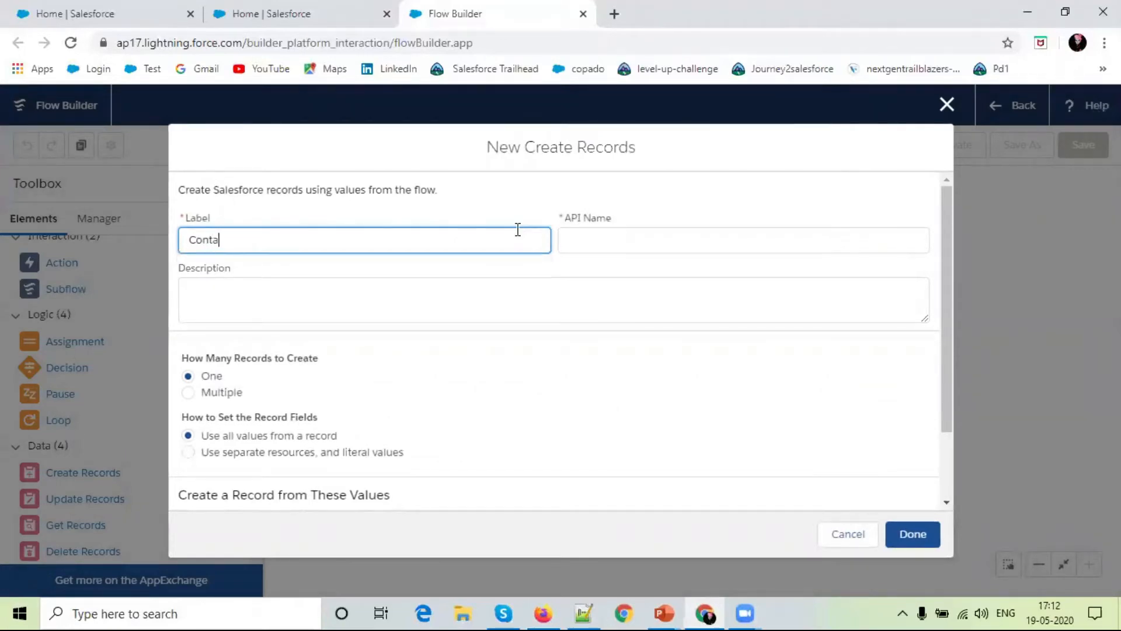
type("ct rec")
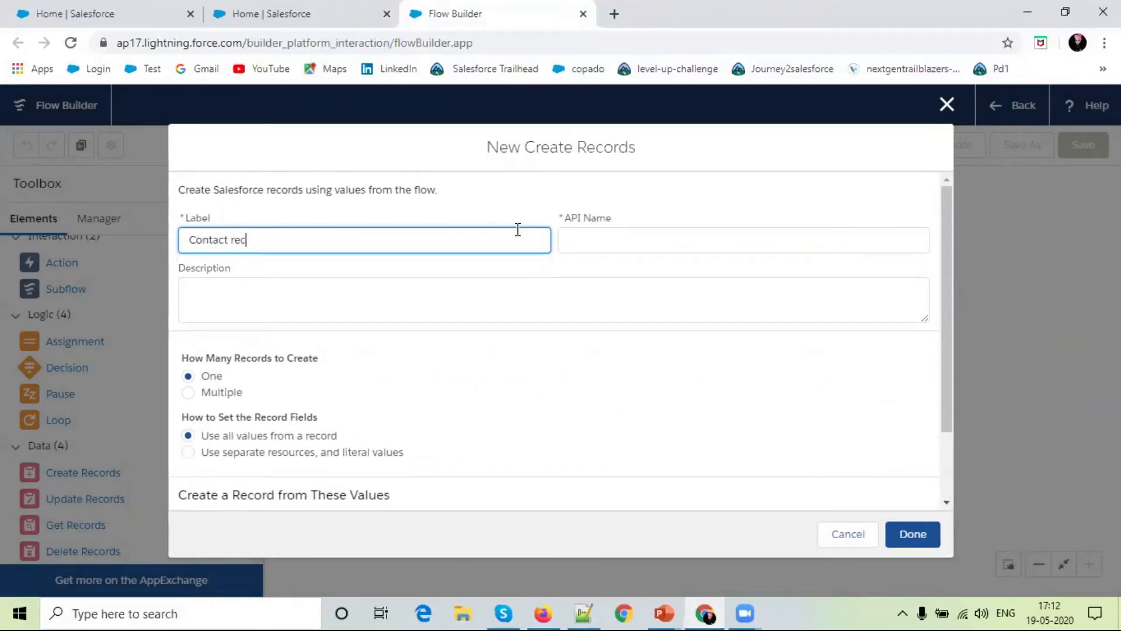
type("ord")
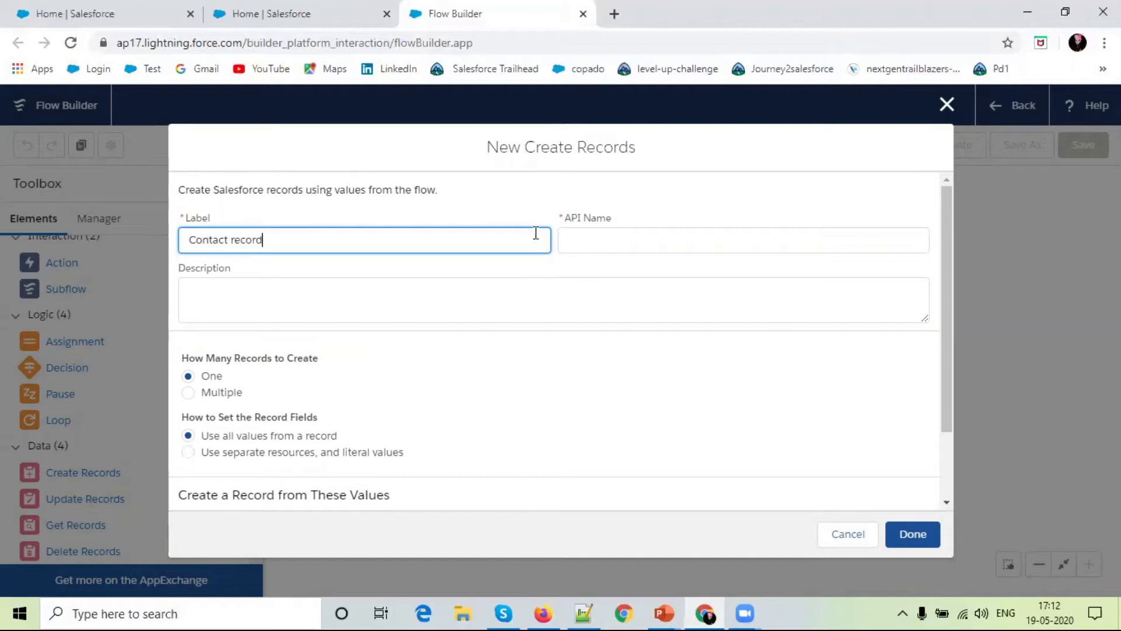
left_click(743, 239)
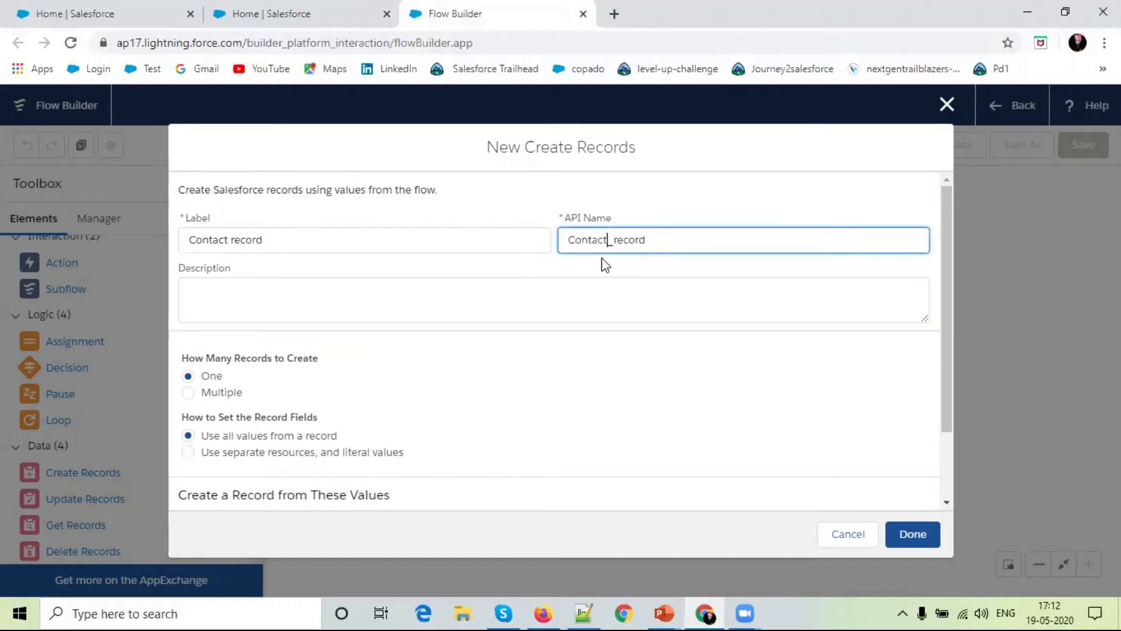
mouse_move(502, 337)
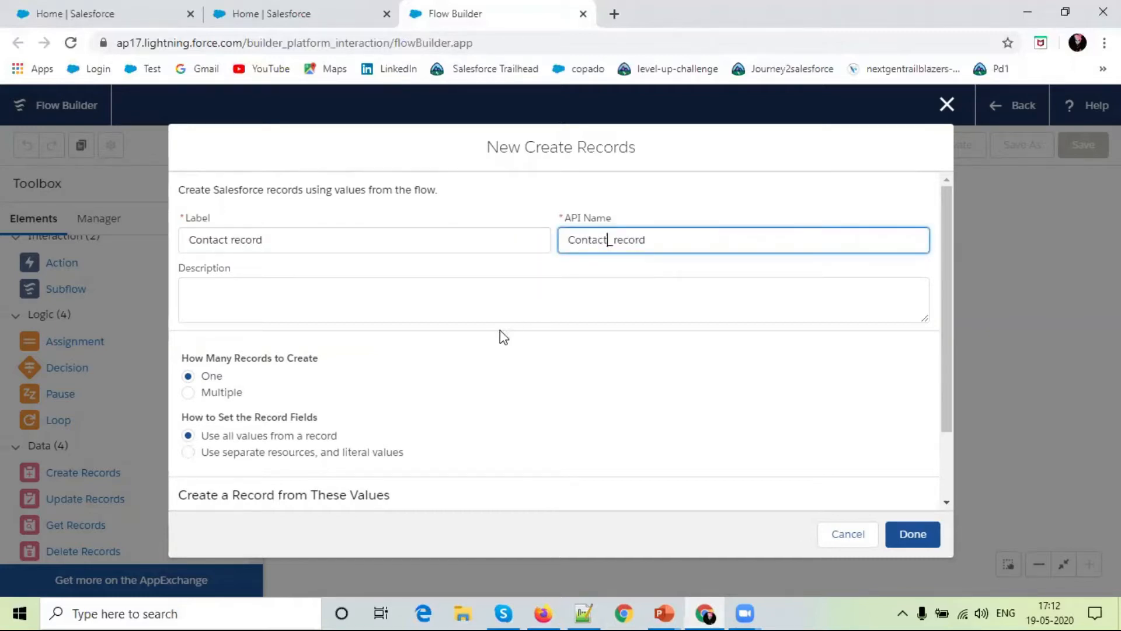
scroll("down", 3)
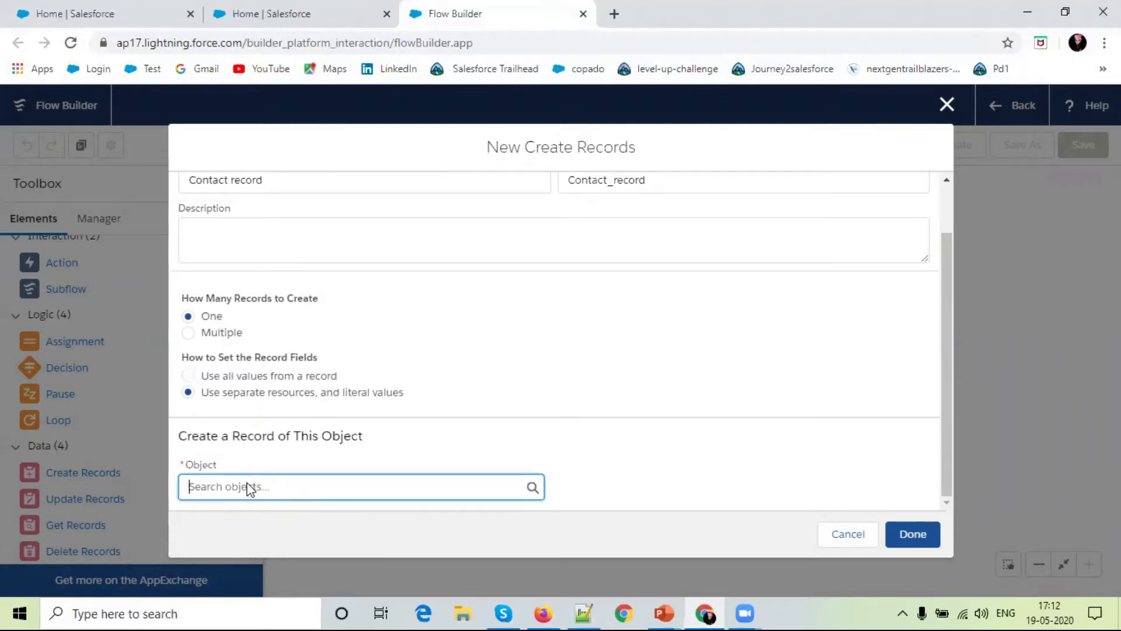
Make the element create a Contact record and set its LastName field to Jhon.
type("contact")
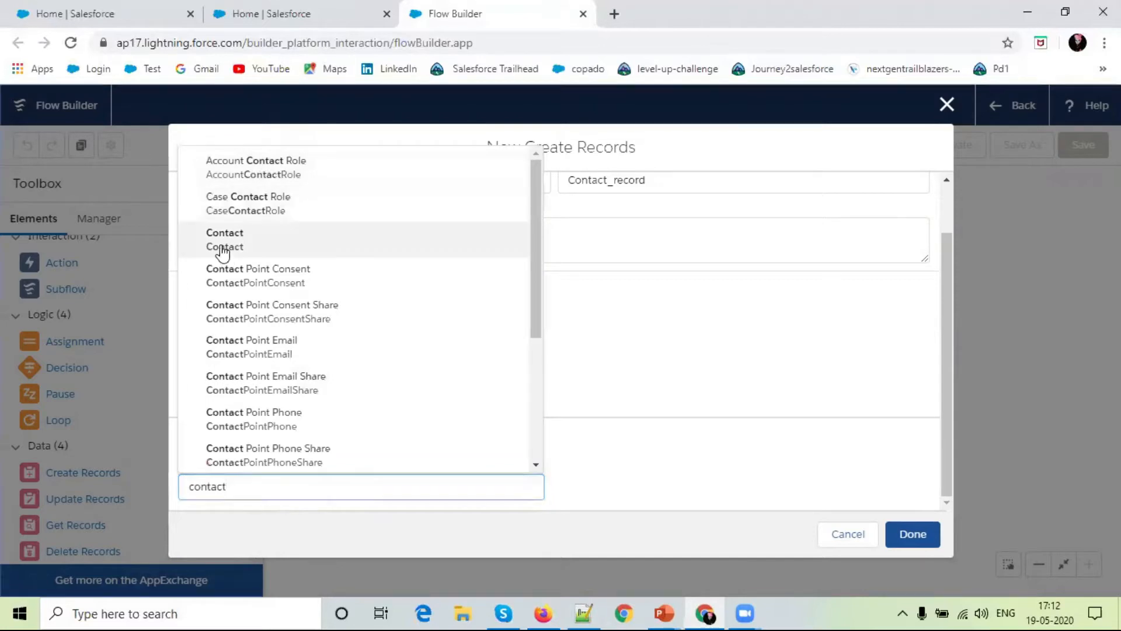
left_click(224, 233)
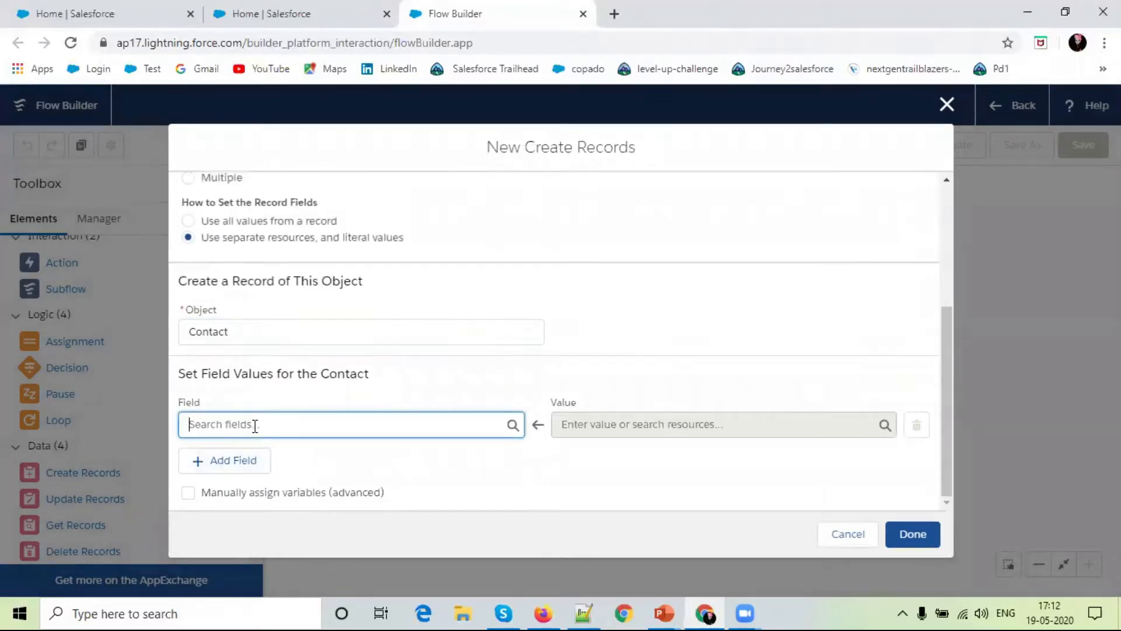
left_click(350, 424)
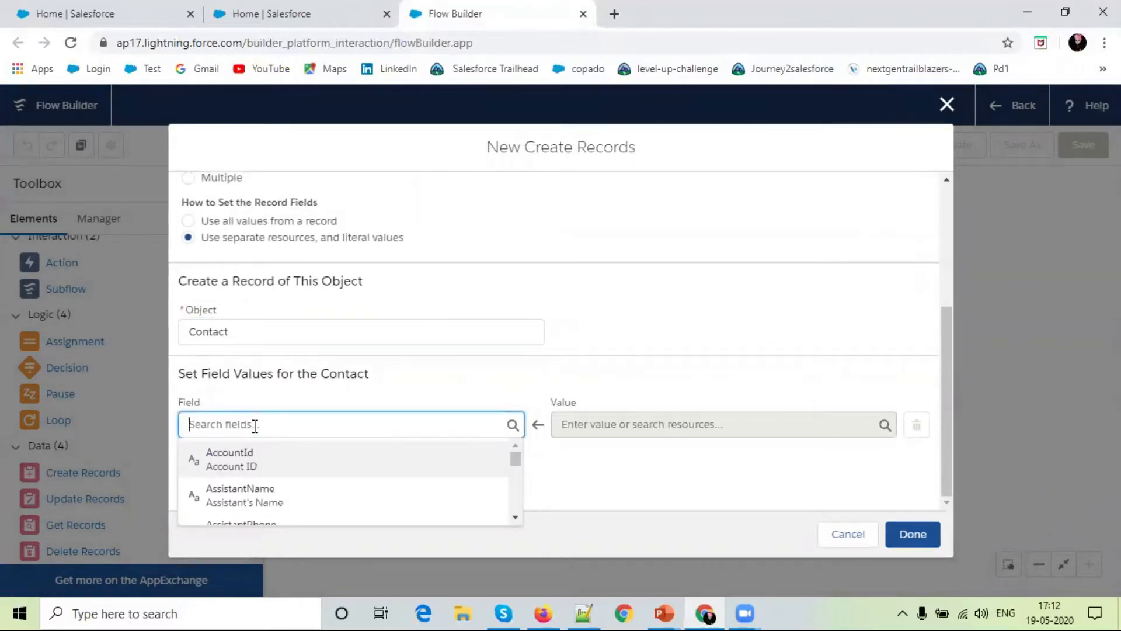
type("last")
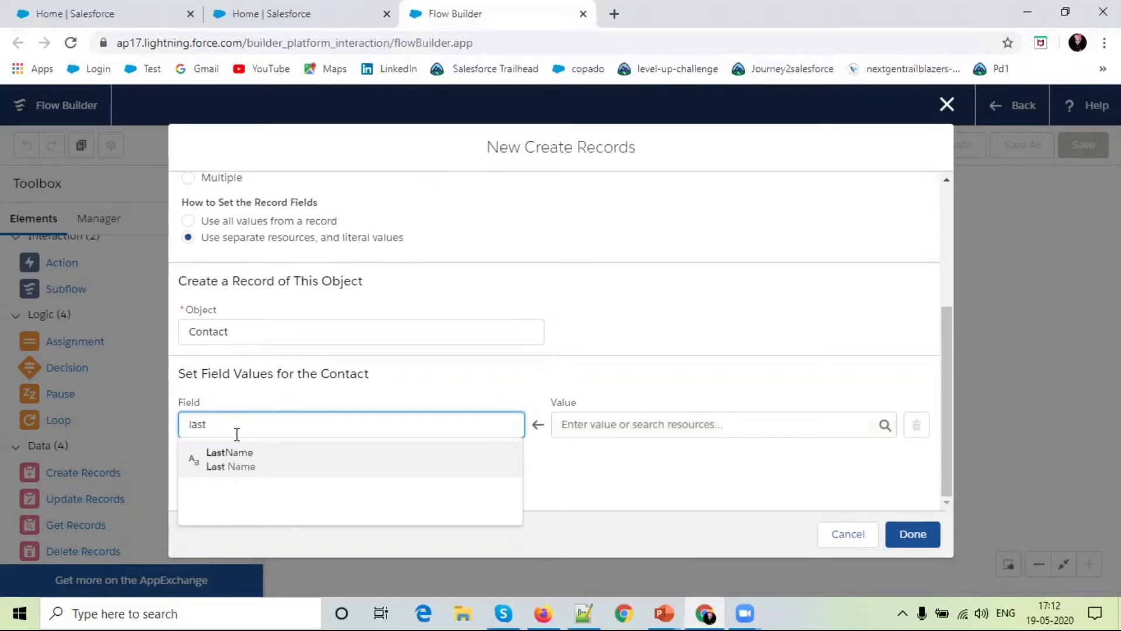
left_click(229, 452)
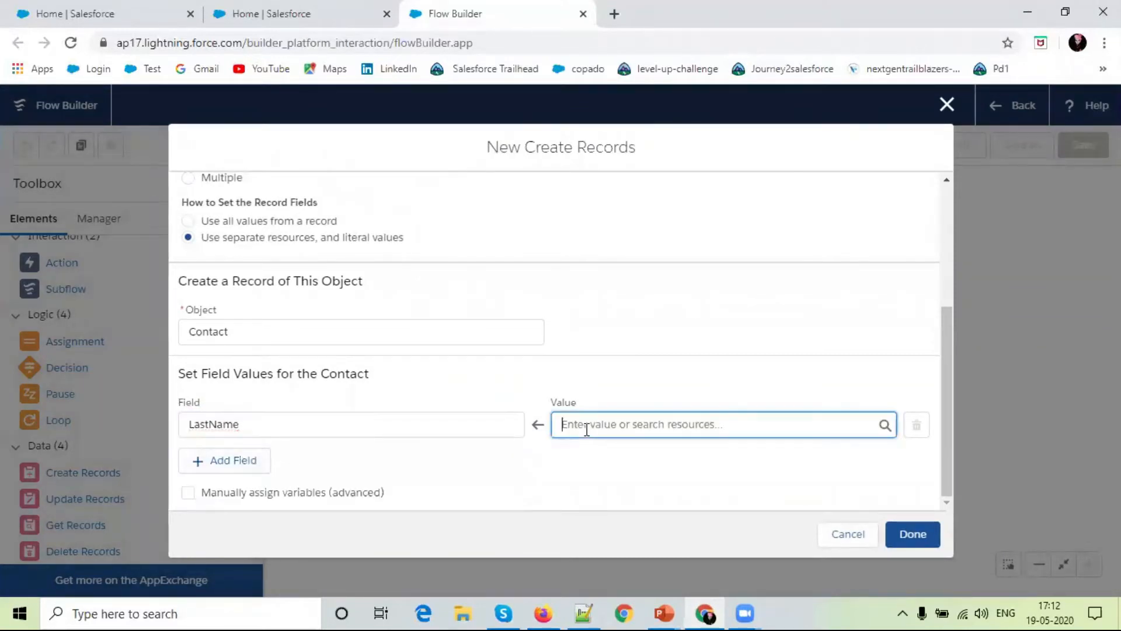
type("Jhon")
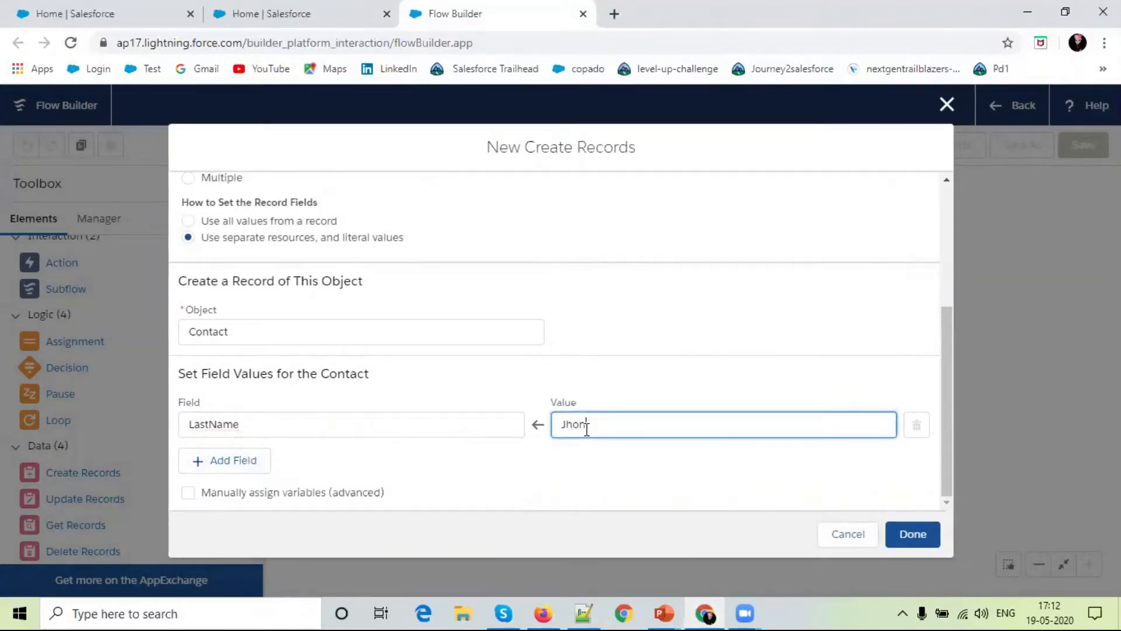
Add Title Flow and Phone 124563789 as further Contact field values.
left_click(224, 461)
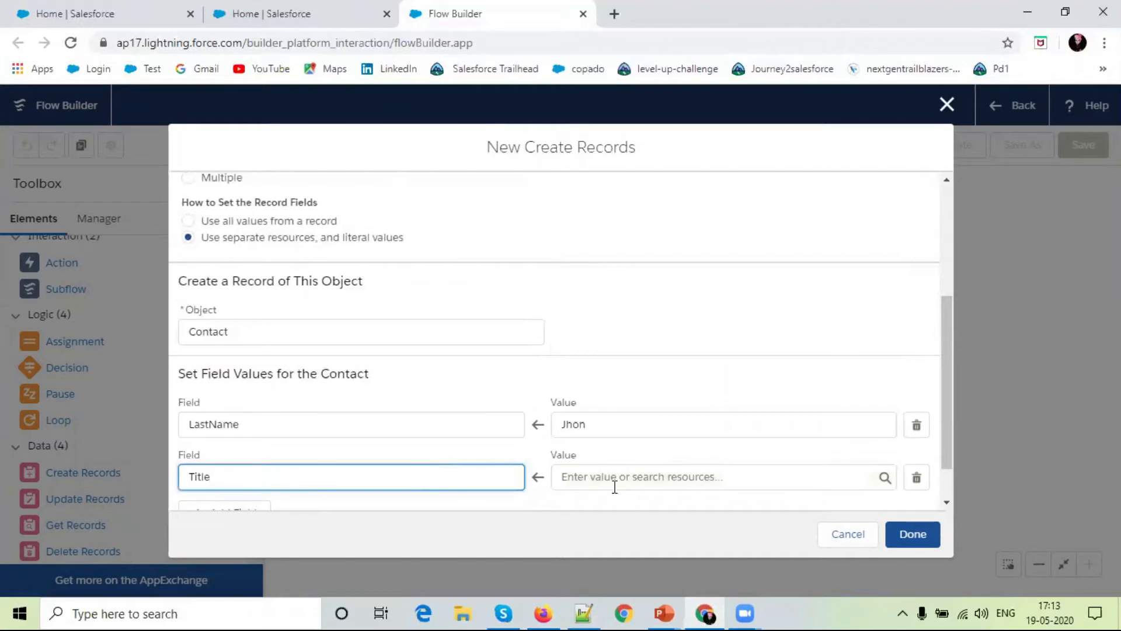
type("F")
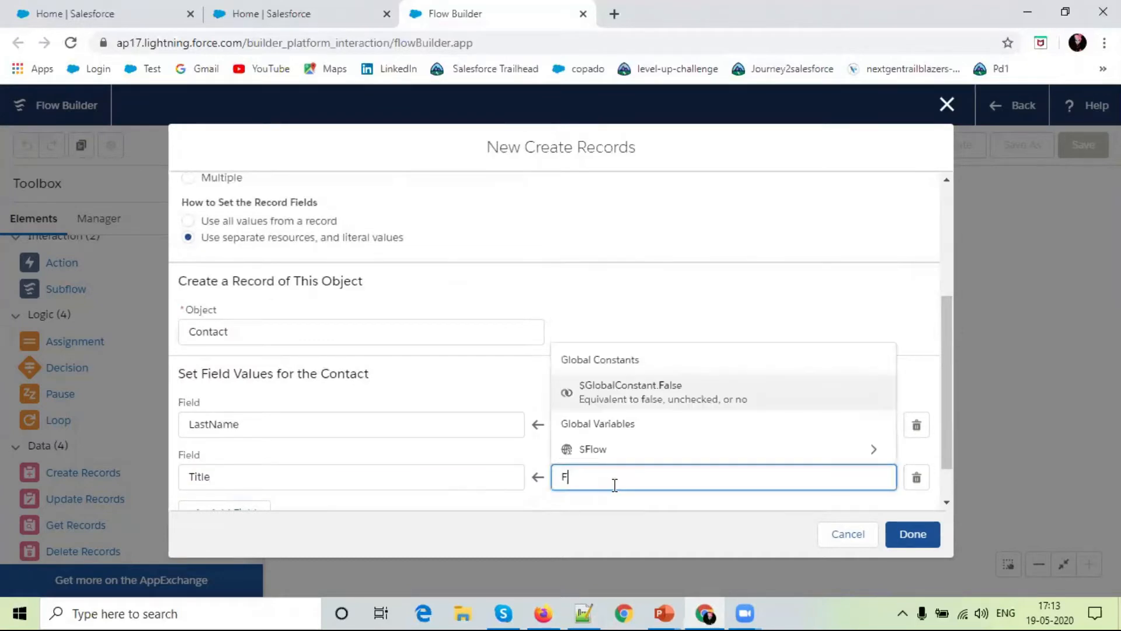
type("low")
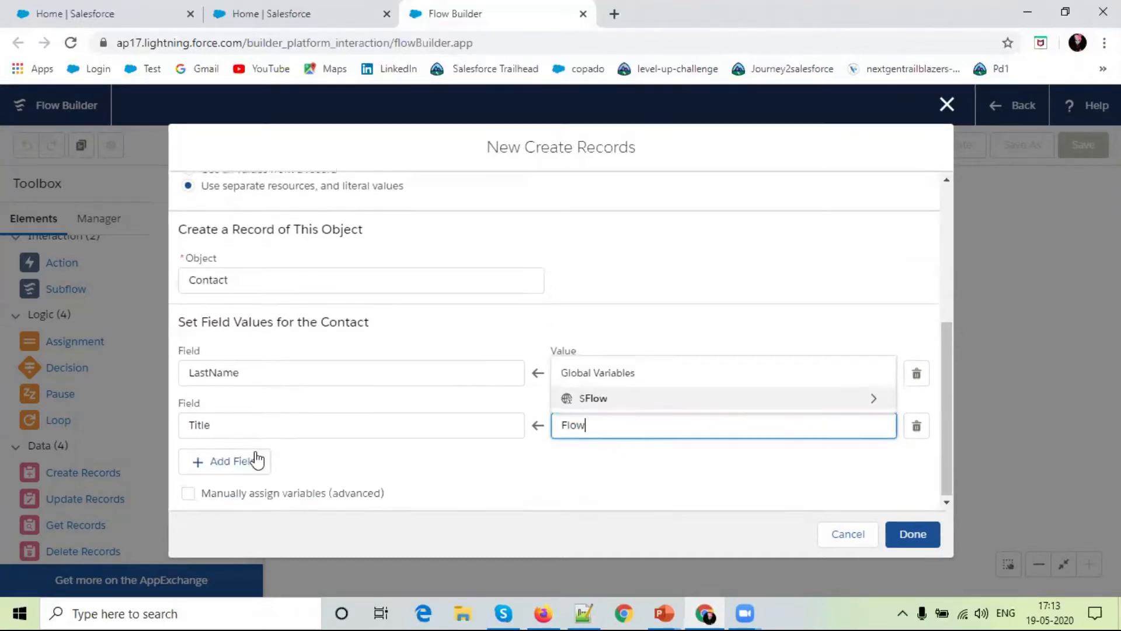
left_click(226, 461)
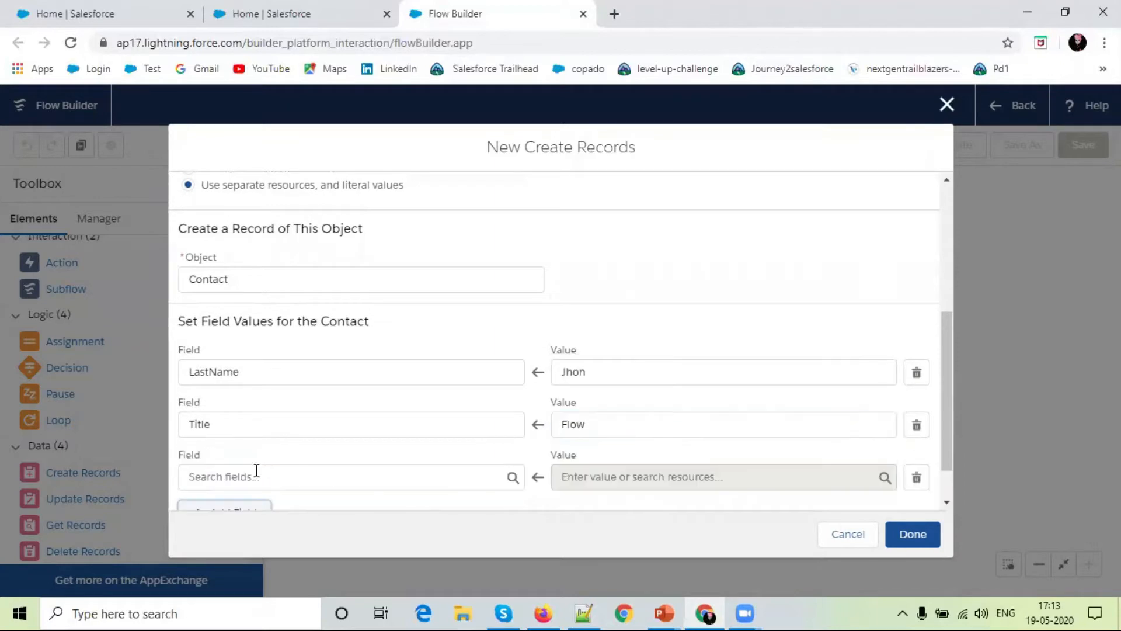
type("ph")
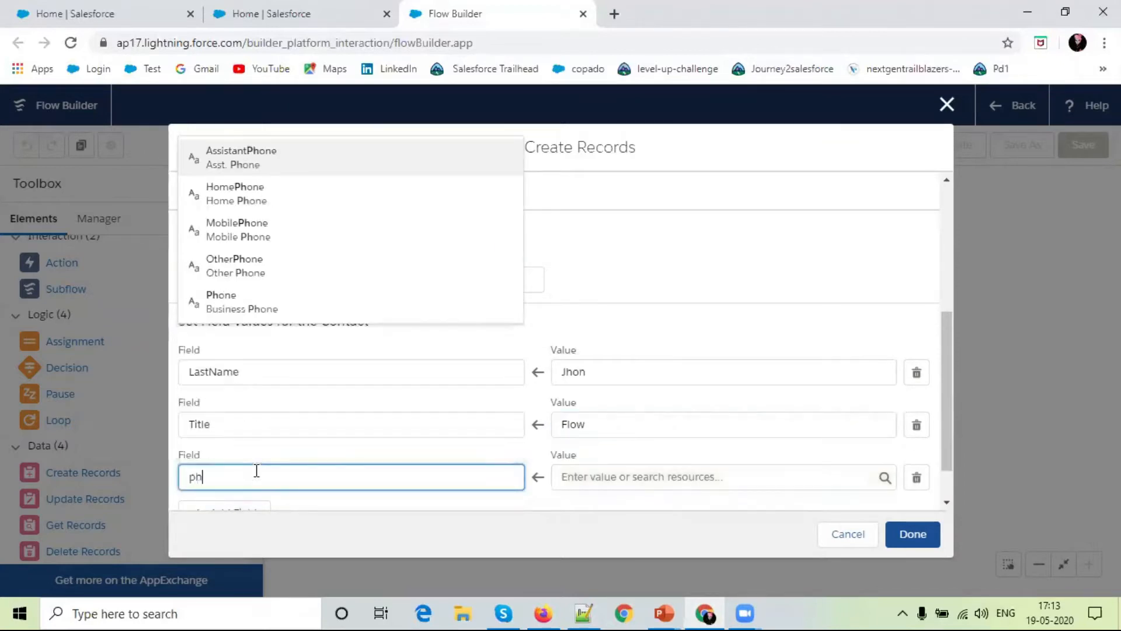
left_click(221, 294)
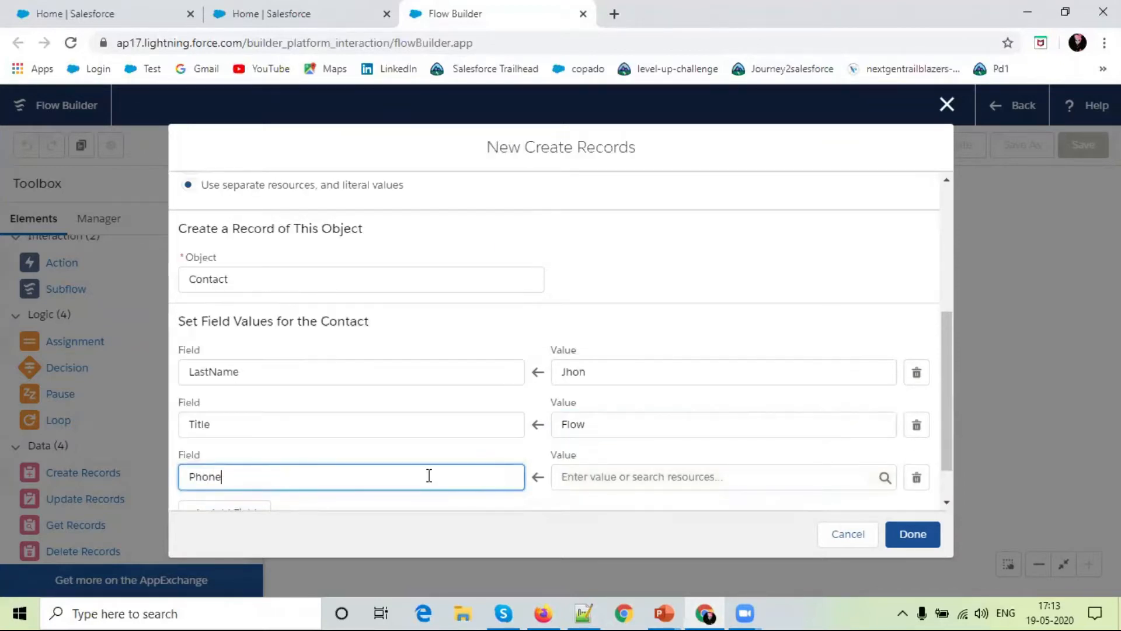
left_click(722, 477)
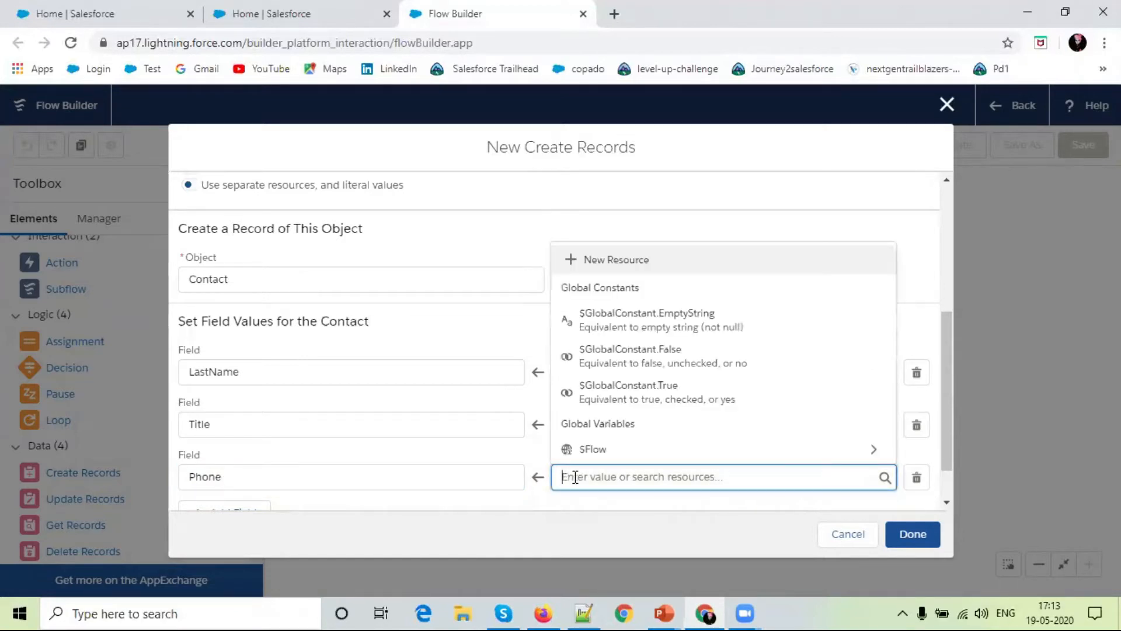
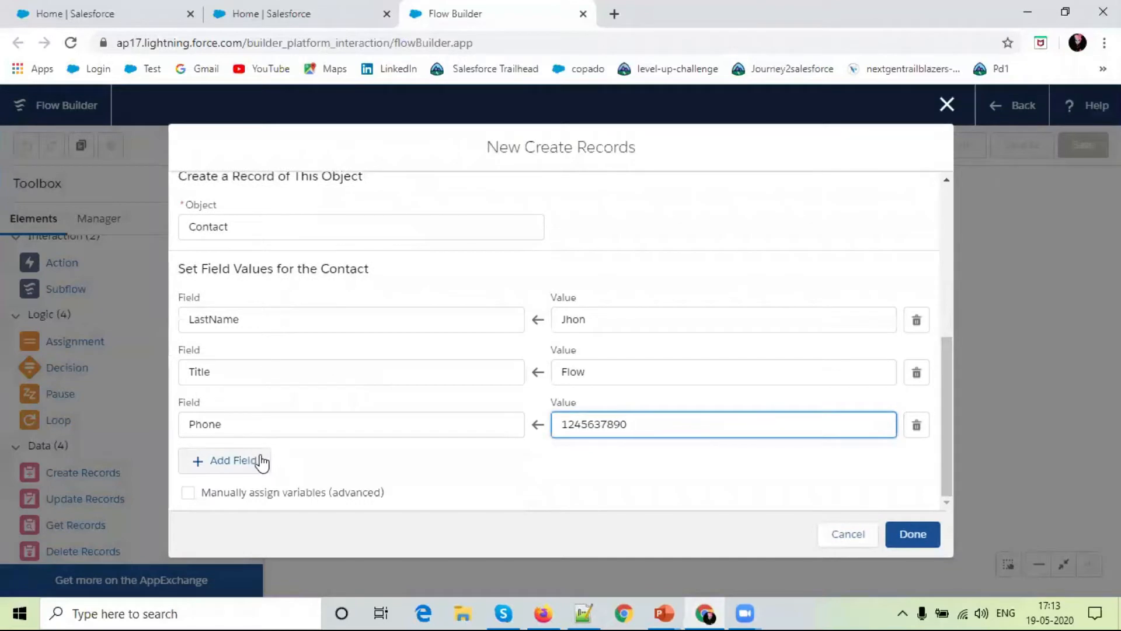
left_click(230, 460)
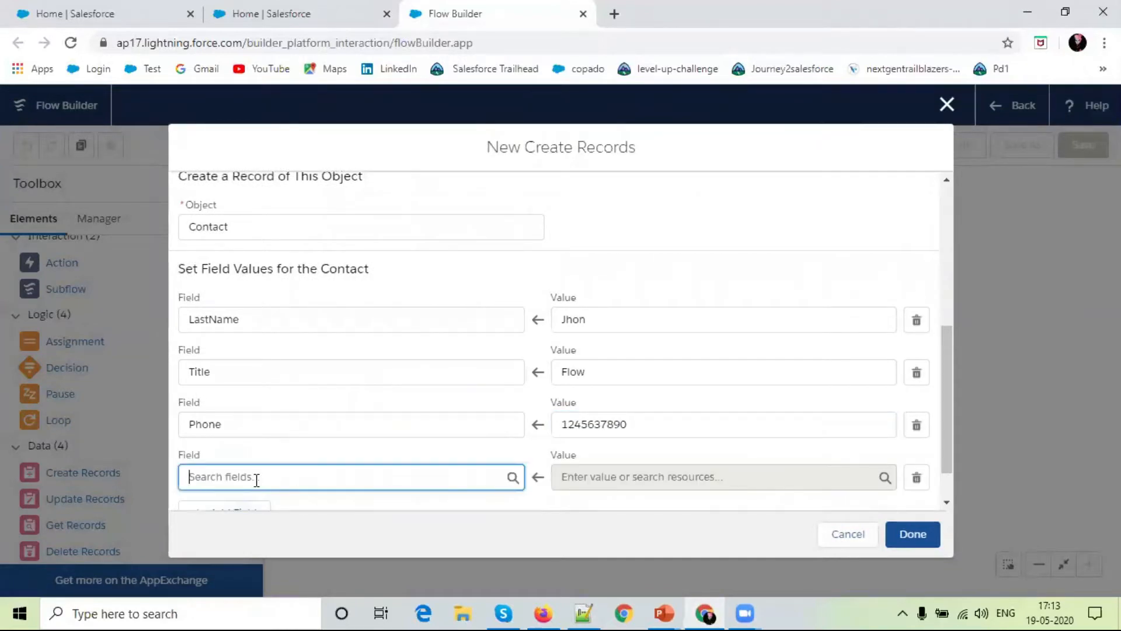
type("email")
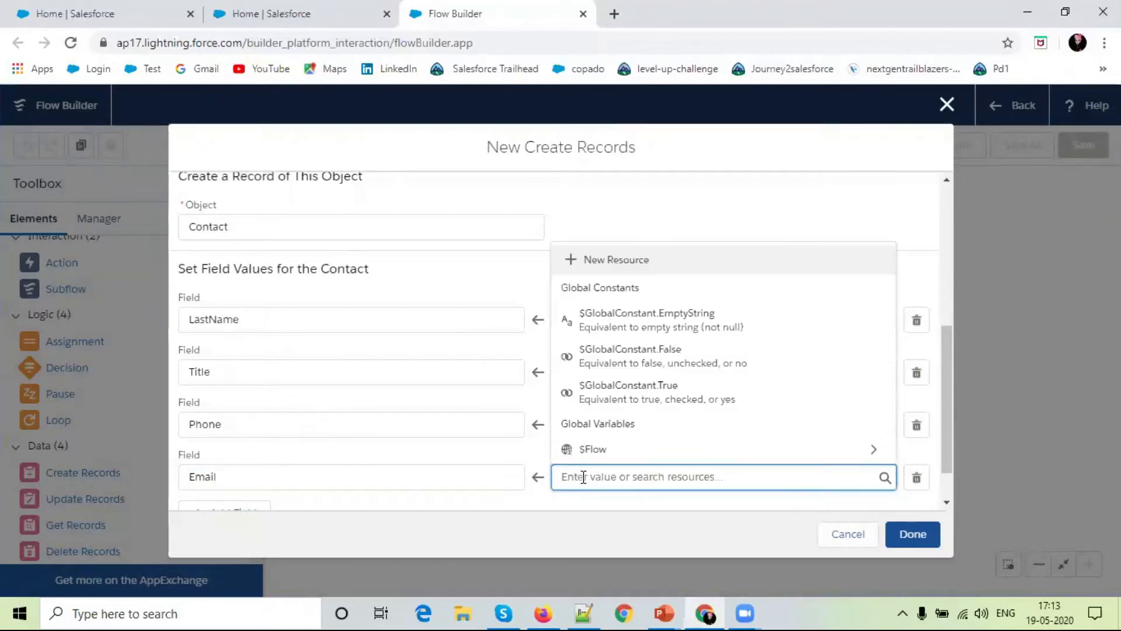
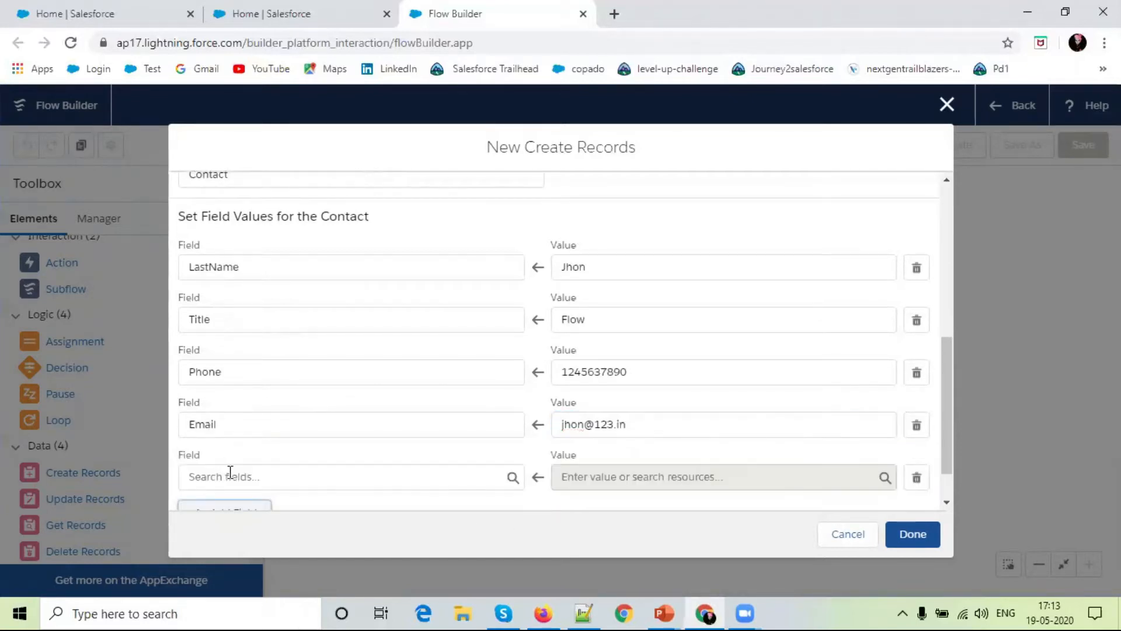
type("ac")
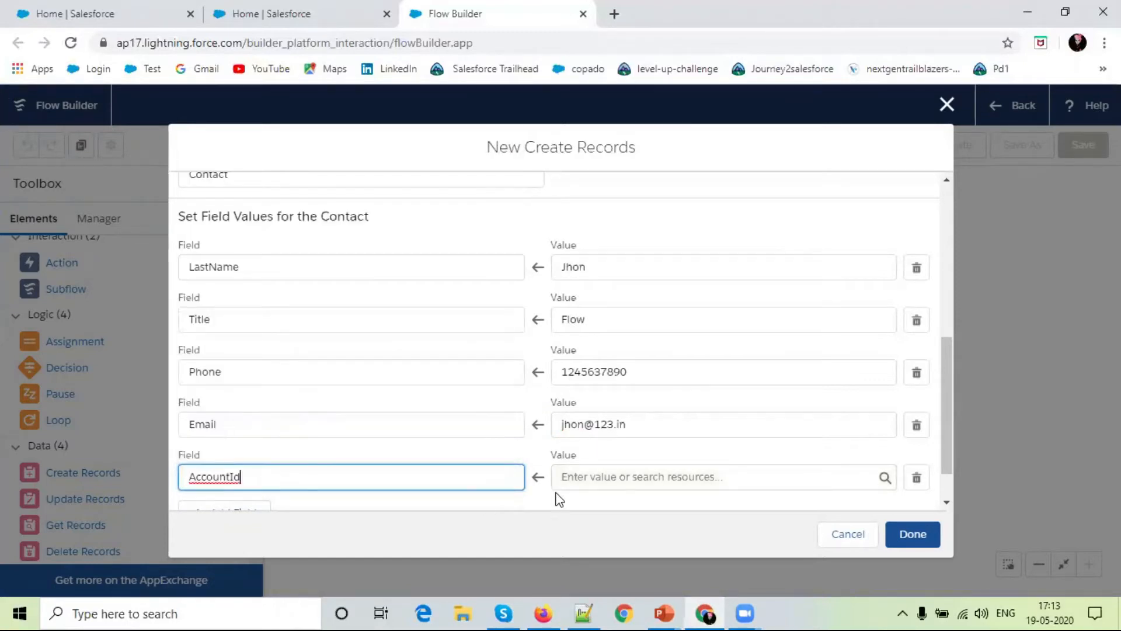
Fill AccountId from a new input-available Text variable accountId and finish the Contact record element.
left_click(715, 477)
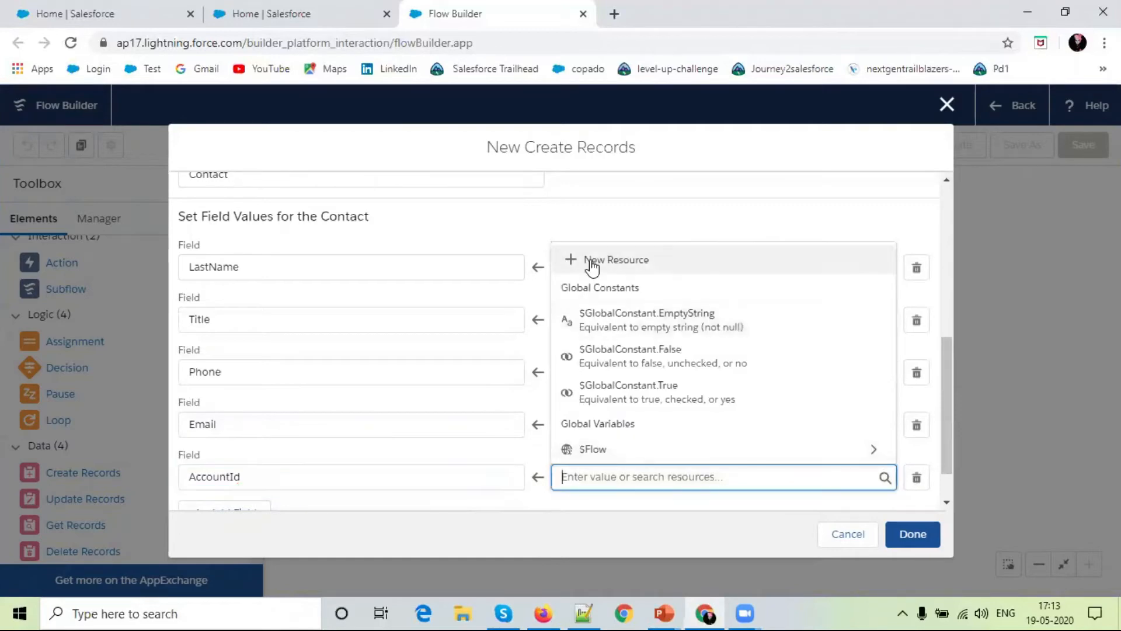
left_click(615, 259)
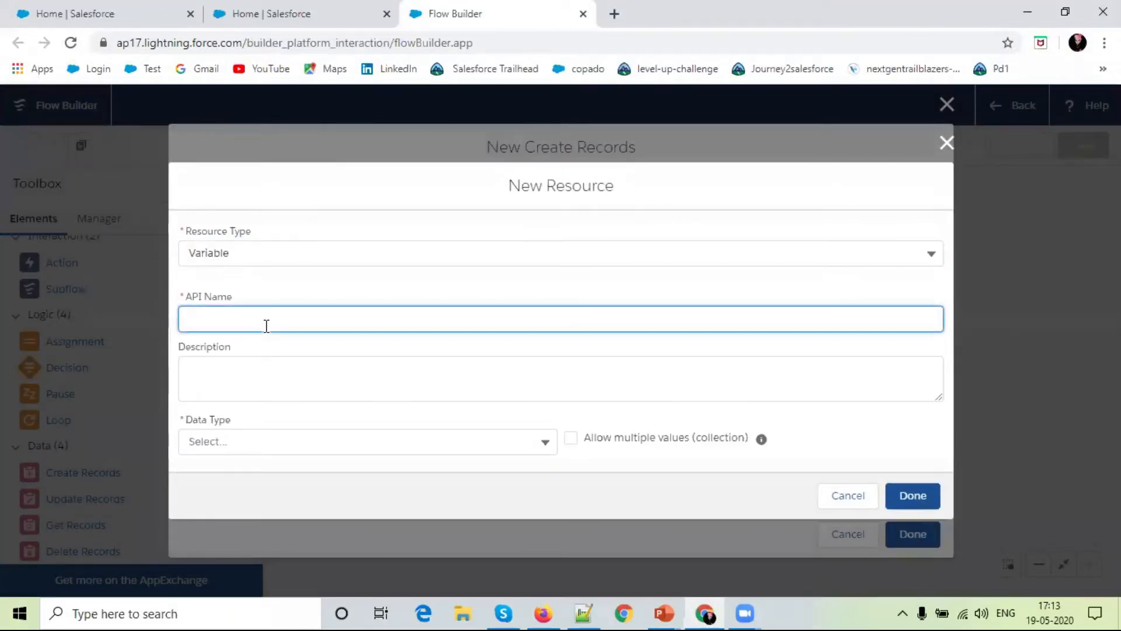
type("account")
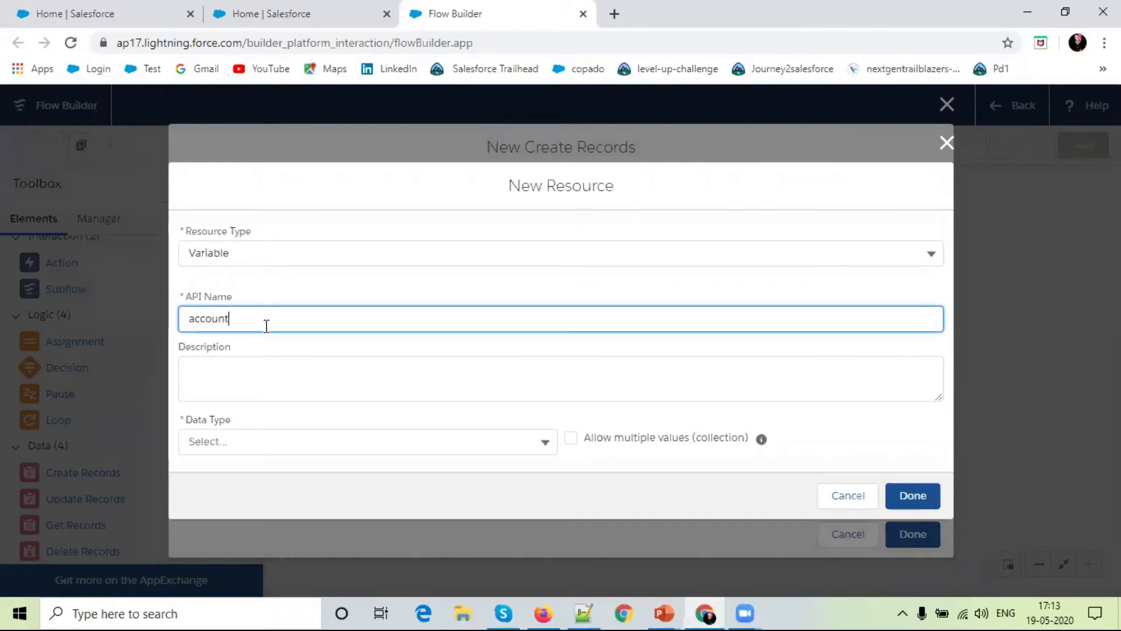
type("Id")
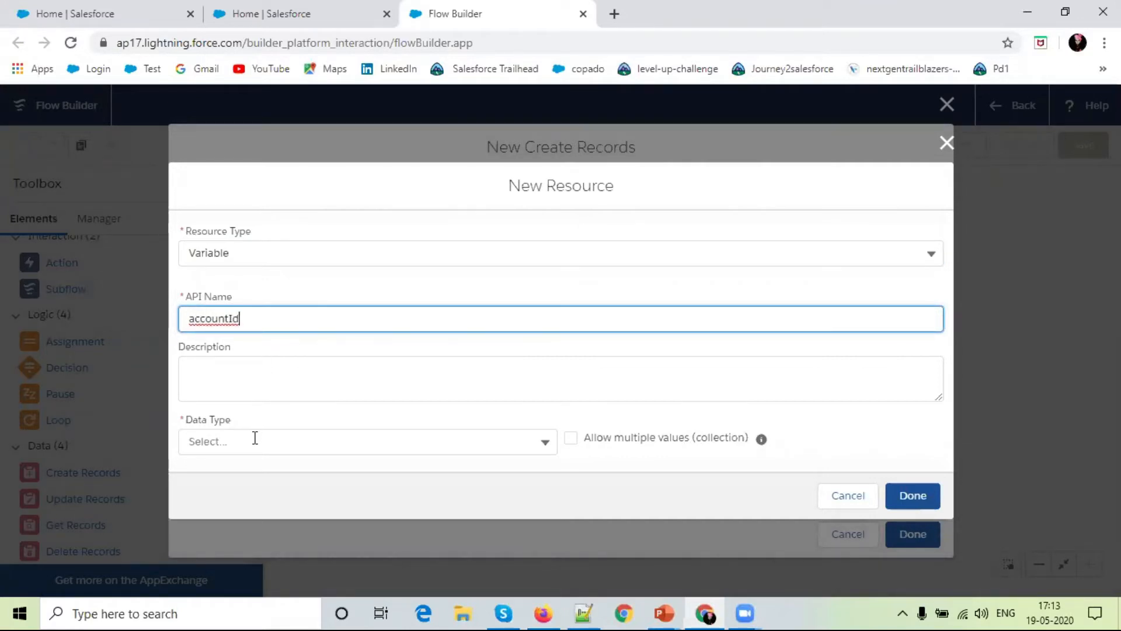
left_click(367, 442)
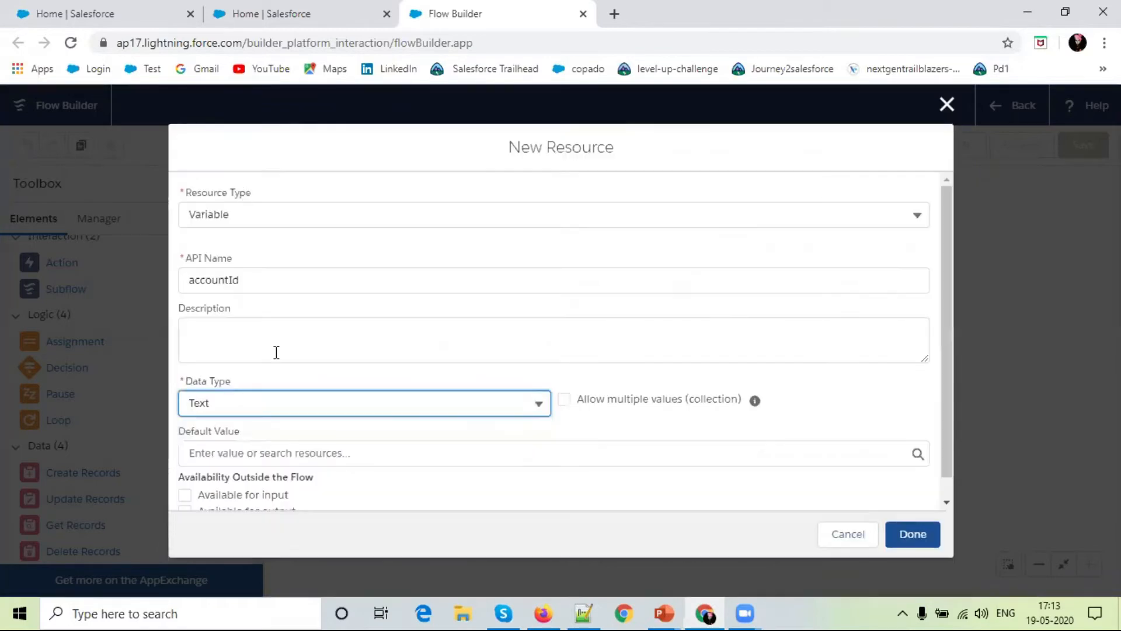
left_click(185, 473)
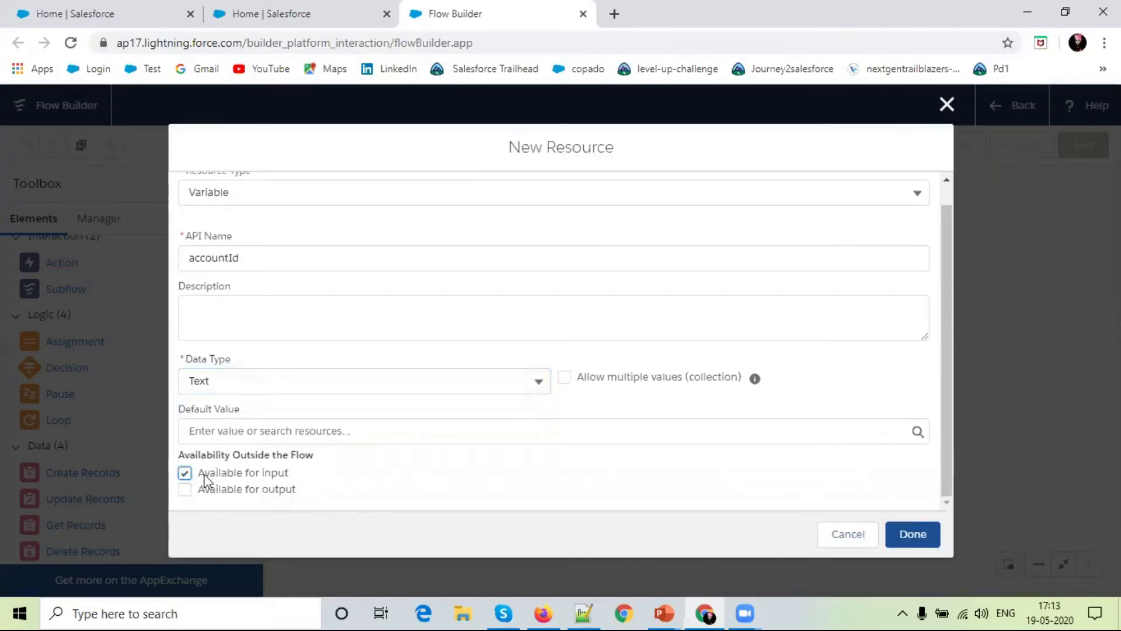
left_click(913, 534)
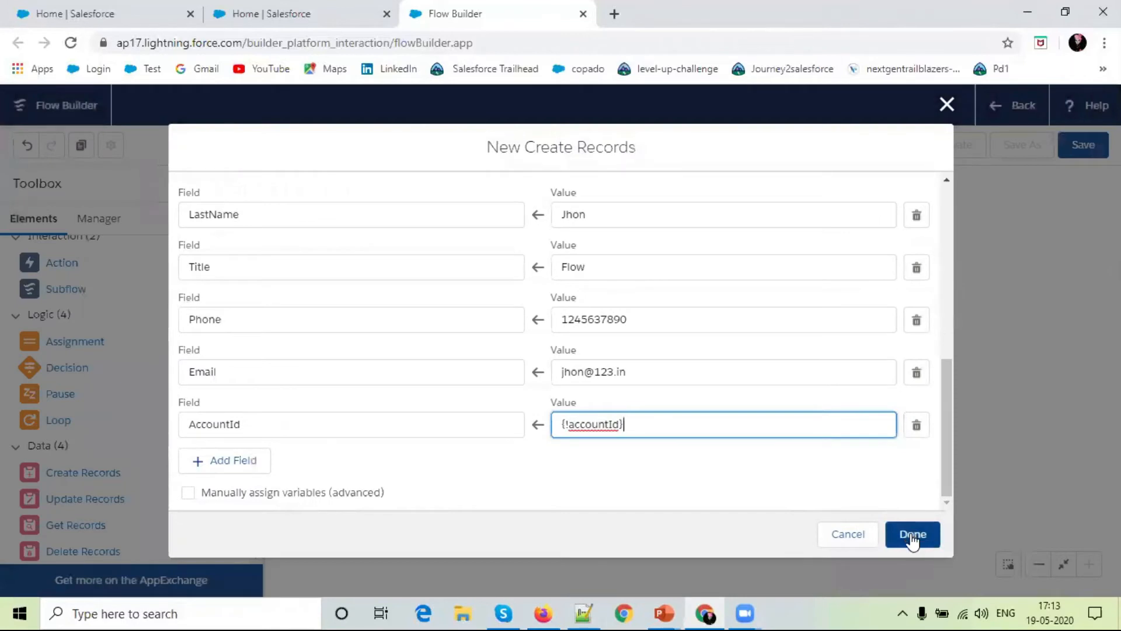
left_click(913, 534)
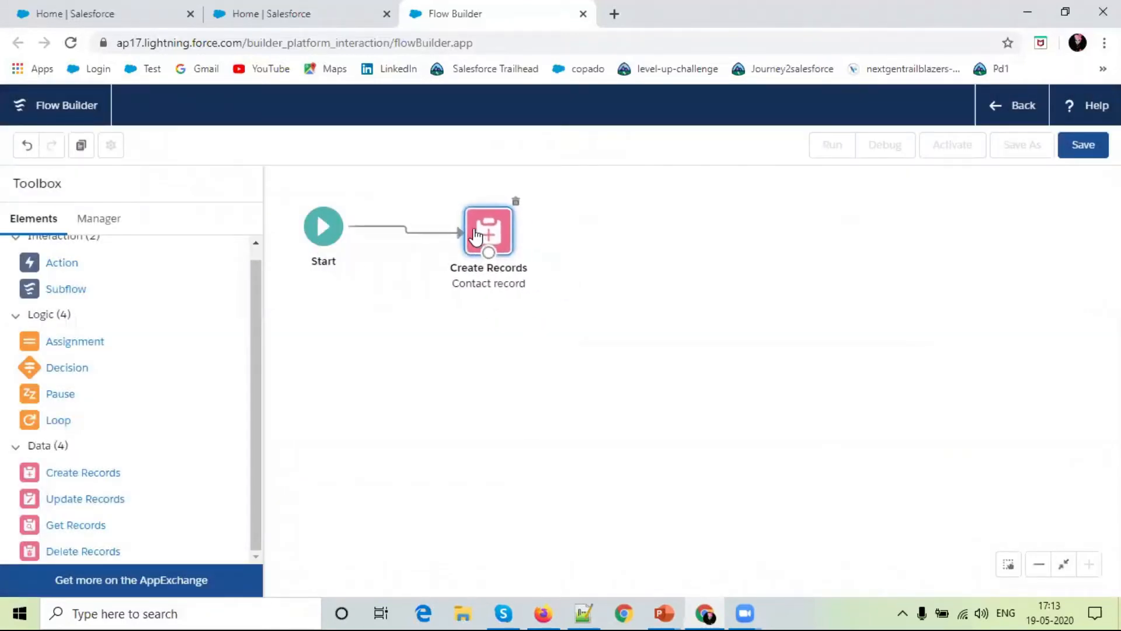
Save the flow as 'Create contact Using Process Builder' and return to the Setup Flows tab.
left_click(1083, 145)
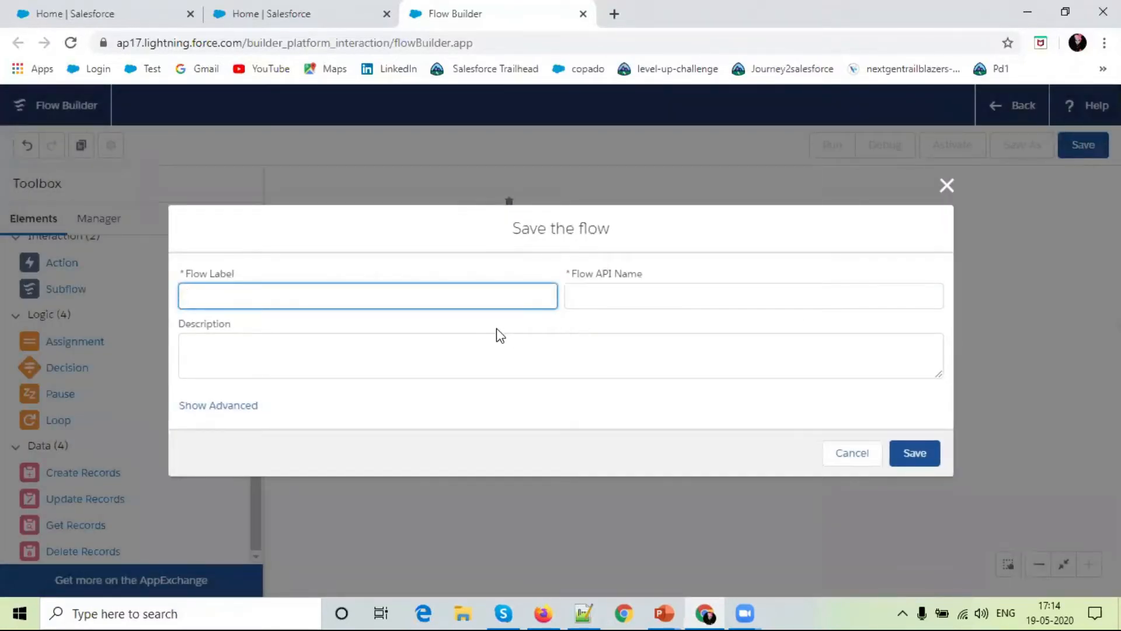
type("Create")
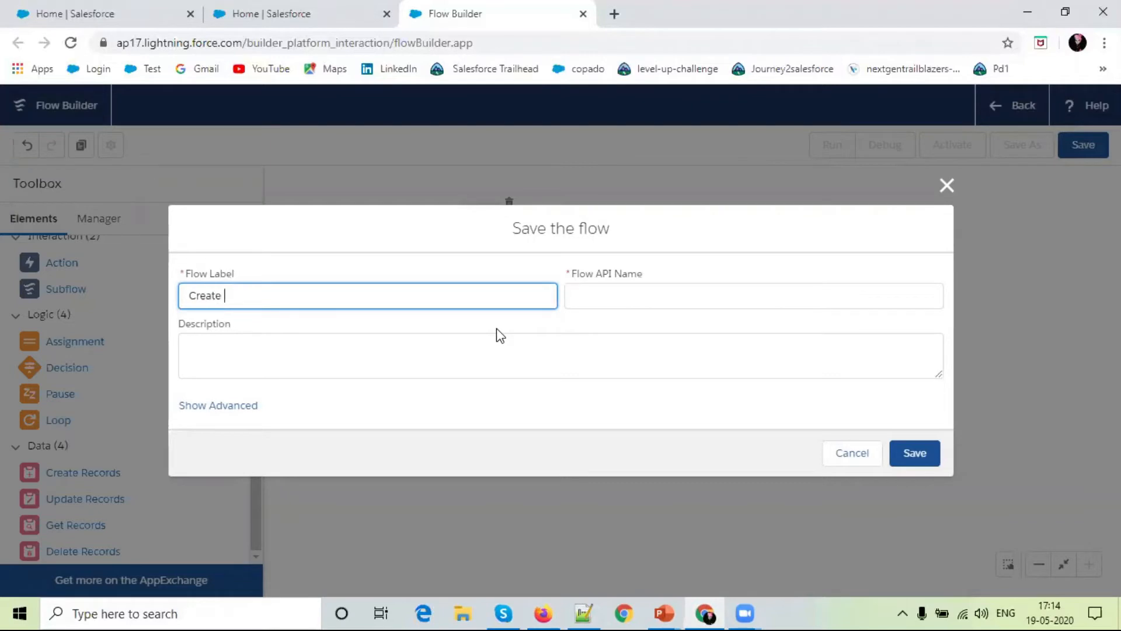
type("contact")
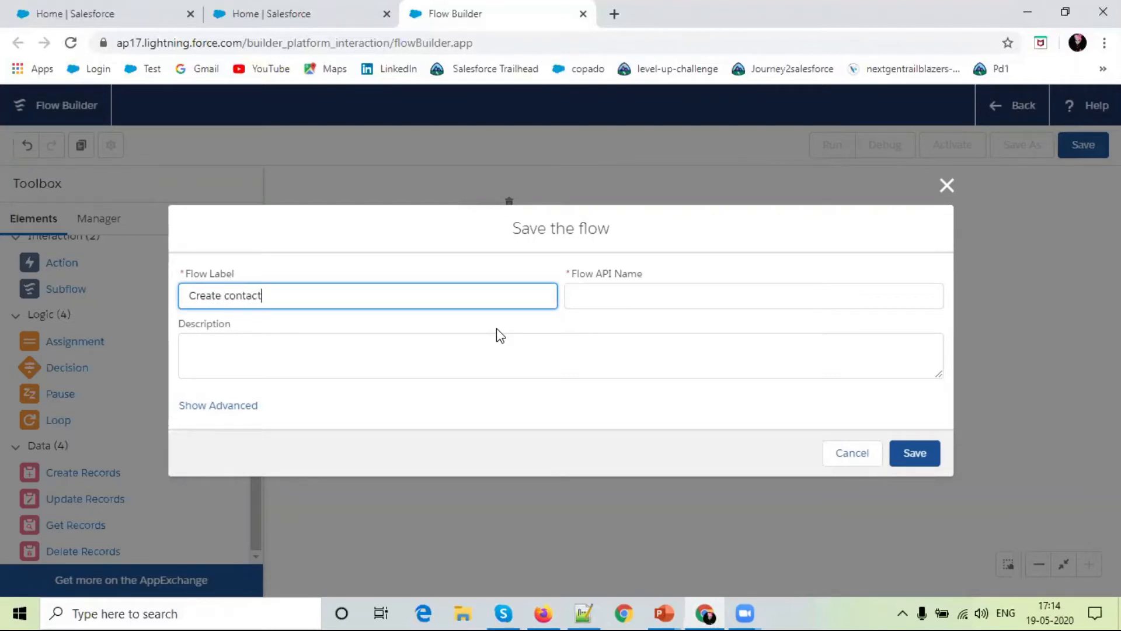
type("Using")
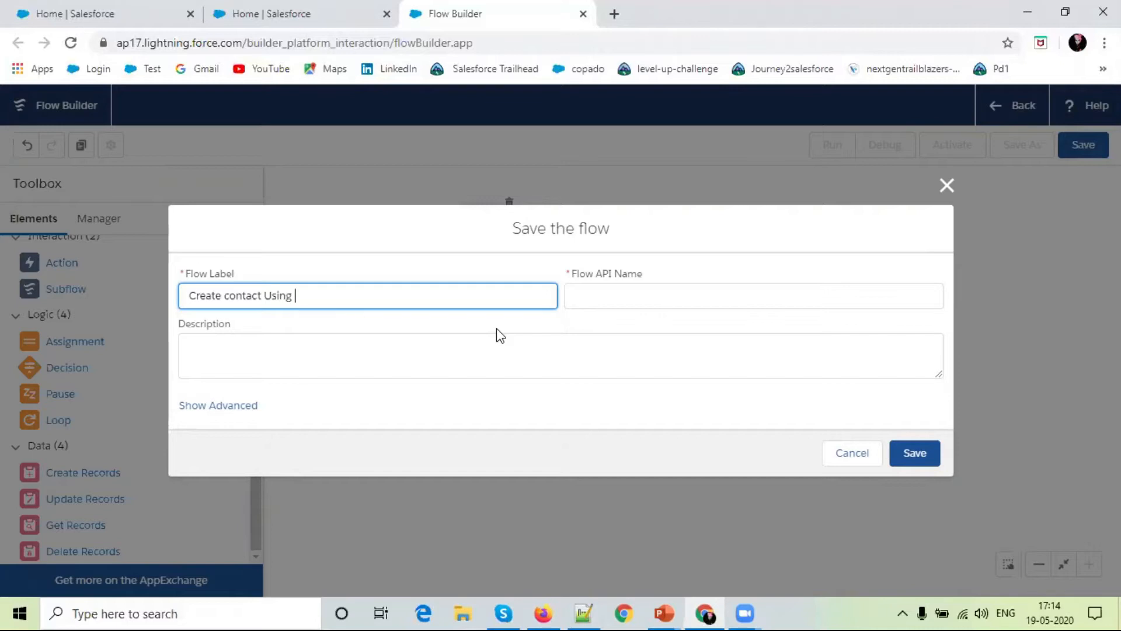
type("Proces")
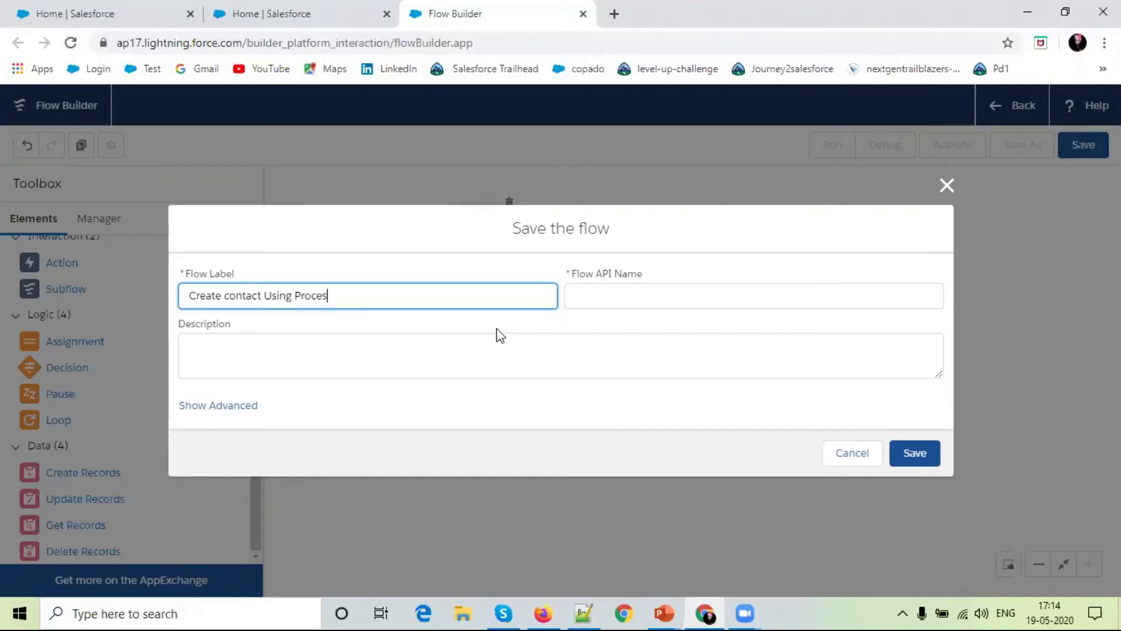
type("s Builder")
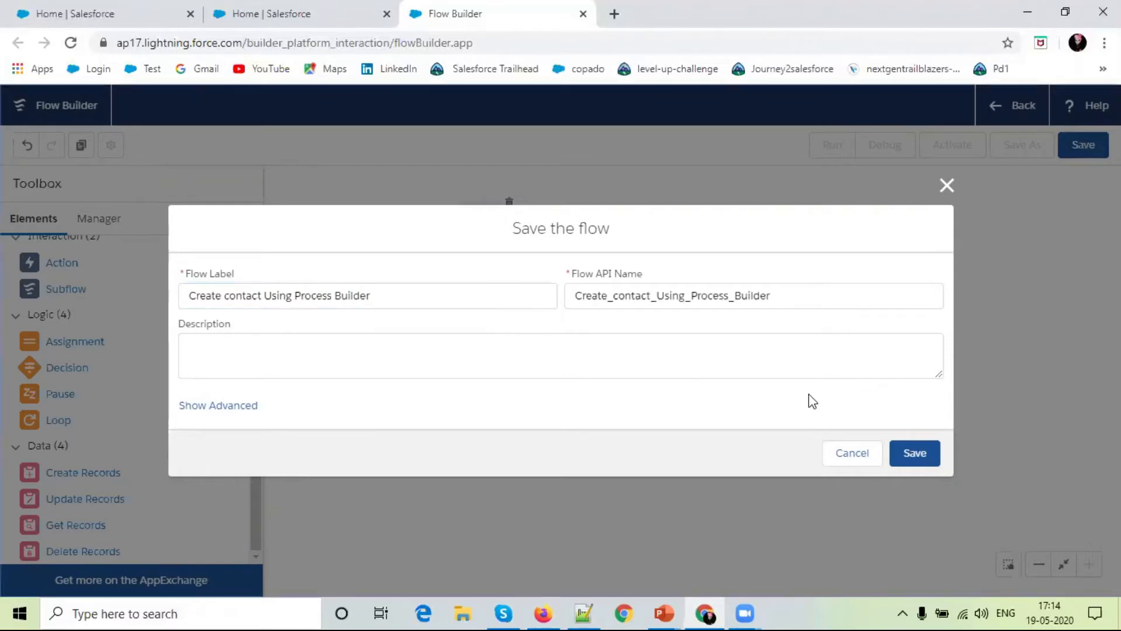
left_click(914, 453)
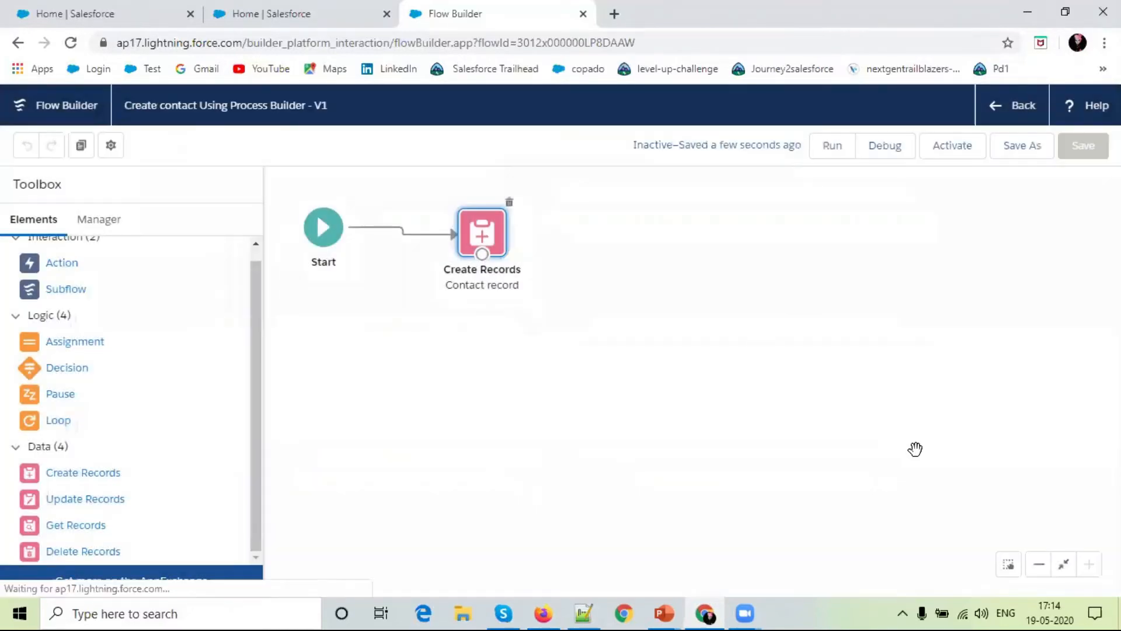
left_click(952, 145)
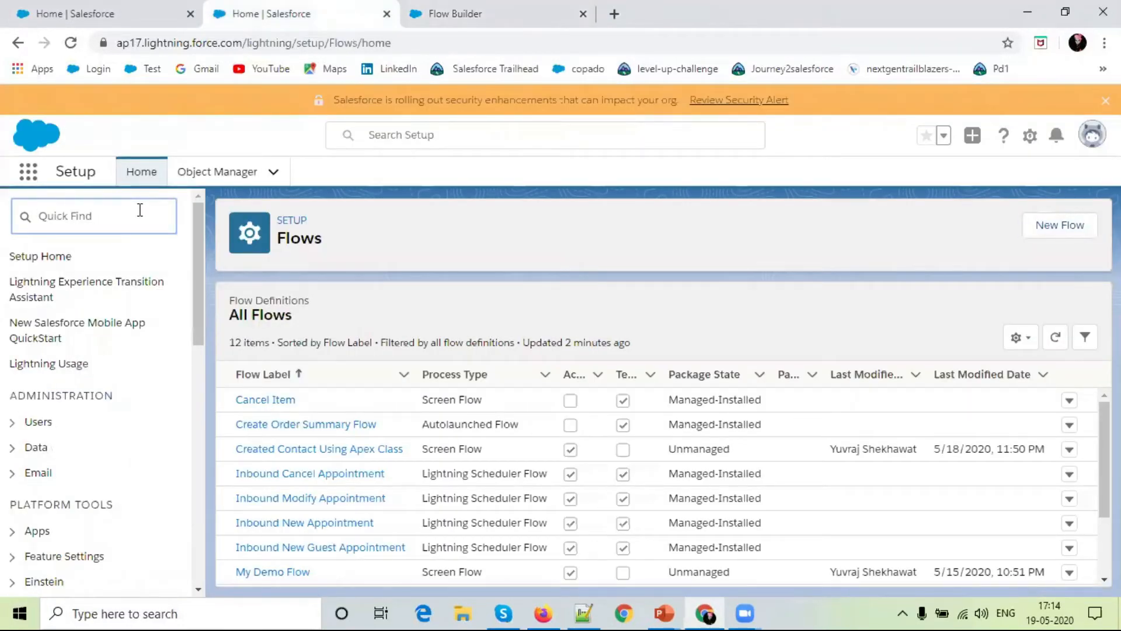
Search Quick Find for 'process' and open Process Builder under Process Automation.
type("proces")
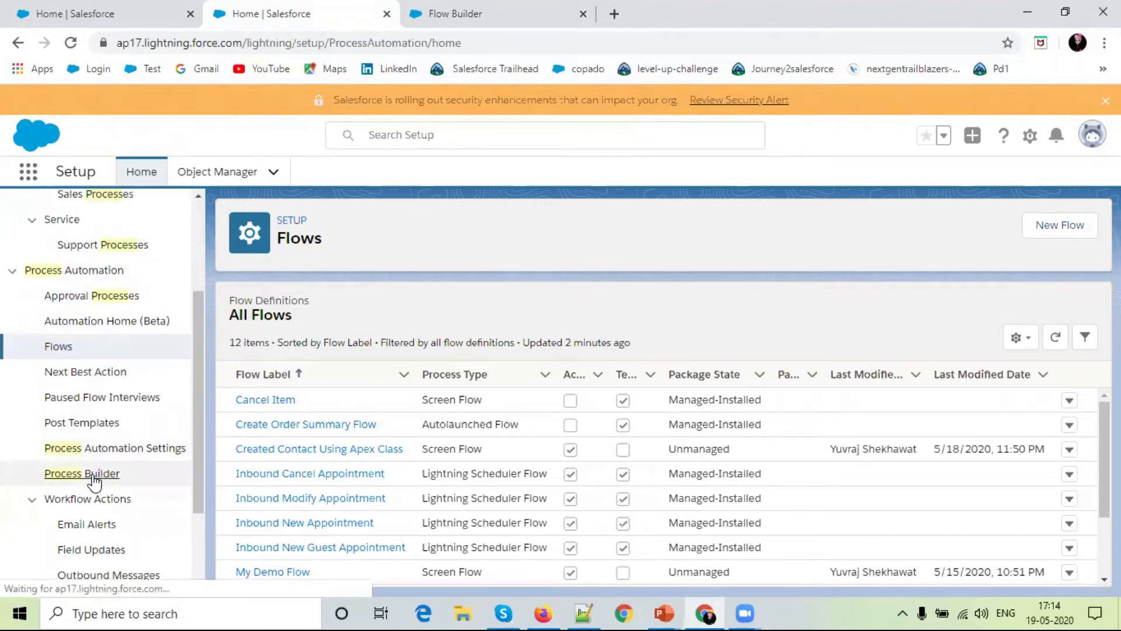
left_click(81, 473)
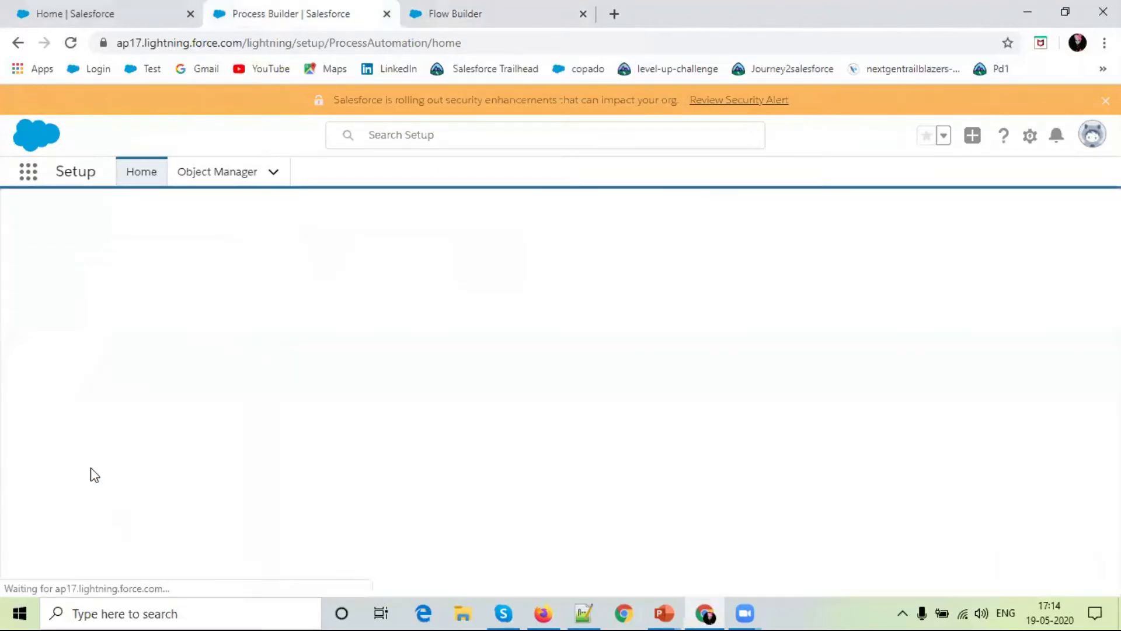
mouse_move(1065, 270)
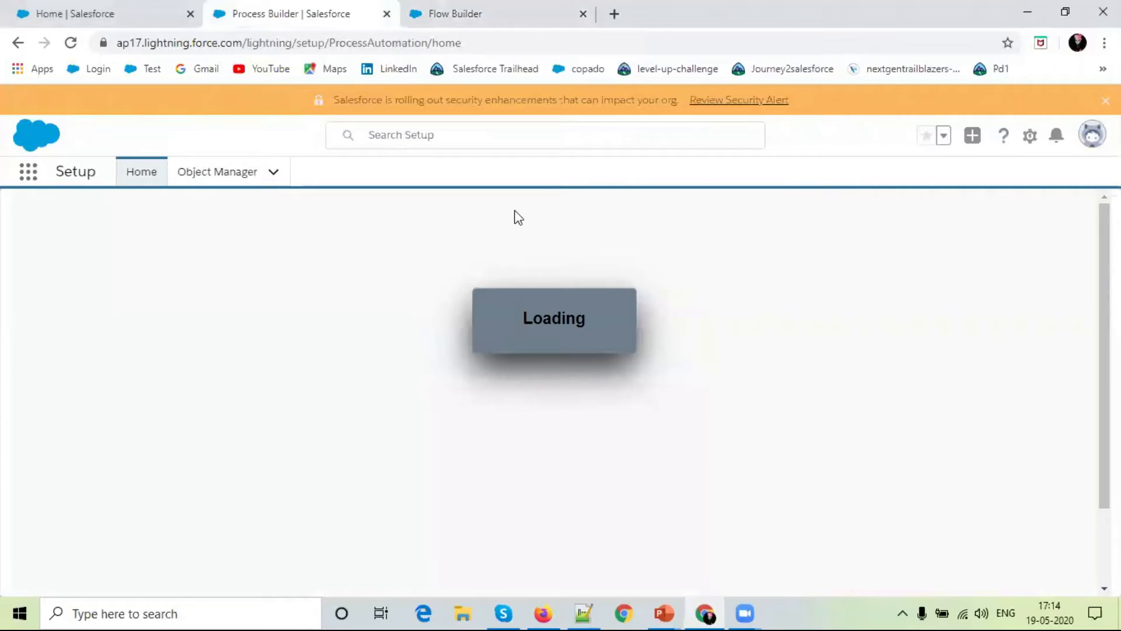
mouse_move(569, 222)
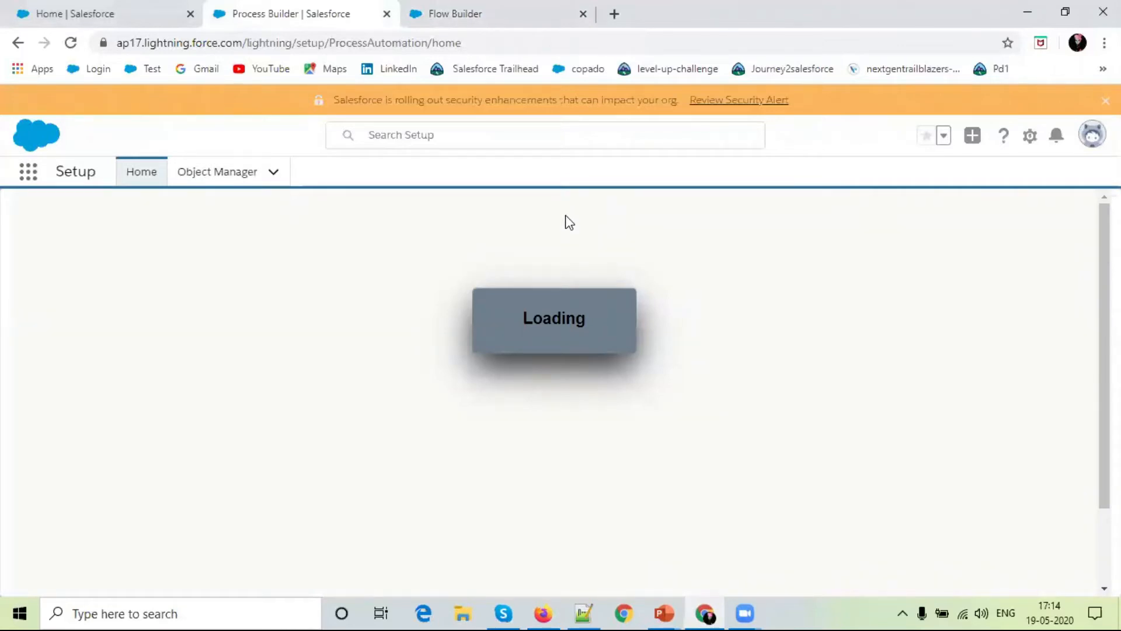
mouse_move(524, 314)
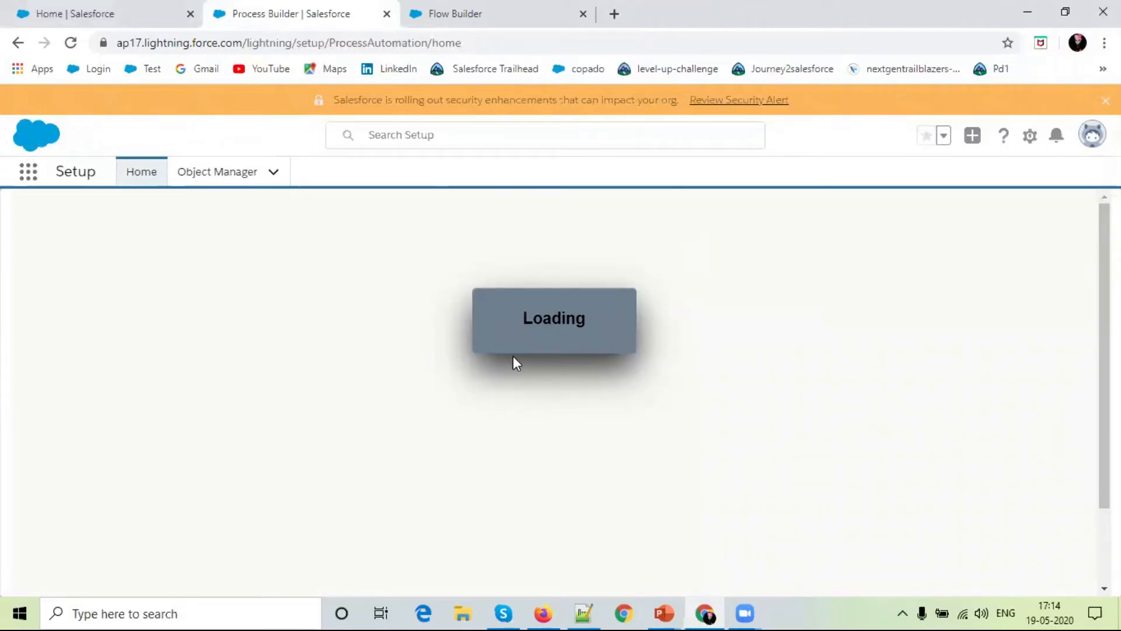
mouse_move(466, 336)
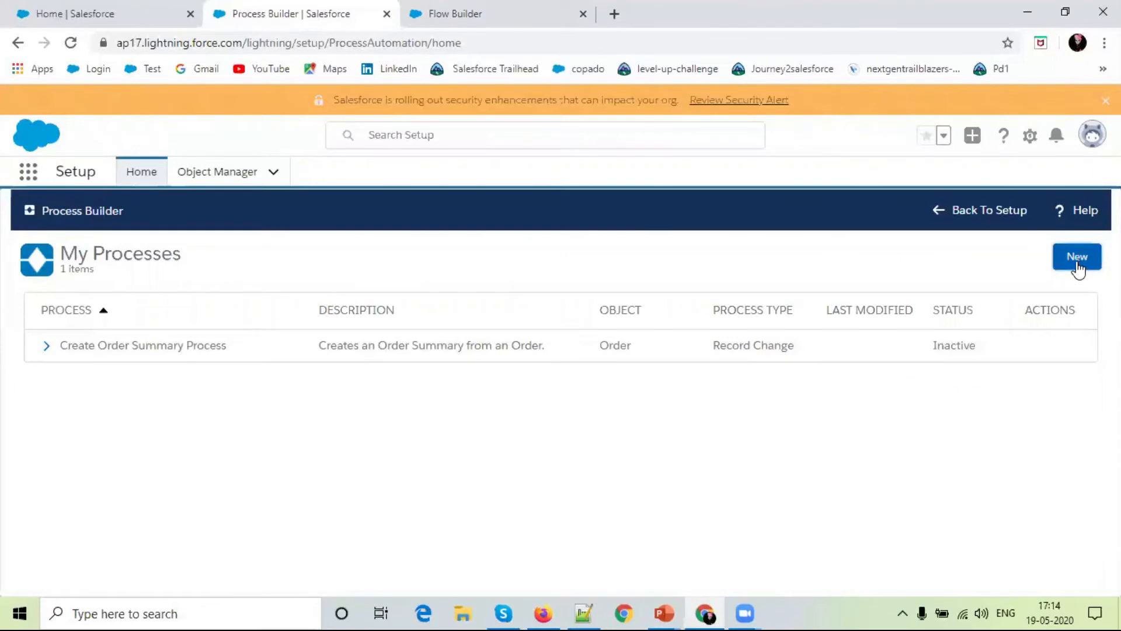
Start a new process named 'Create Contact Using Flow' and save it to reach its empty canvas.
left_click(1077, 256)
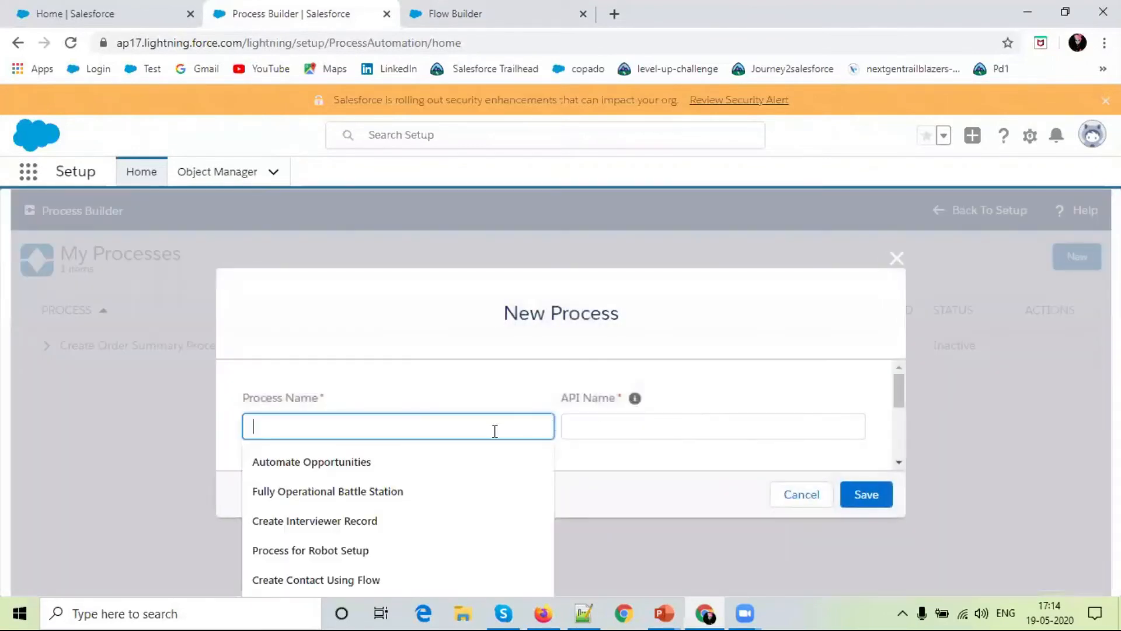
left_click(864, 494)
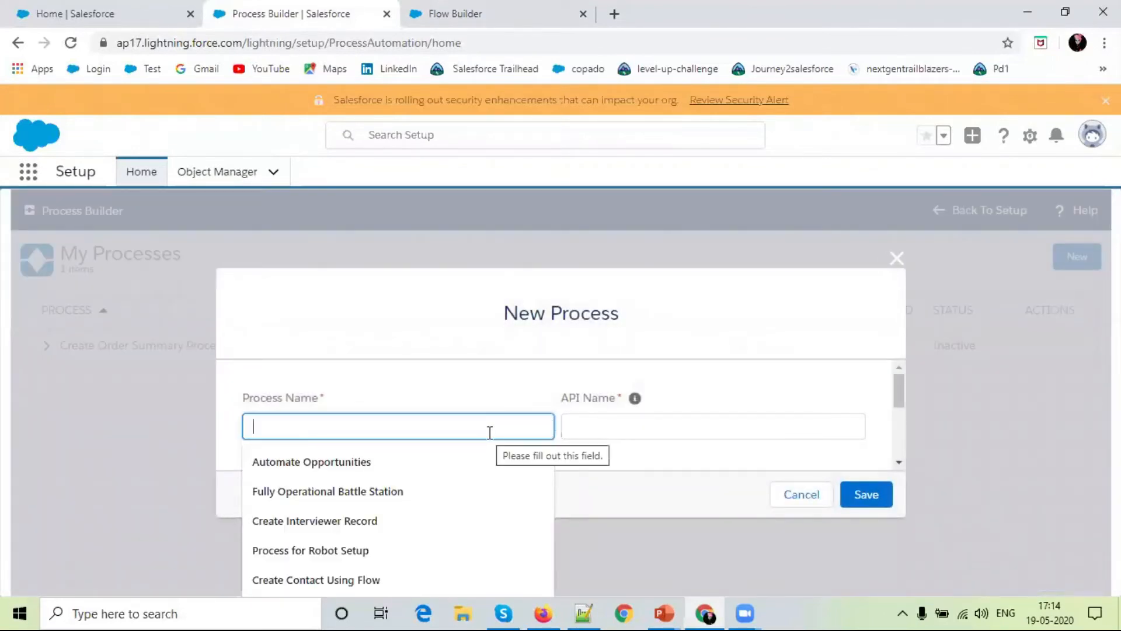
type("Create")
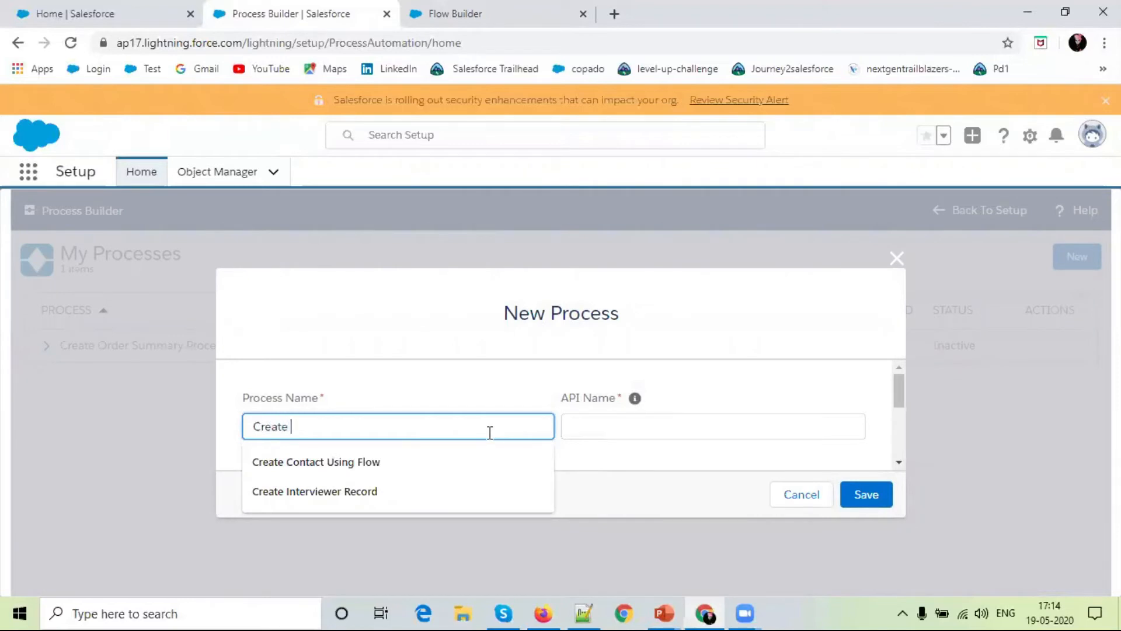
type("Contac")
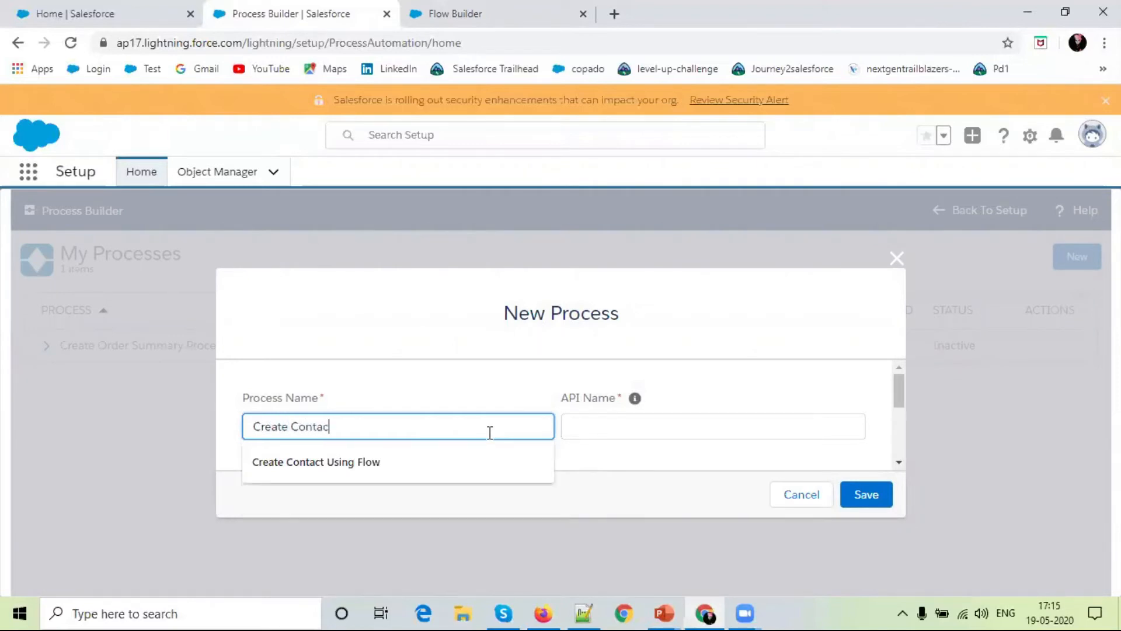
type("t Using")
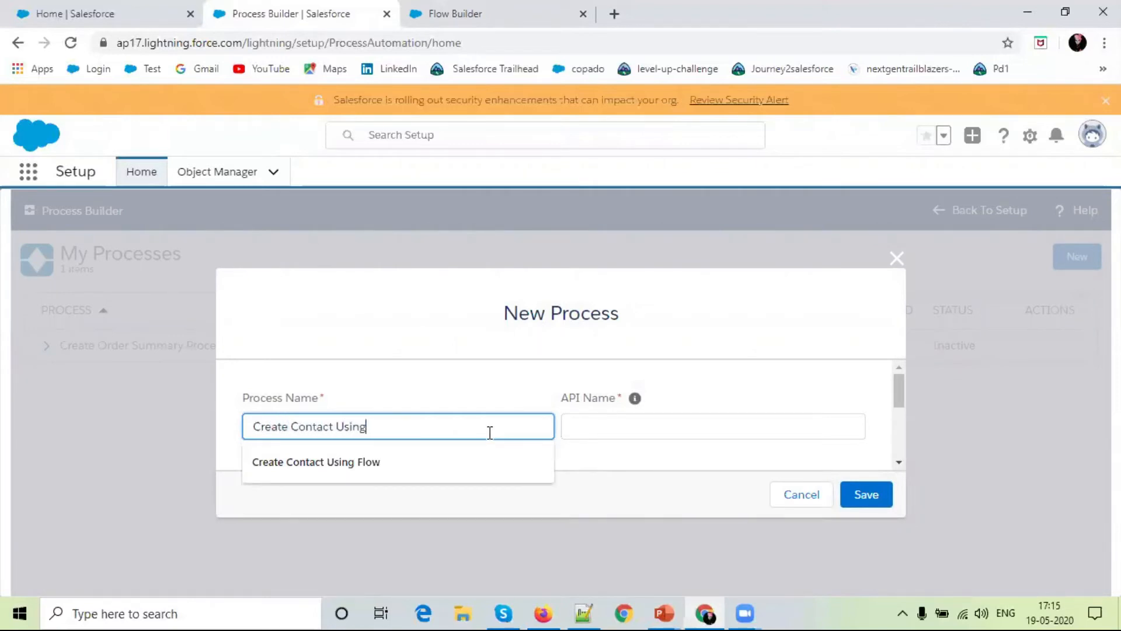
left_click(316, 462)
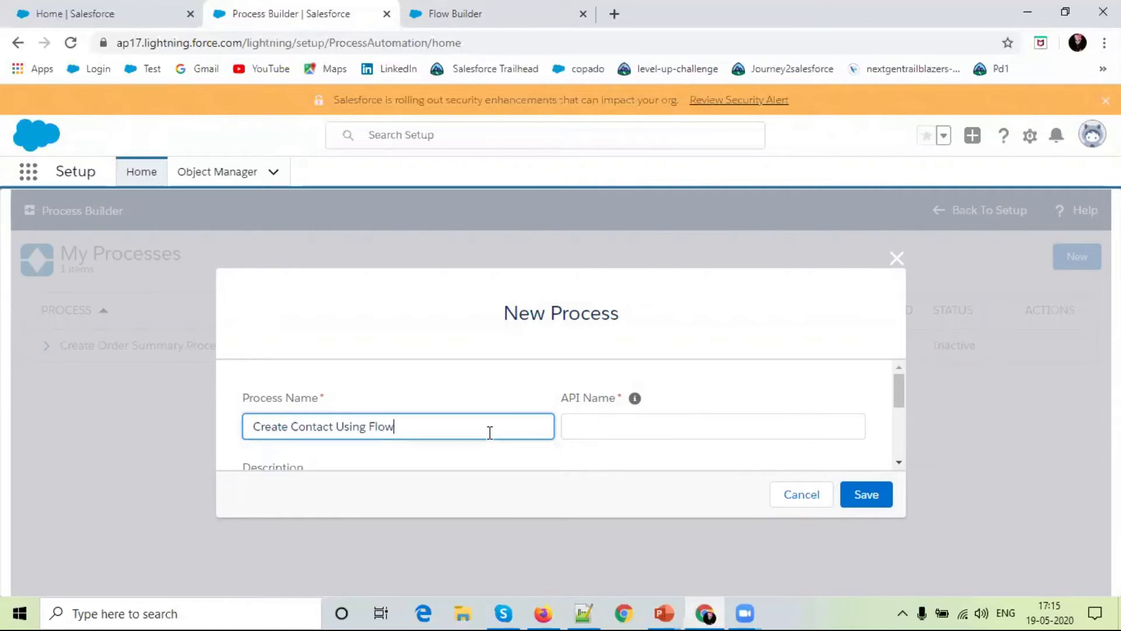
scroll("down", 3)
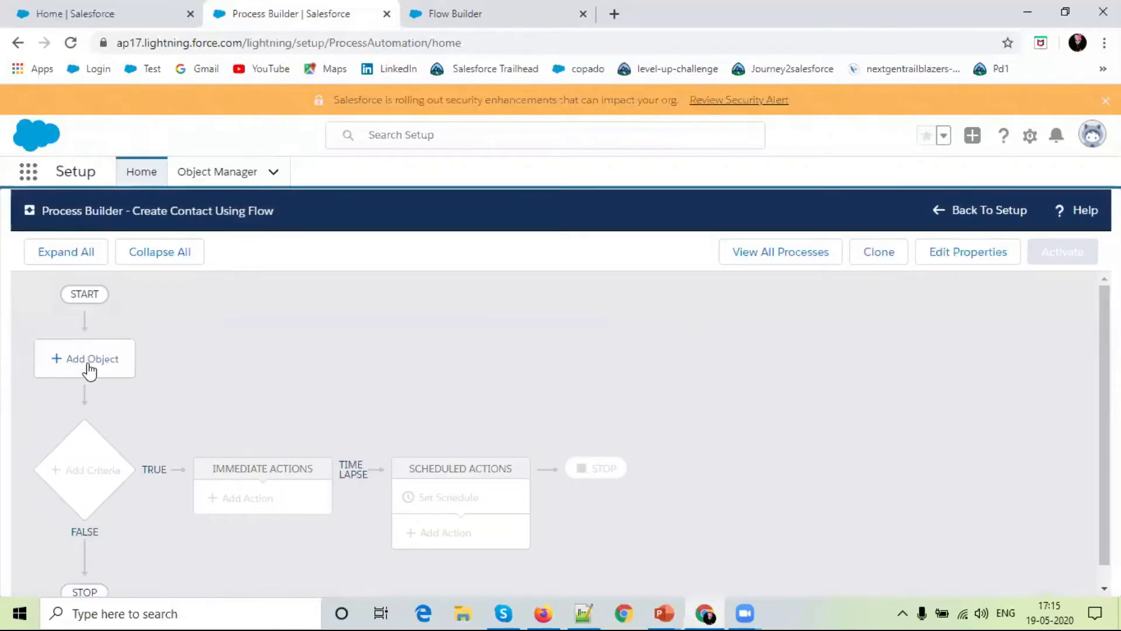
Add Account as the process's starting object, triggered only when a record is created.
left_click(84, 358)
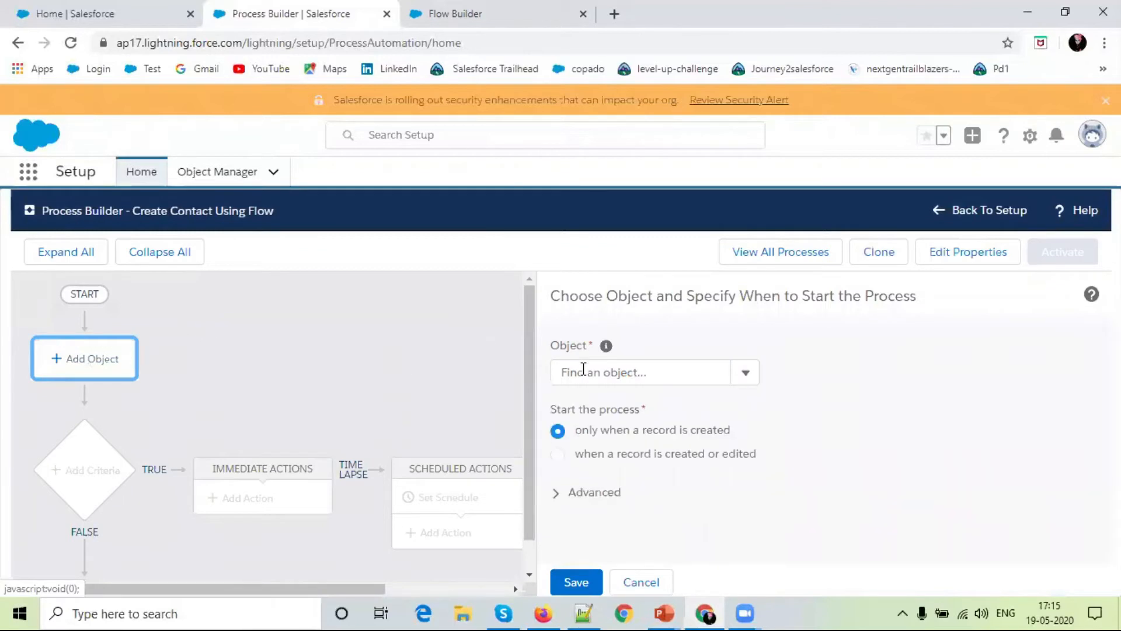
left_click(641, 371)
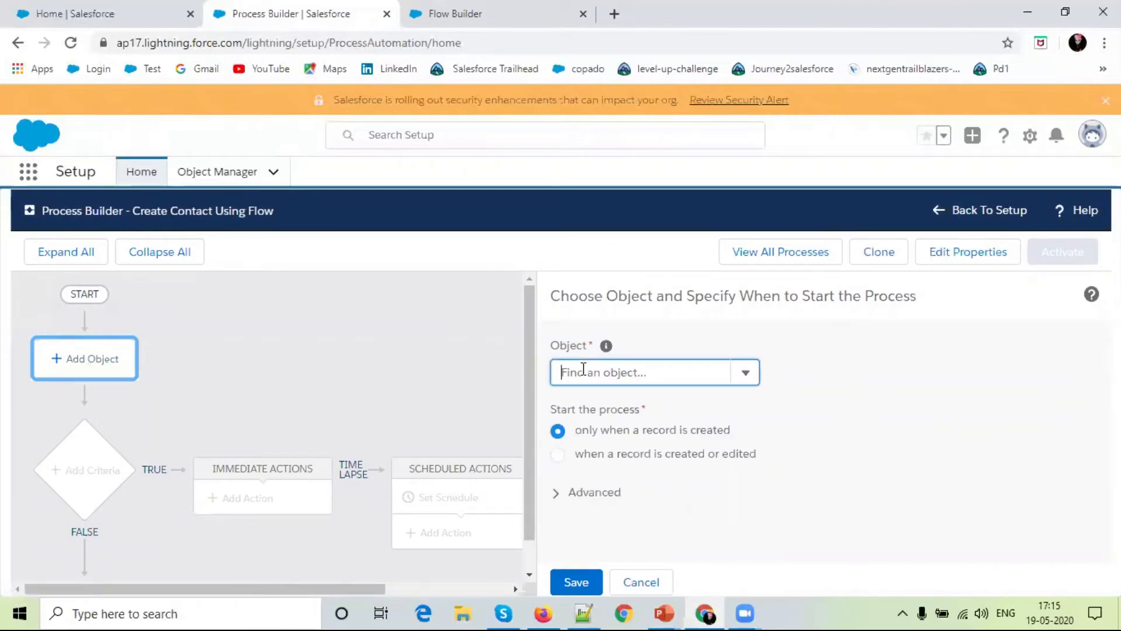
left_click(643, 371)
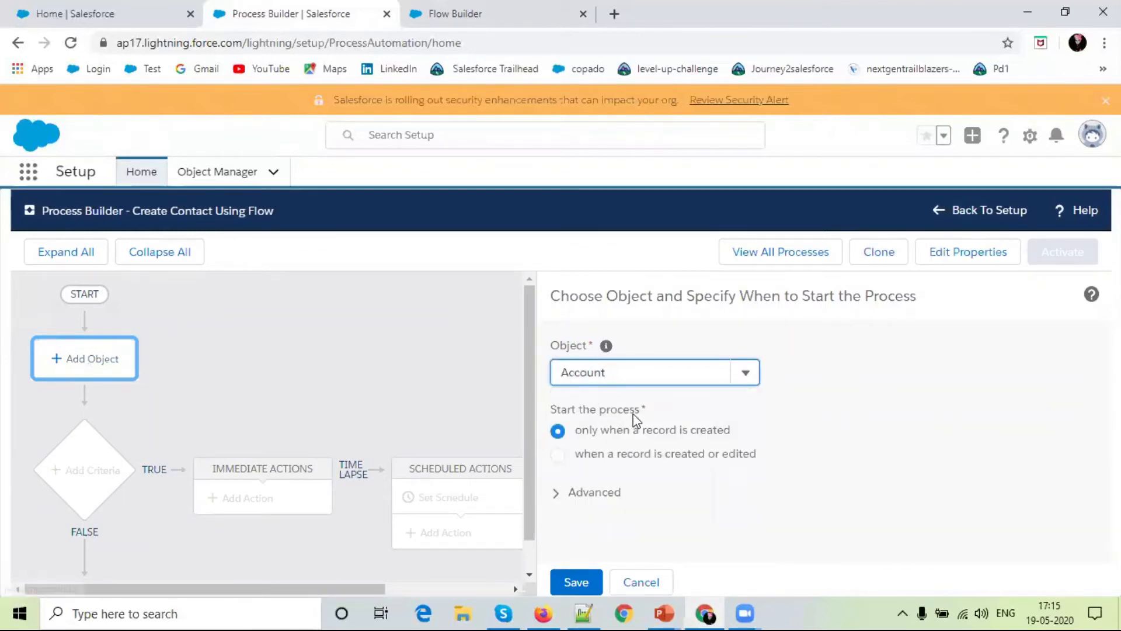
mouse_move(624, 447)
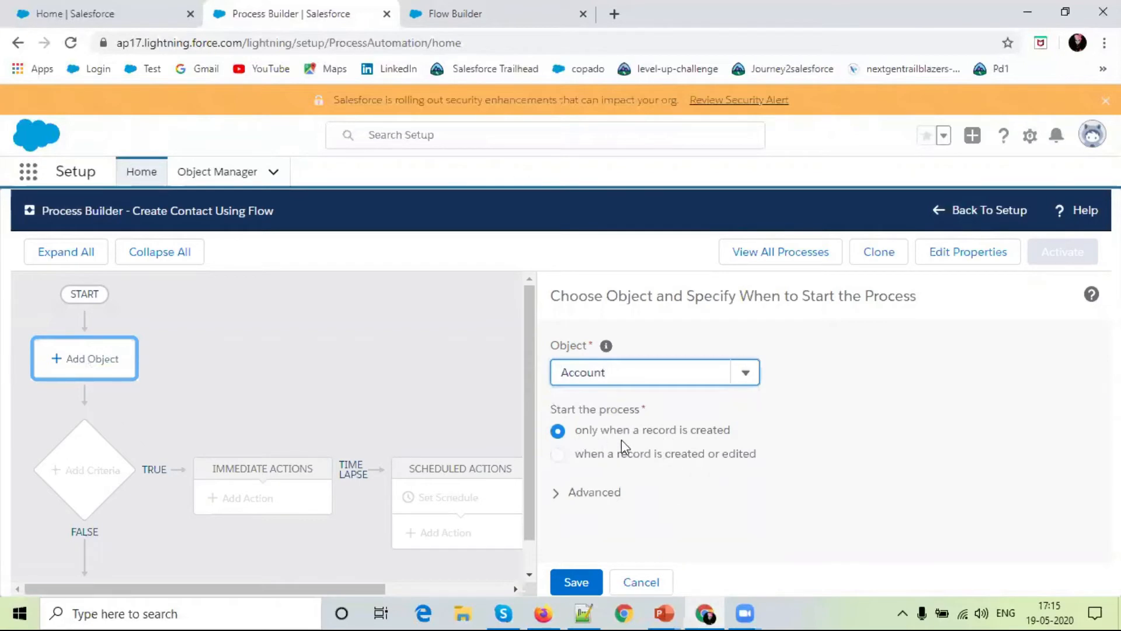
mouse_move(498, 357)
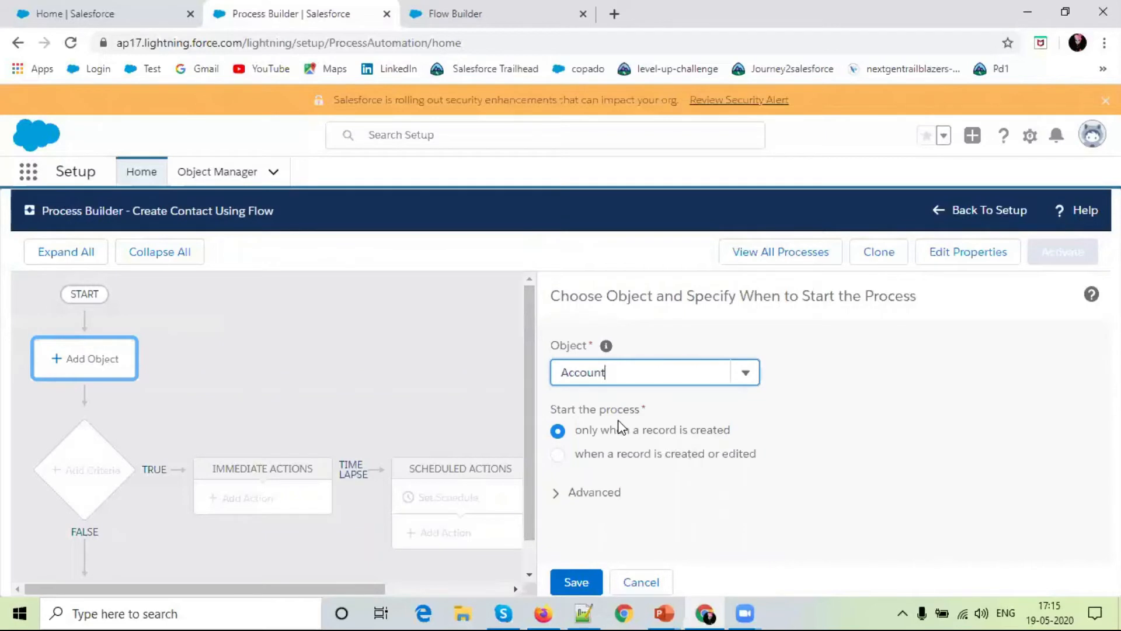
mouse_move(623, 456)
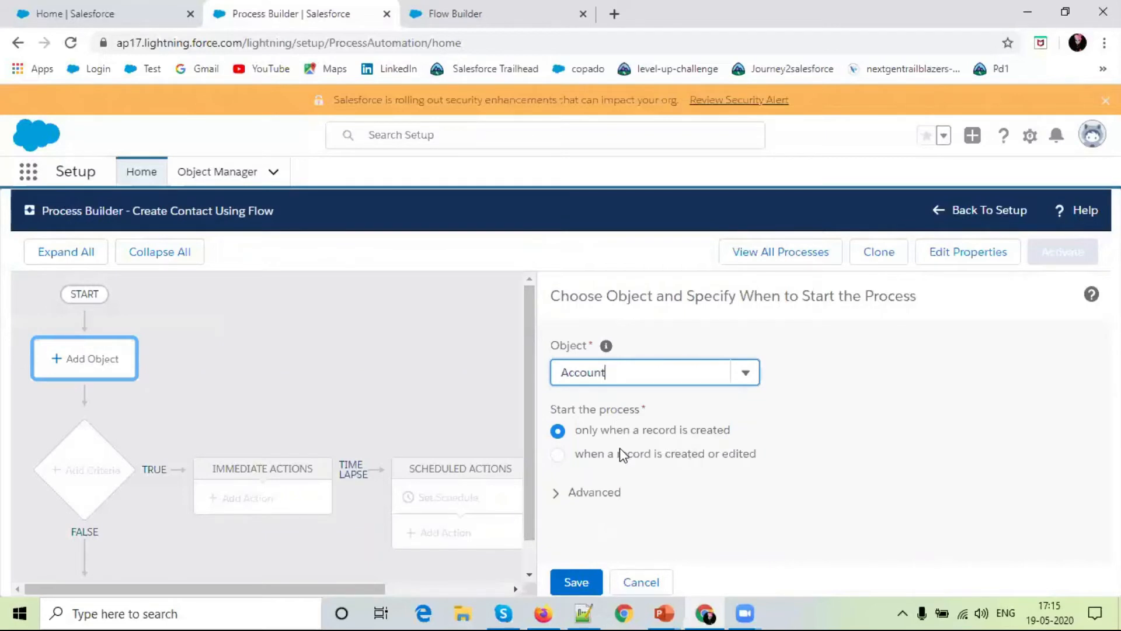
mouse_move(575, 582)
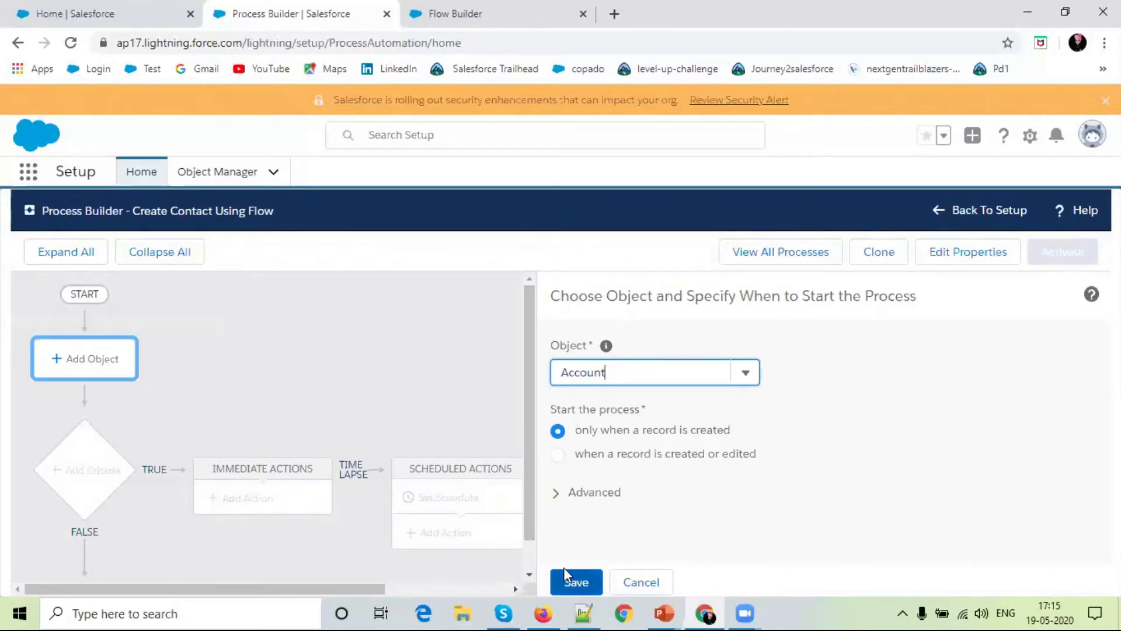
left_click(576, 582)
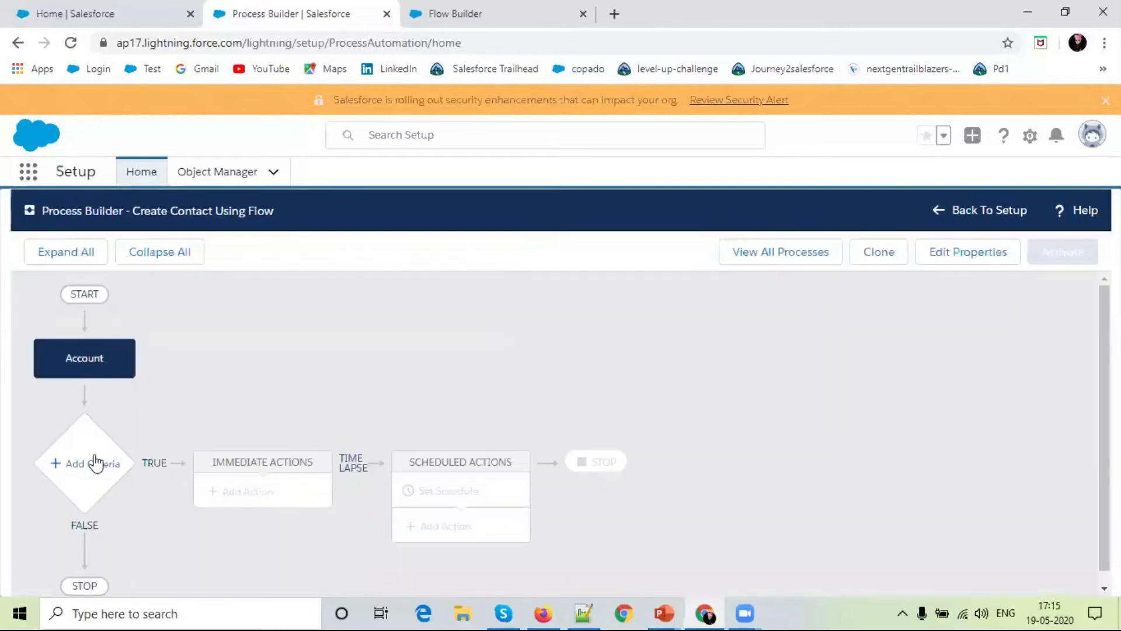
Add a criteria node named No Criteria set to 'No criteria—just execute the actions!'.
left_click(84, 464)
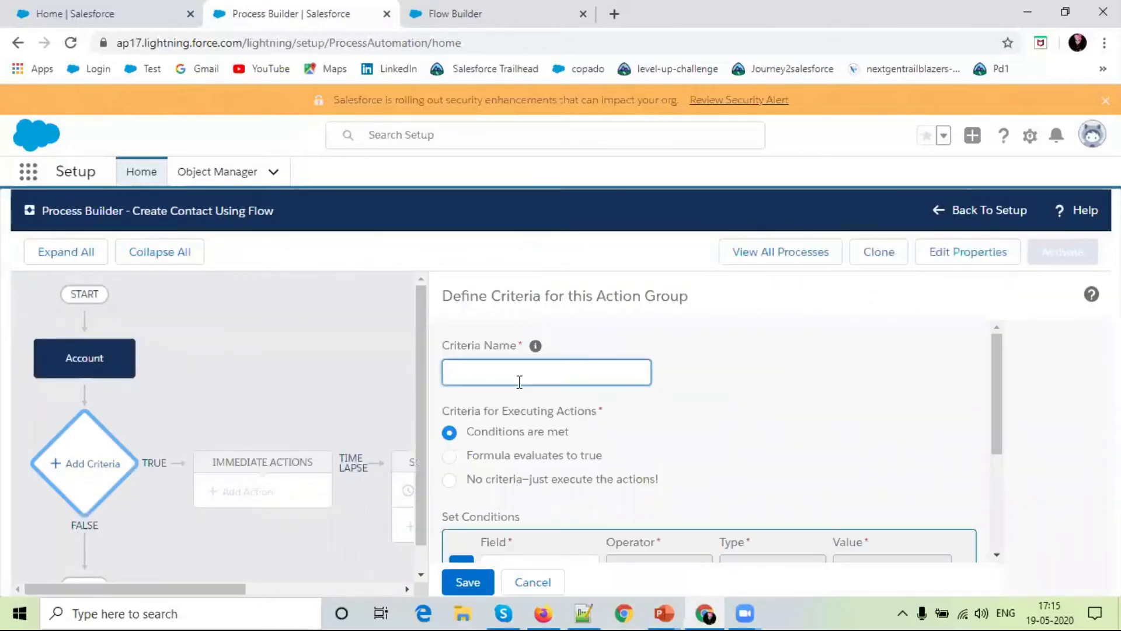
type("No C")
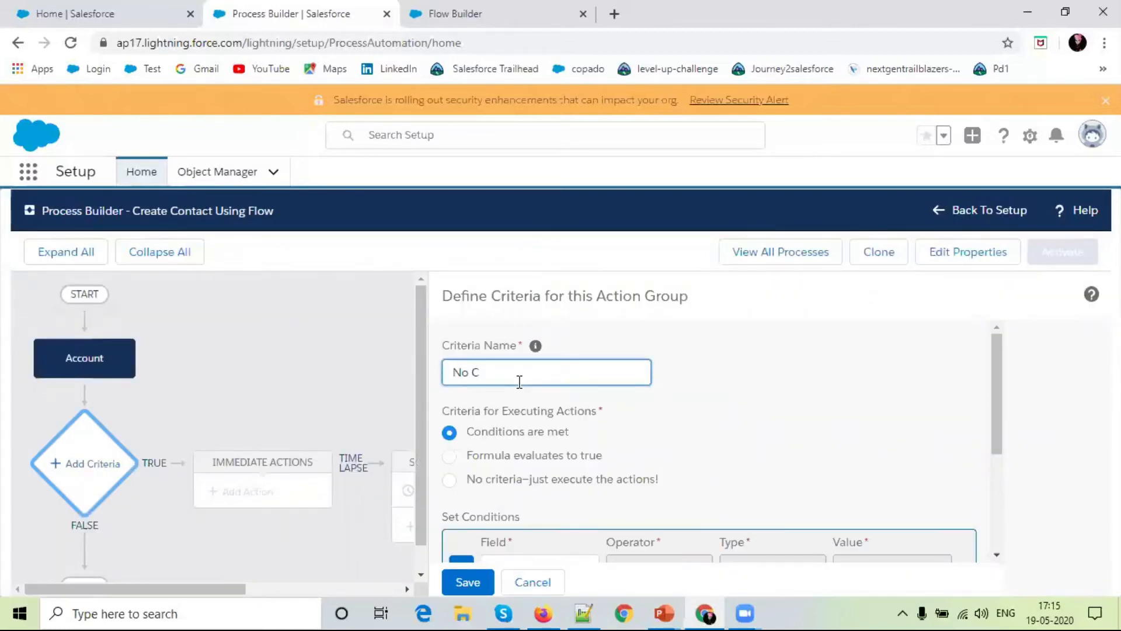
type("riter")
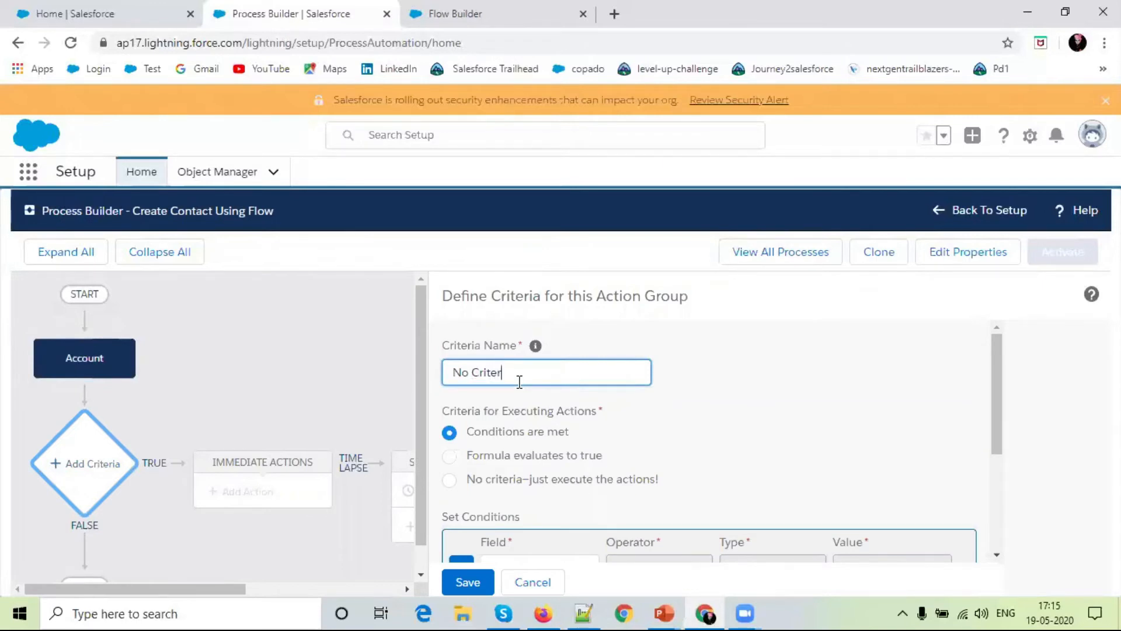
type("ia")
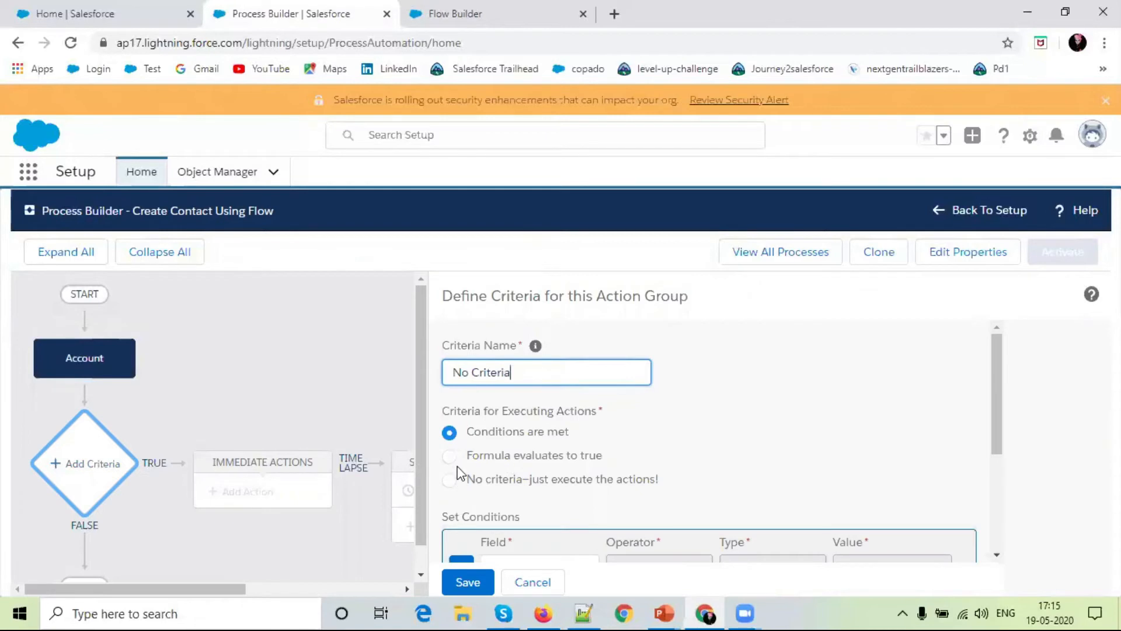
left_click(449, 479)
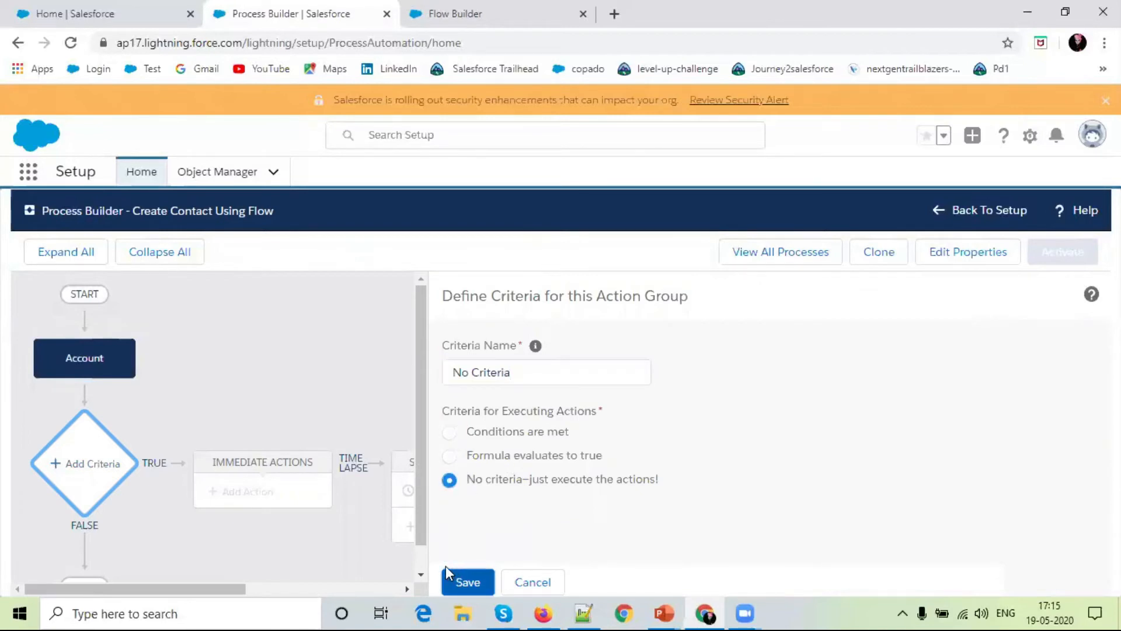
left_click(467, 582)
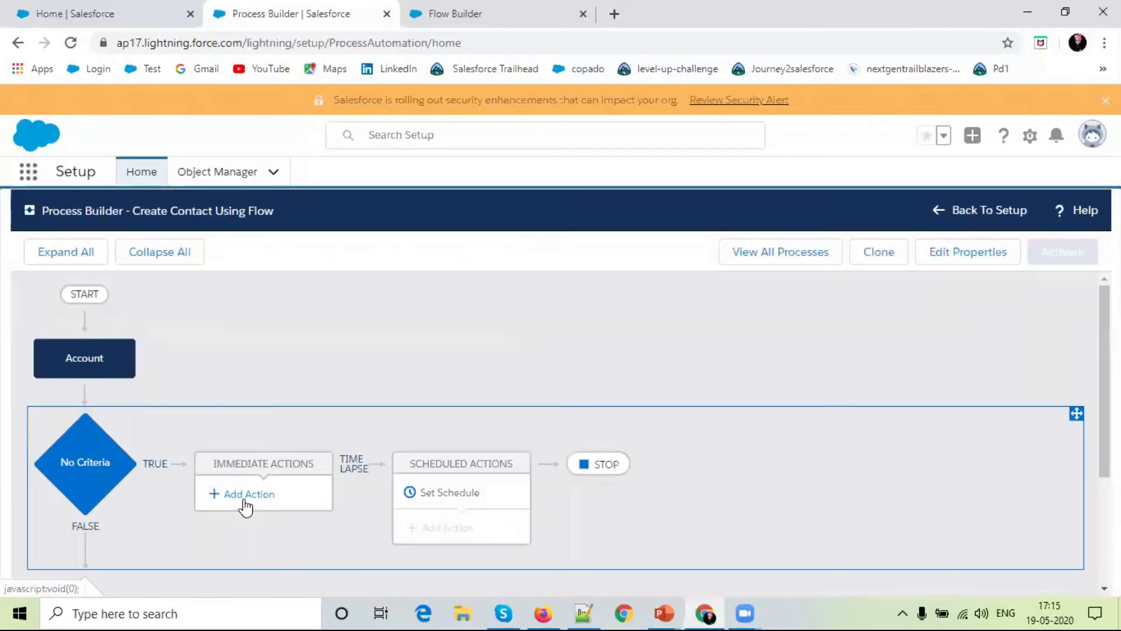
Add an immediate Flows action named Demo_Flow launching 'Create contact Using Process Builder'.
left_click(249, 493)
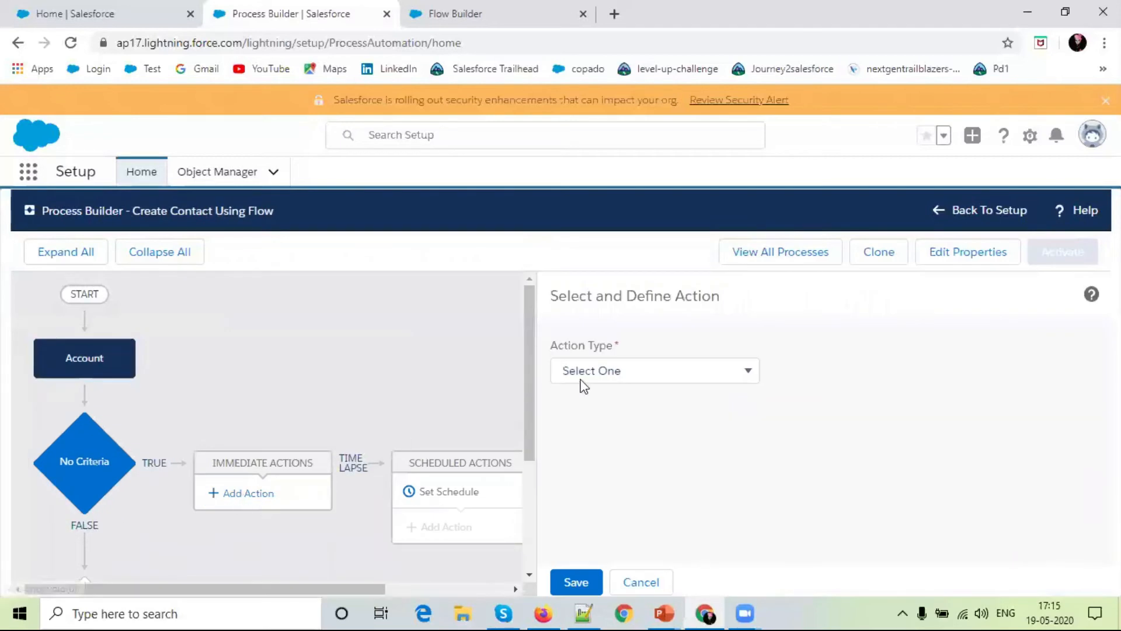
left_click(653, 371)
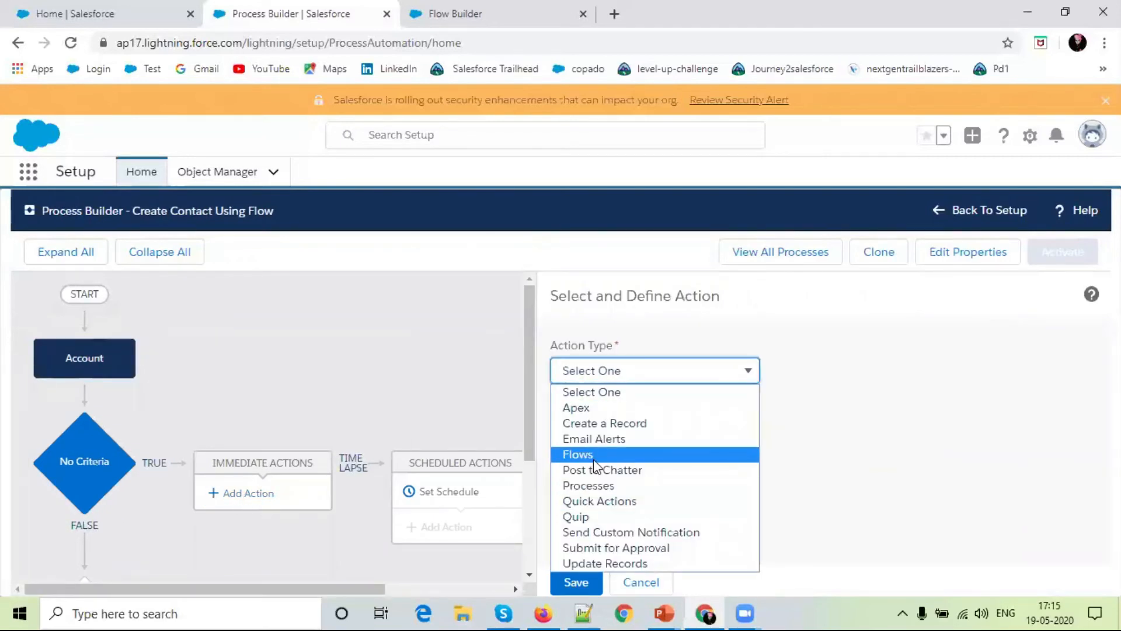
left_click(577, 455)
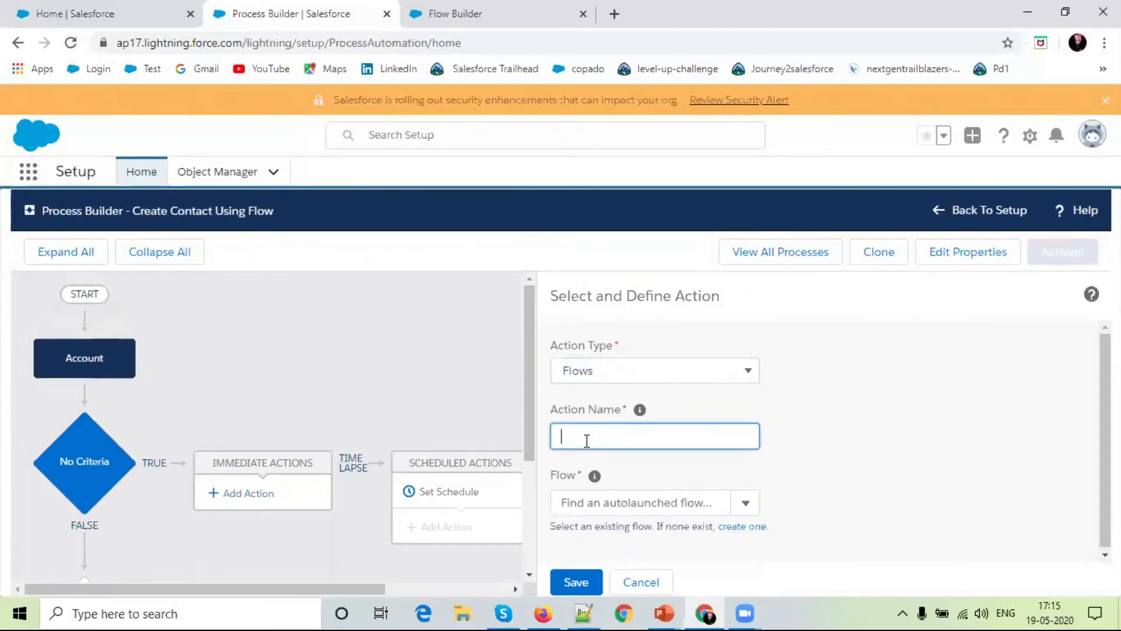
type("demo Flo")
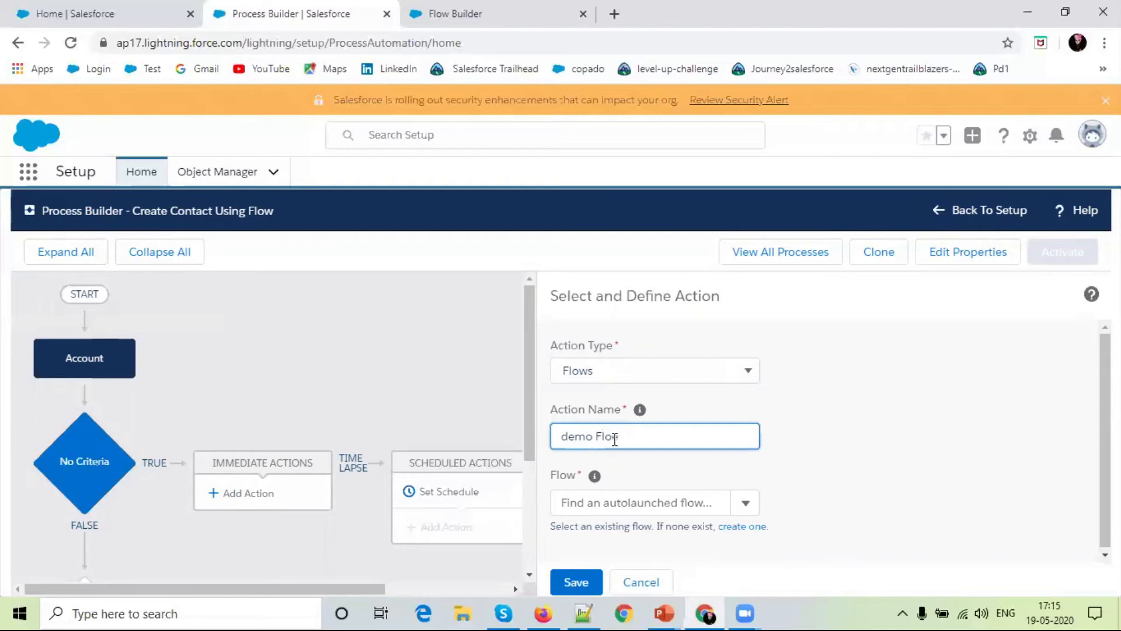
key("Backspace")
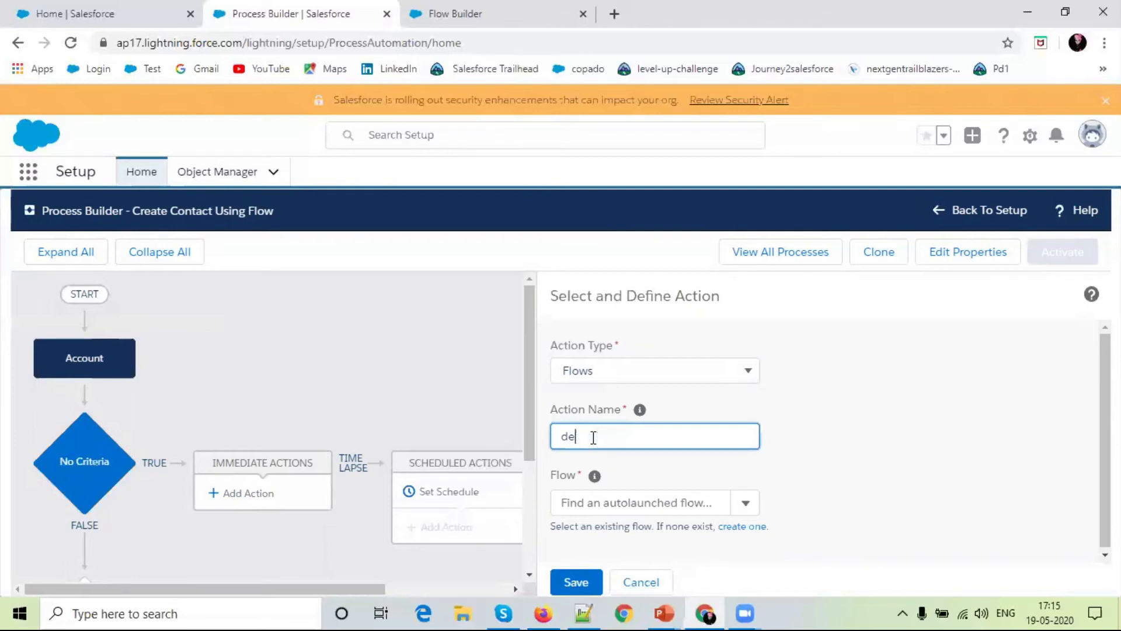
type("Demo")
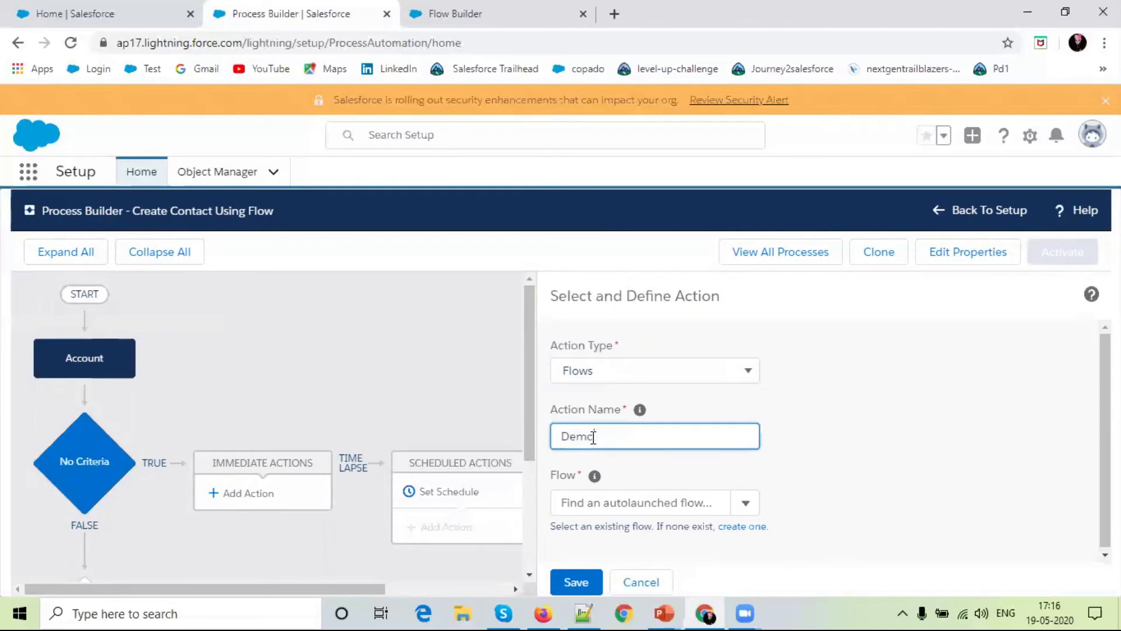
type("_Flow")
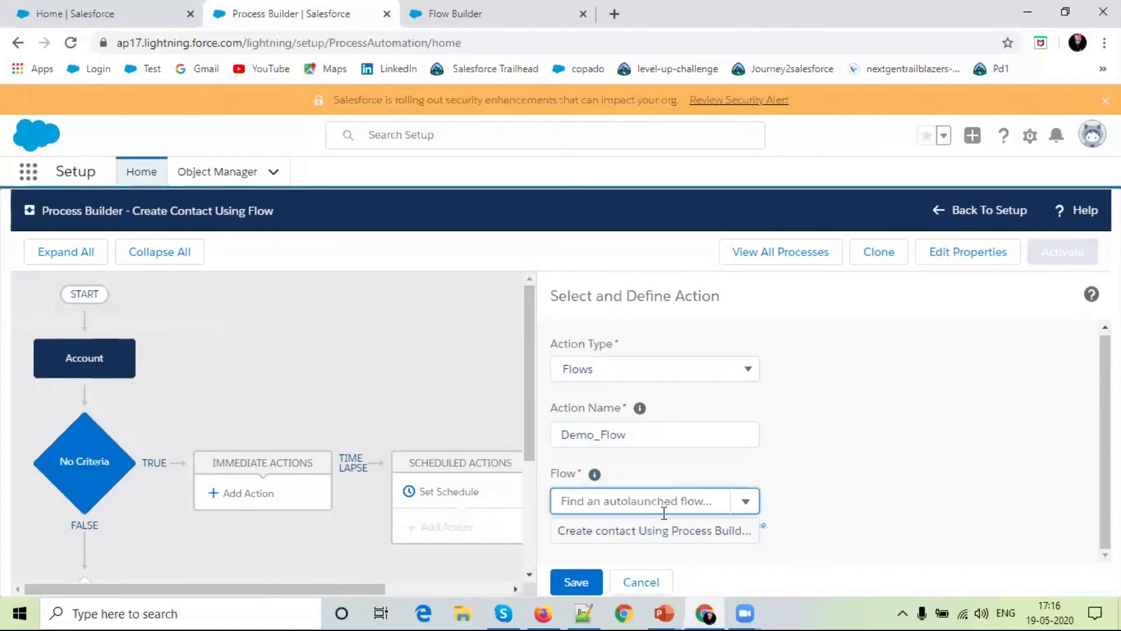
mouse_move(654, 531)
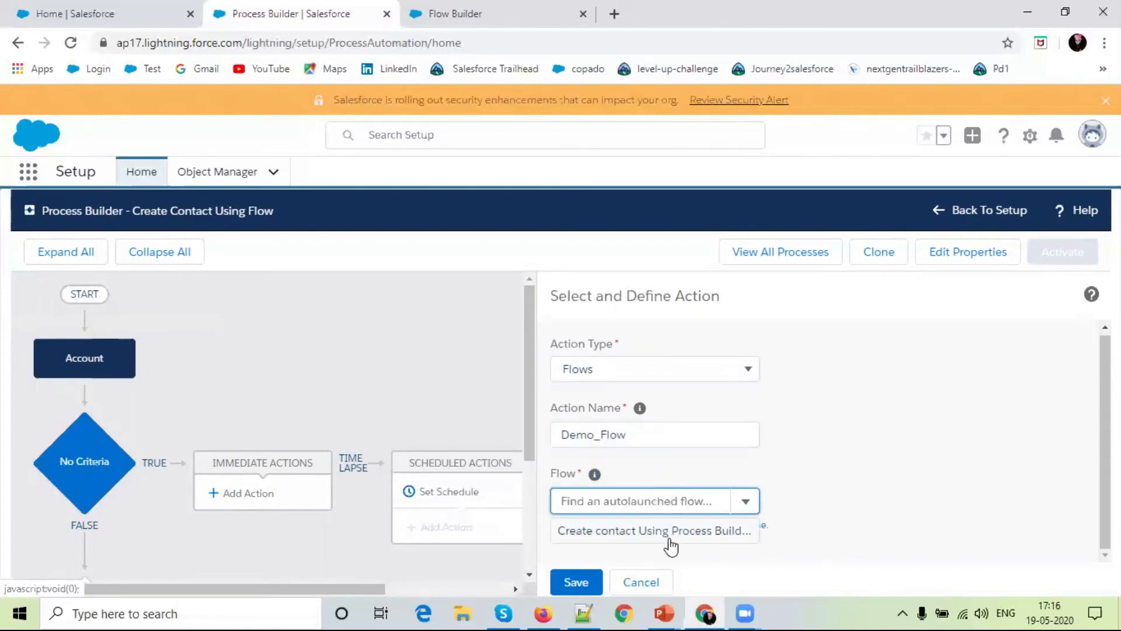
left_click(654, 531)
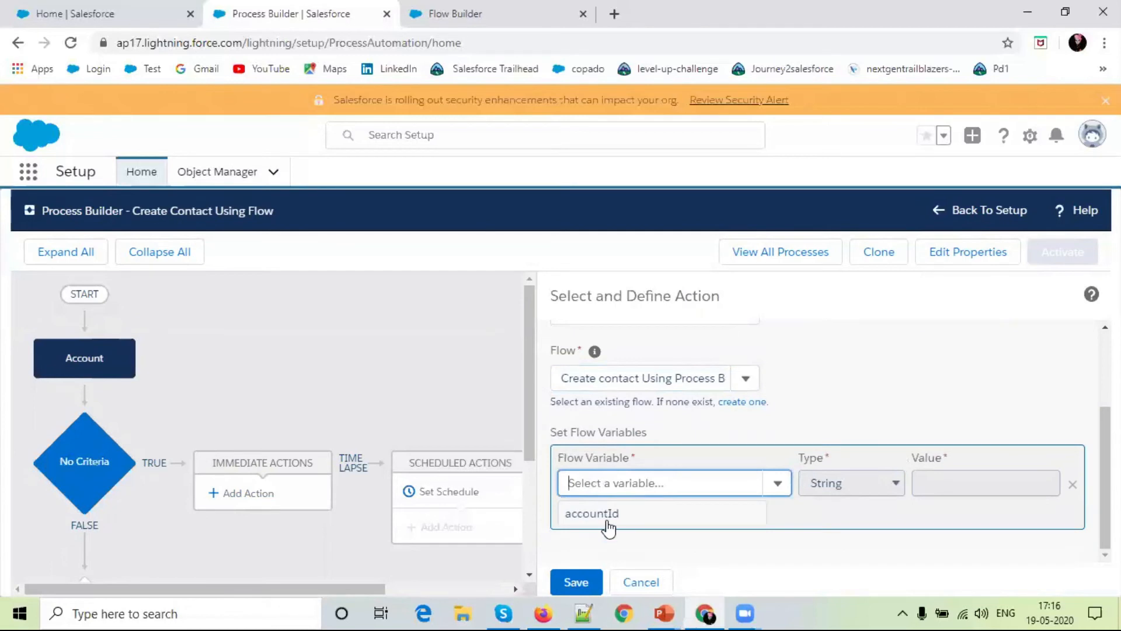
Map the flow's accountId variable to a field reference on the Account ID field.
left_click(593, 513)
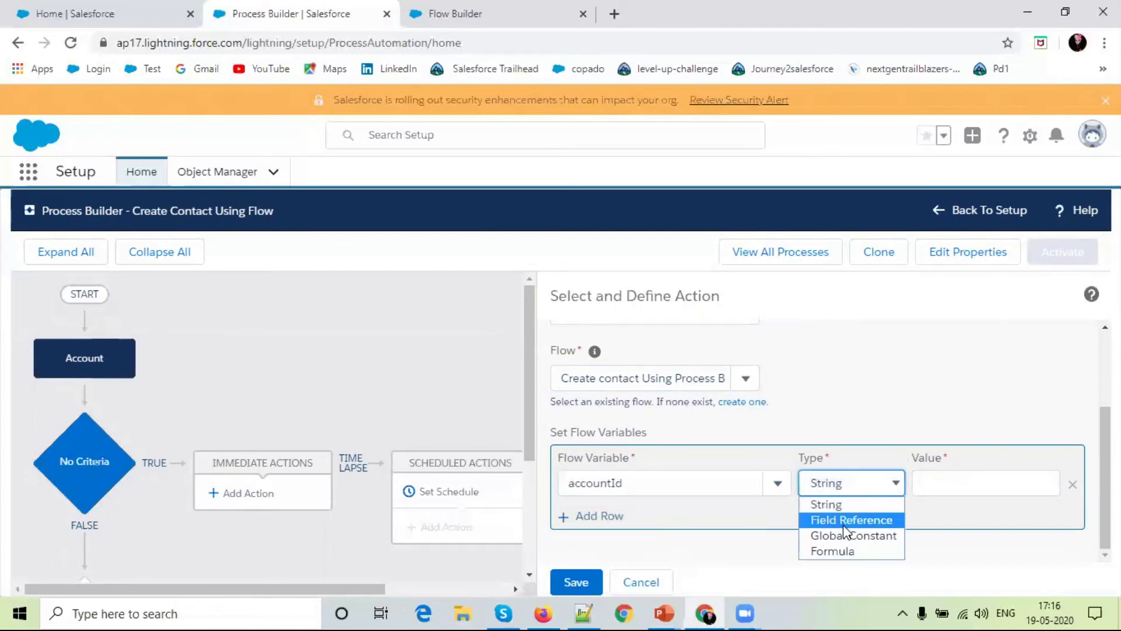
left_click(851, 520)
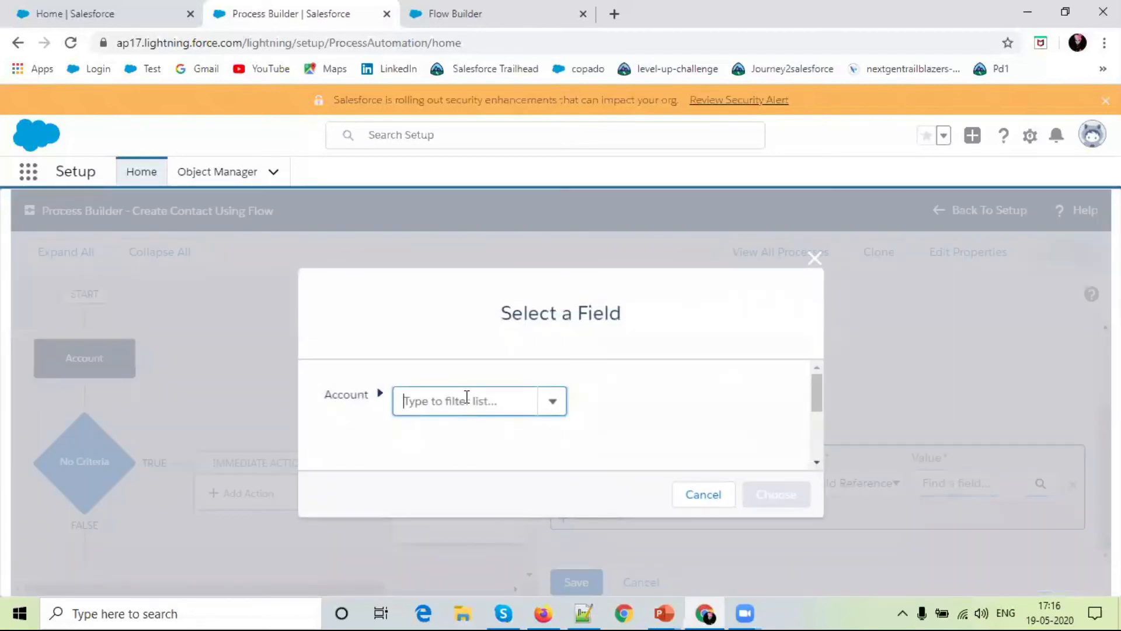
type("id")
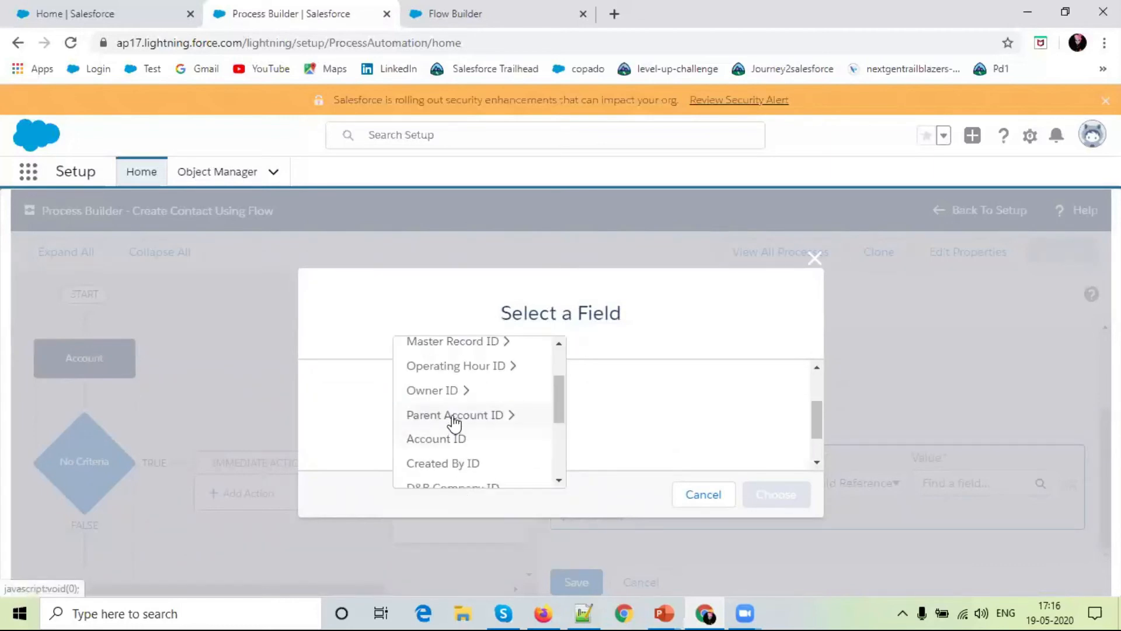
left_click(436, 438)
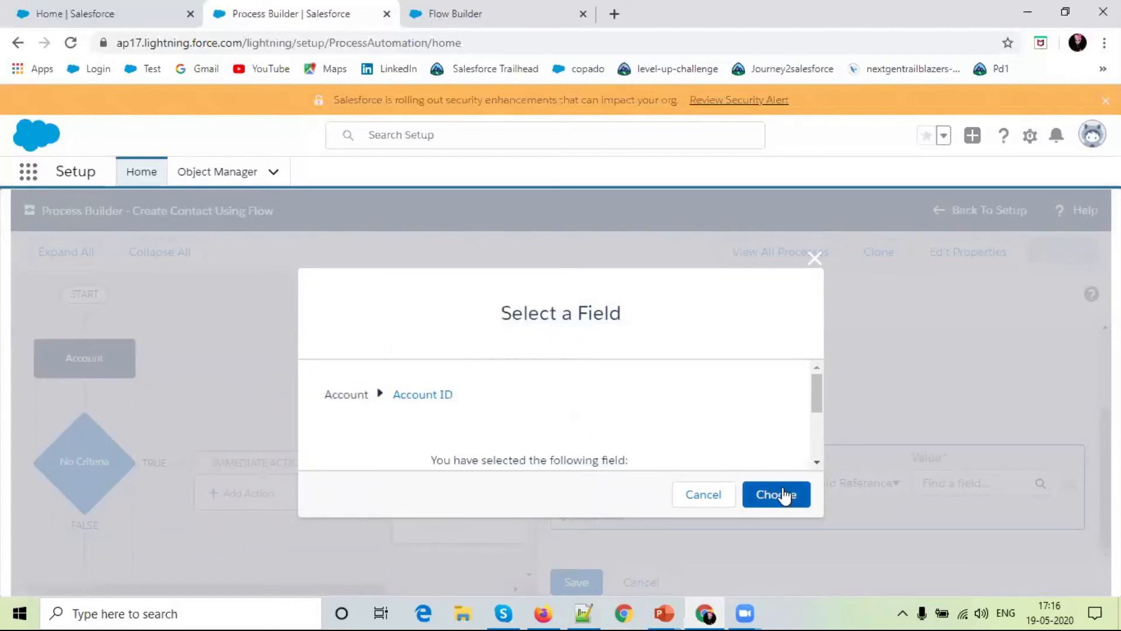
left_click(776, 494)
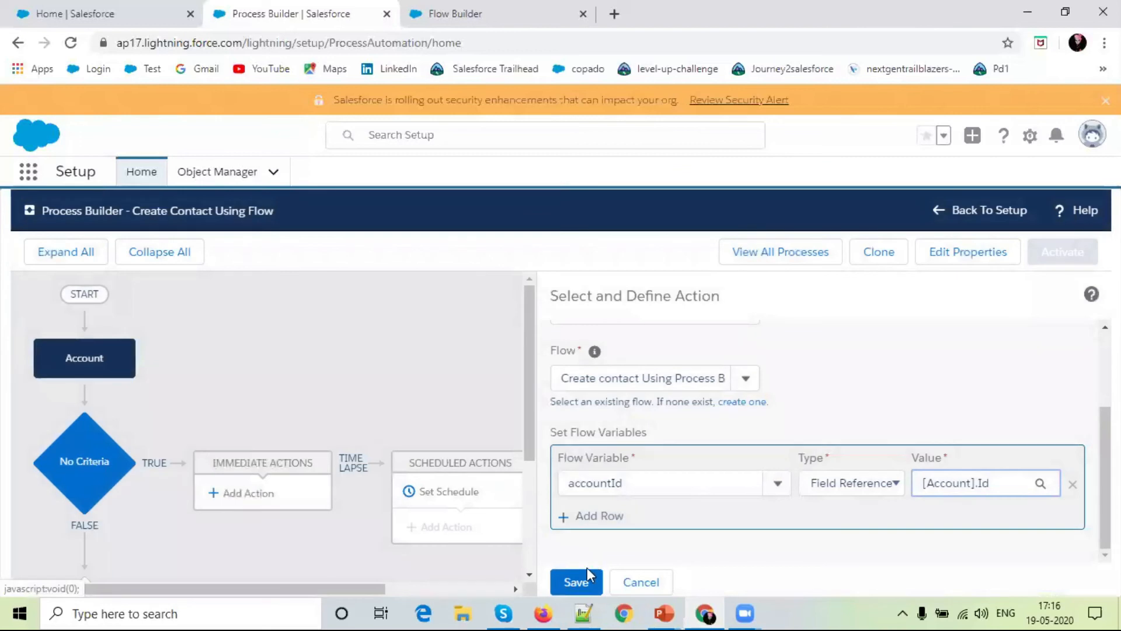
Save the Demo_Flow action on the Select and Define Action panel.
left_click(576, 582)
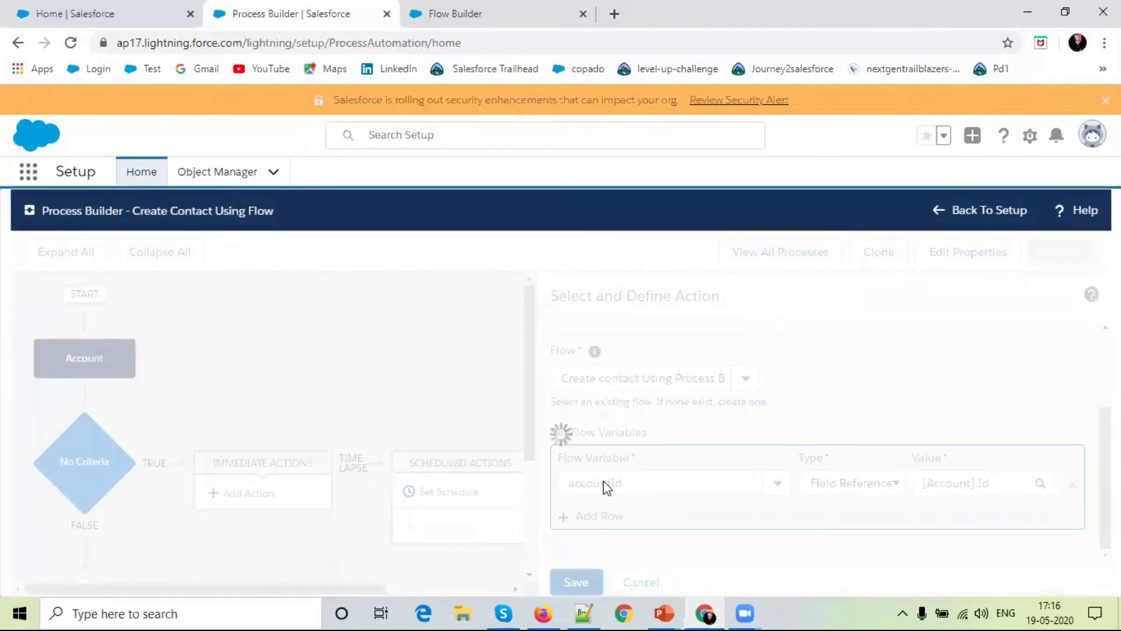
left_click(575, 582)
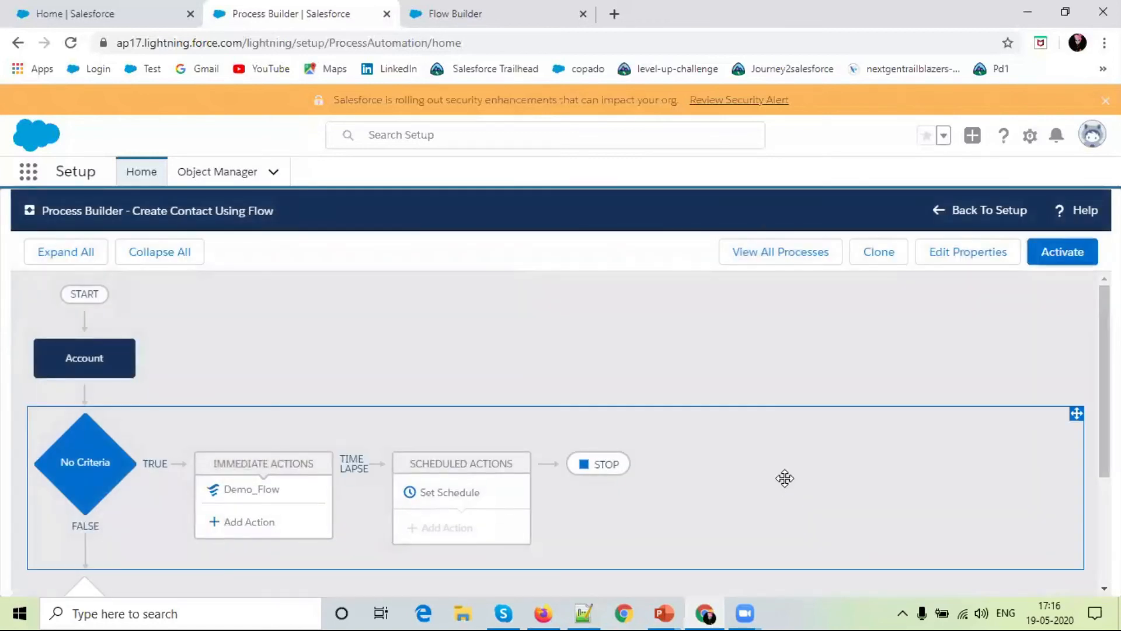
Switch to the Salesforce Home browser tab showing Setup filtered to flow.
left_click(1061, 252)
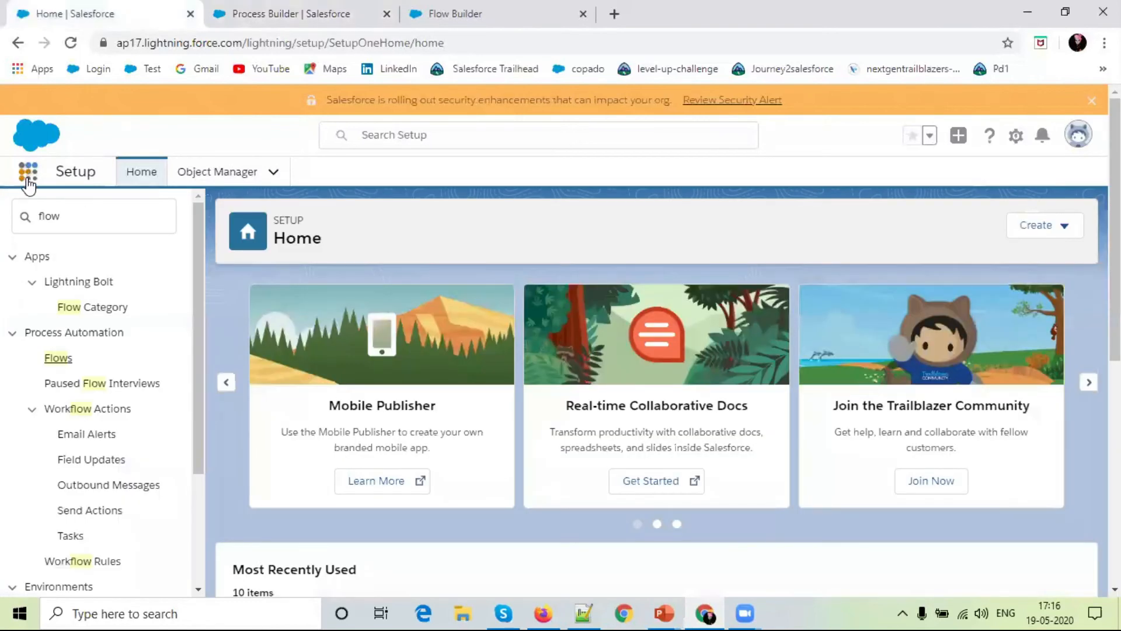
Reach the Accounts list via the App Launcher search 'accou' and start a new account.
left_click(28, 172)
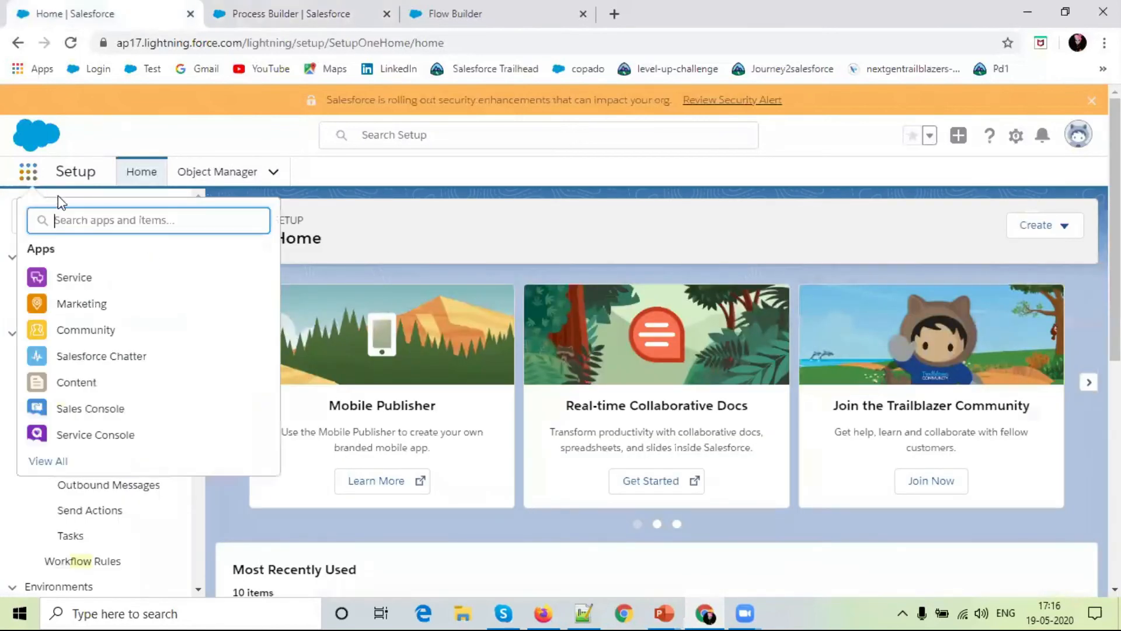
type("acco")
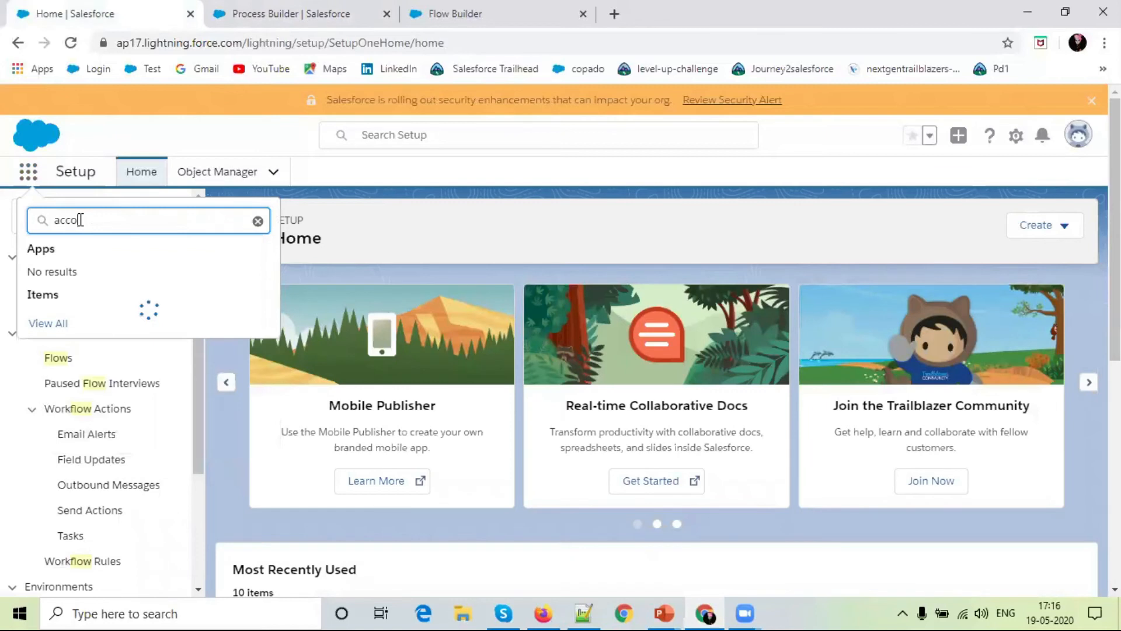
type("u")
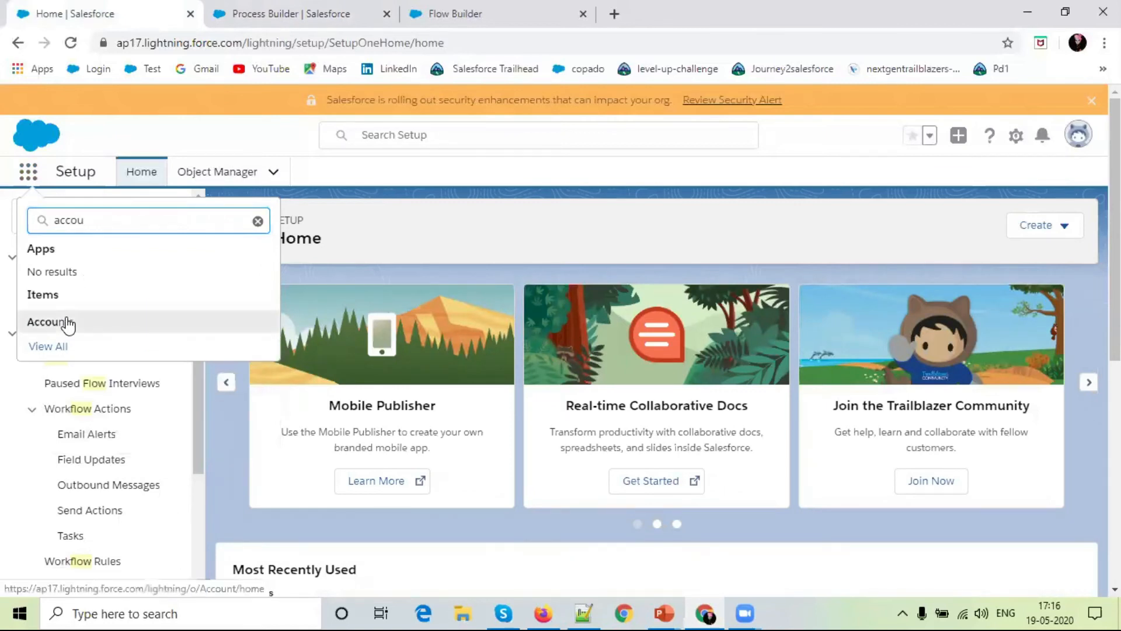
left_click(50, 323)
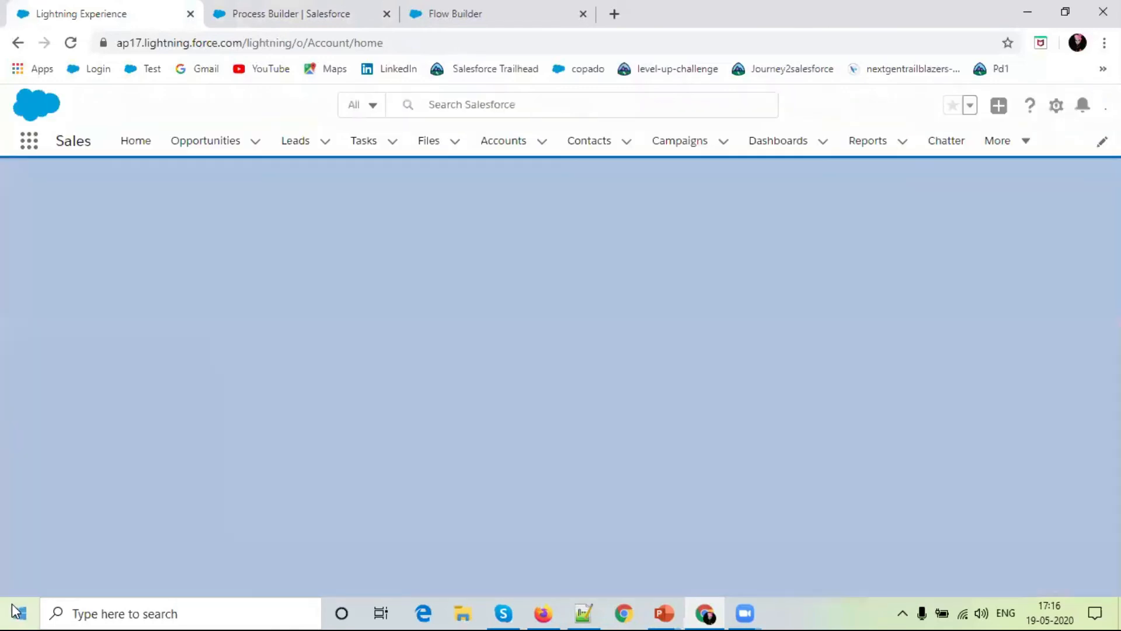
left_click(502, 140)
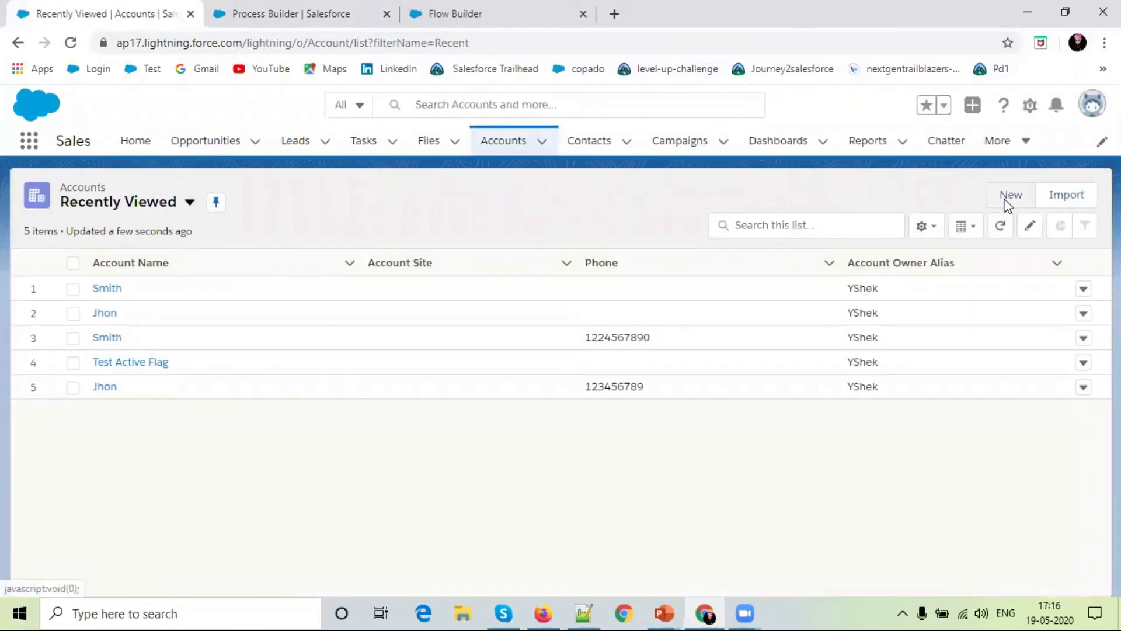
left_click(1009, 195)
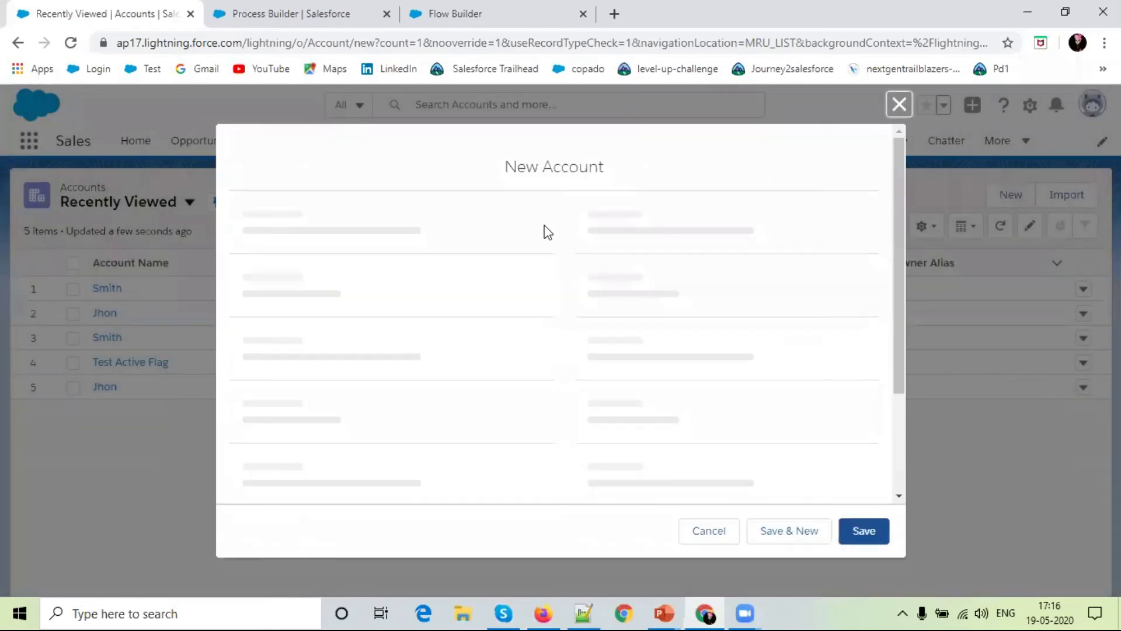
Create and save a new account named Smith, which then lists contact Jhon.
left_click(863, 530)
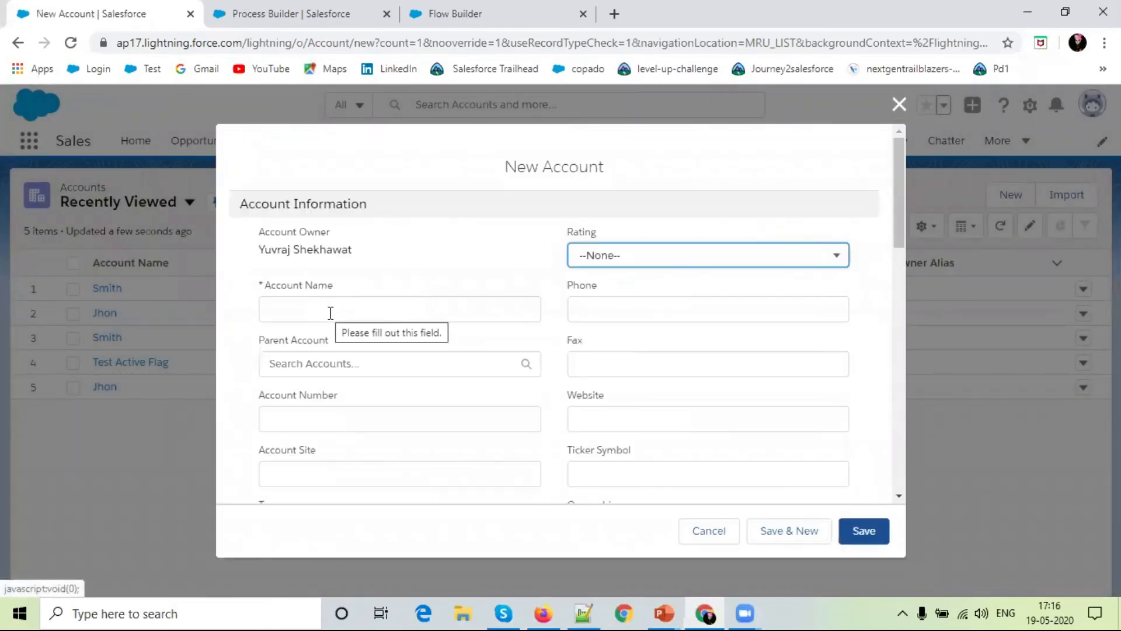
type("Smi")
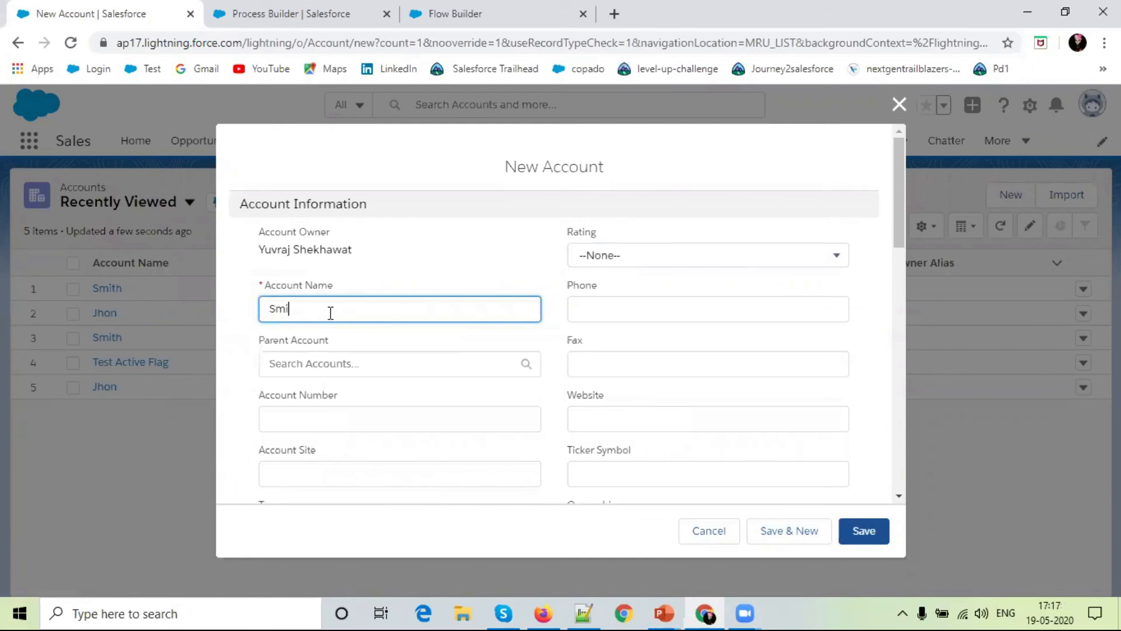
type("th")
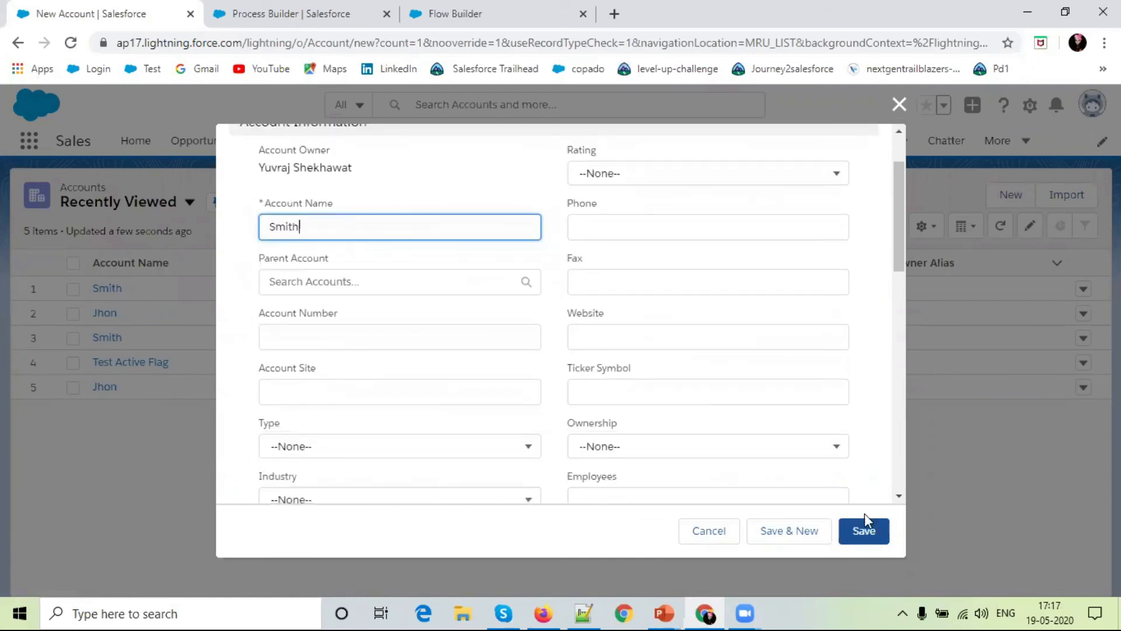
left_click(863, 530)
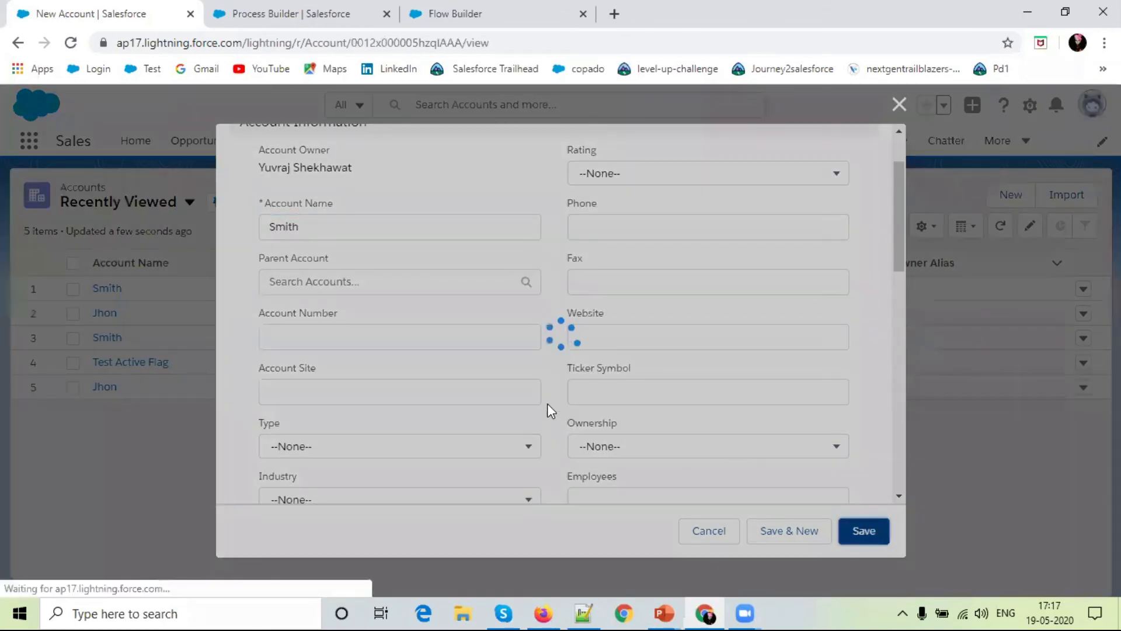
left_click(863, 530)
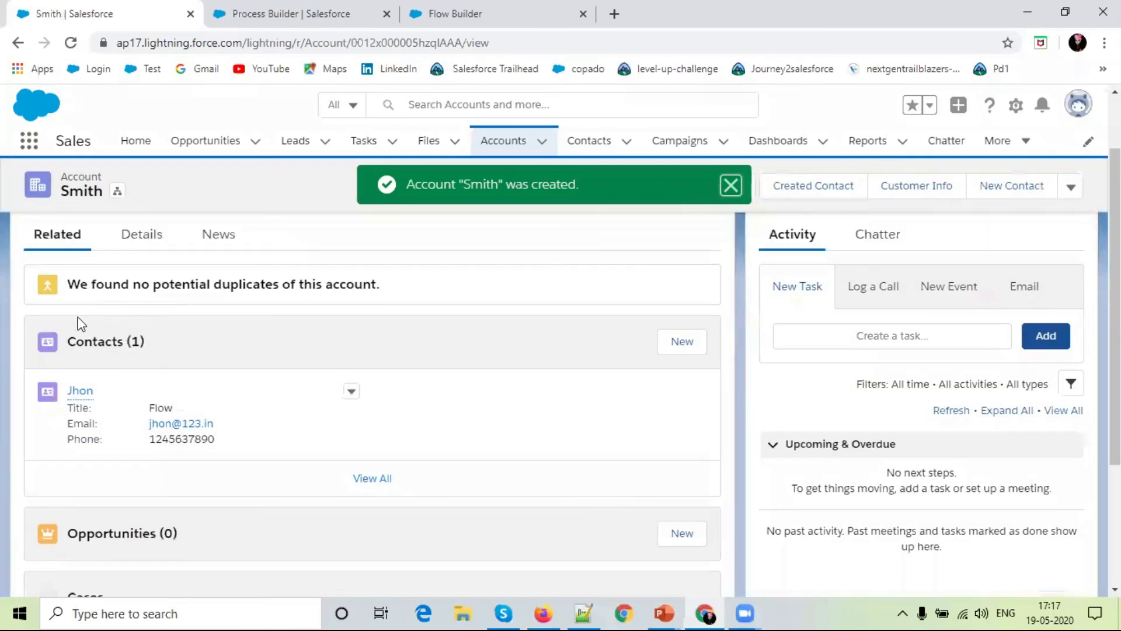
left_click(731, 184)
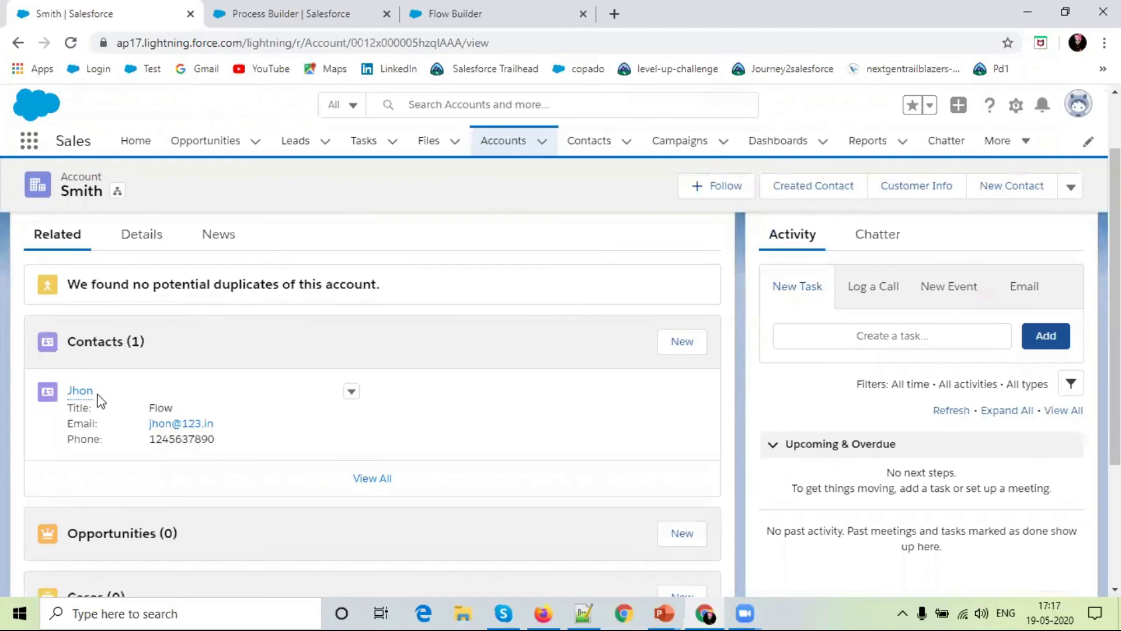
left_click(455, 15)
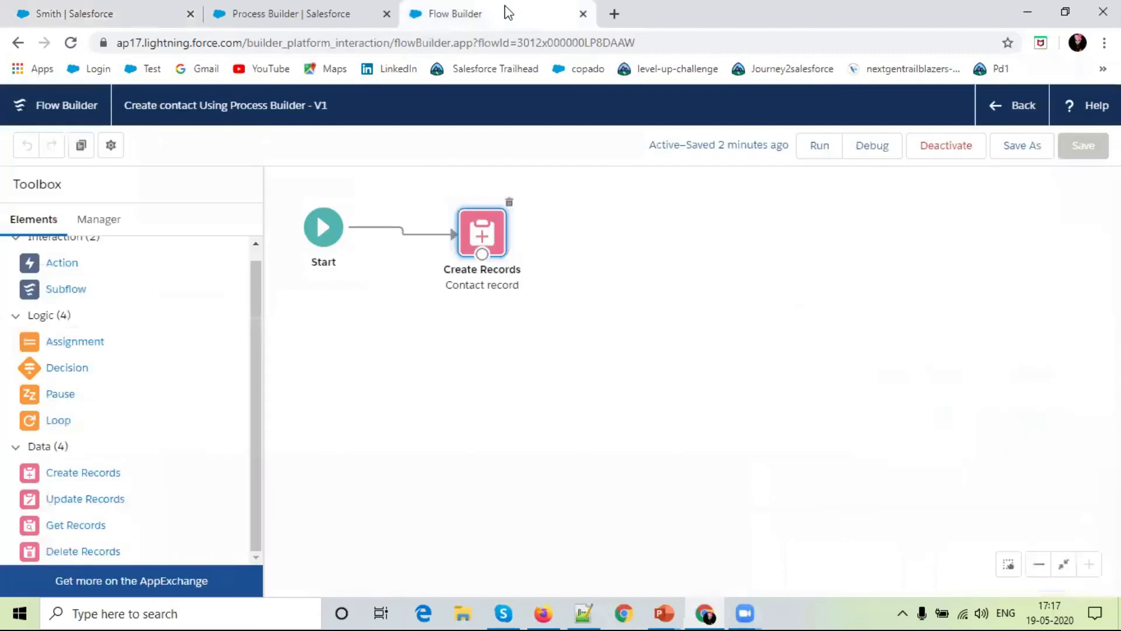
double_click(483, 234)
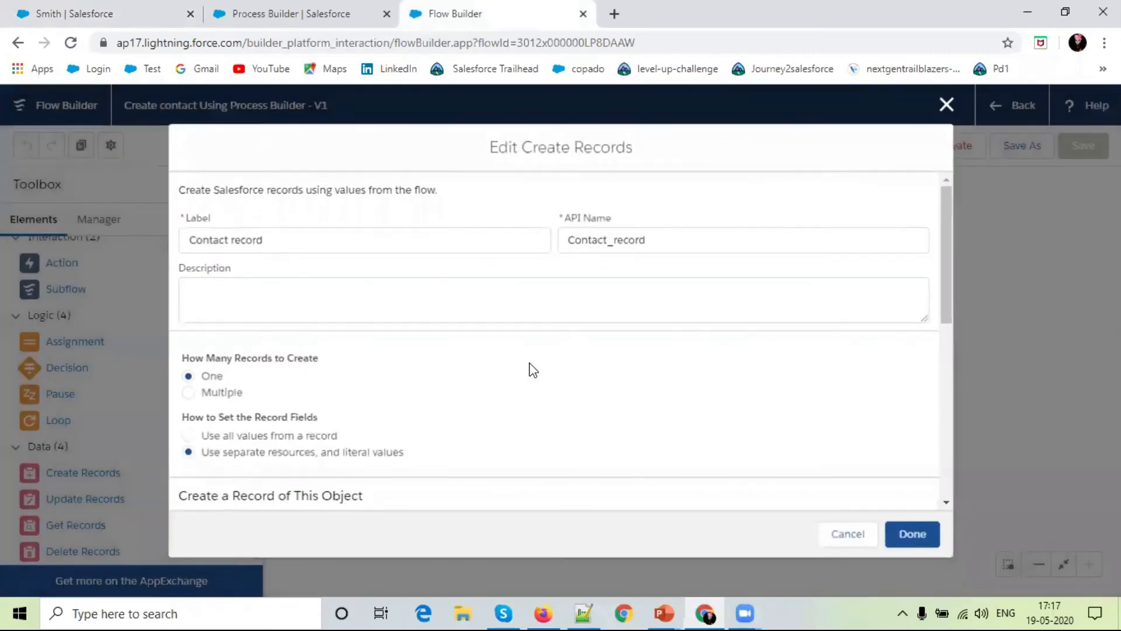
scroll("down", 3)
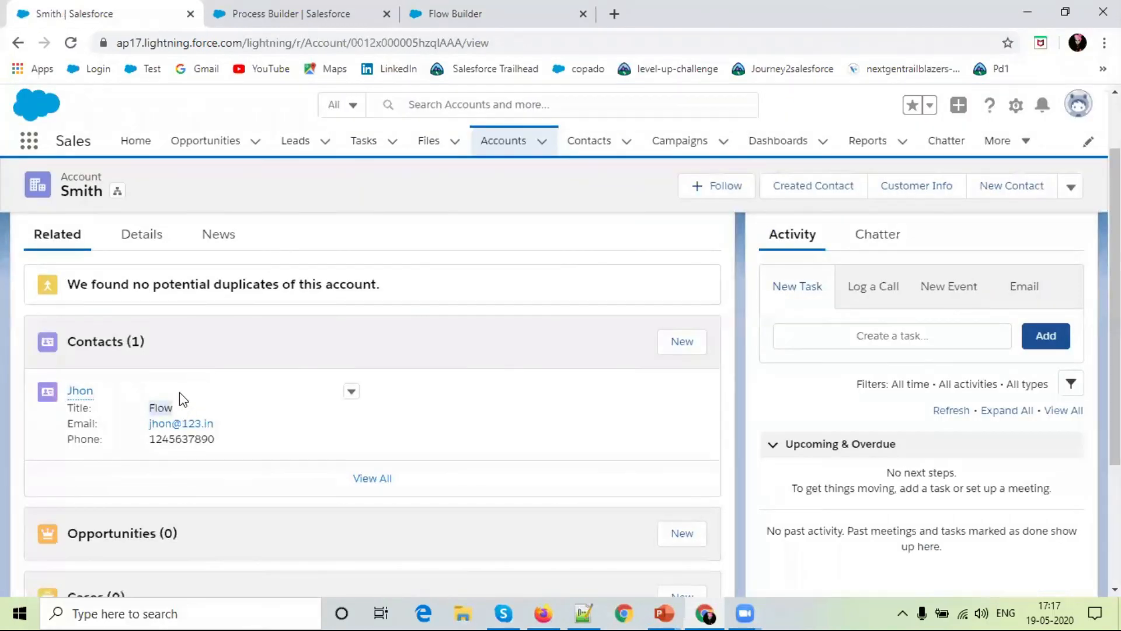
left_click(453, 14)
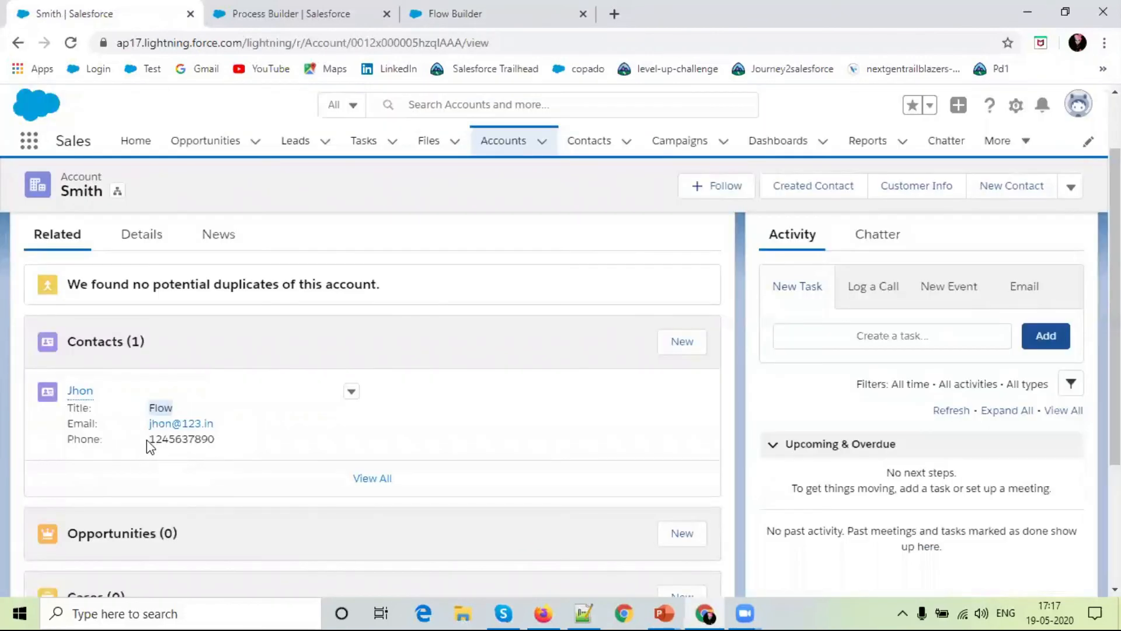
mouse_move(179, 423)
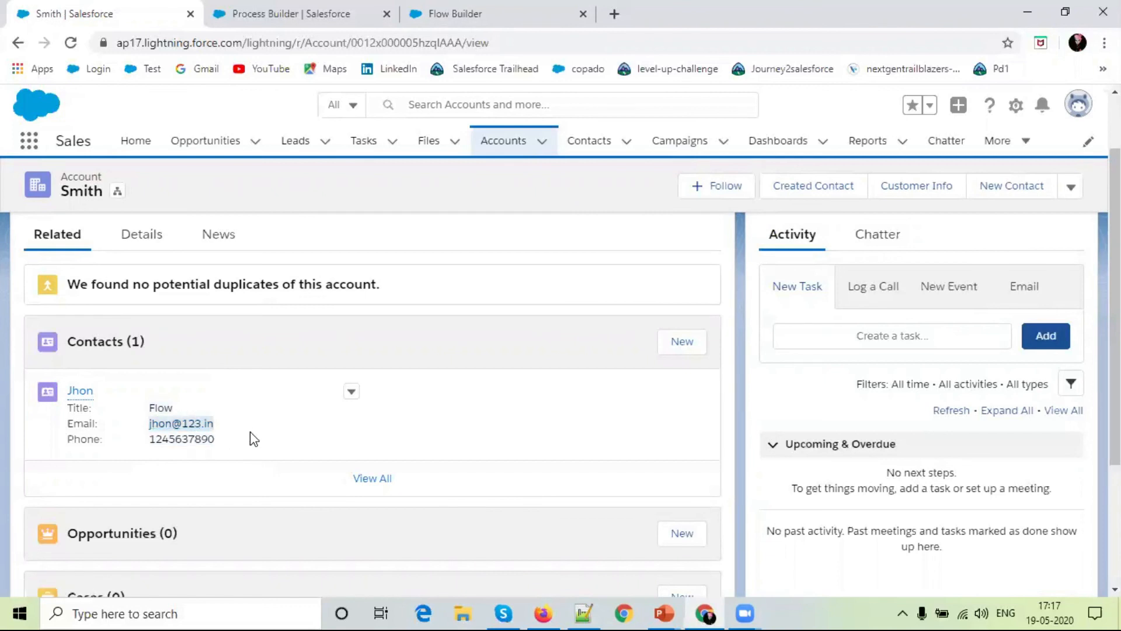
left_click(141, 316)
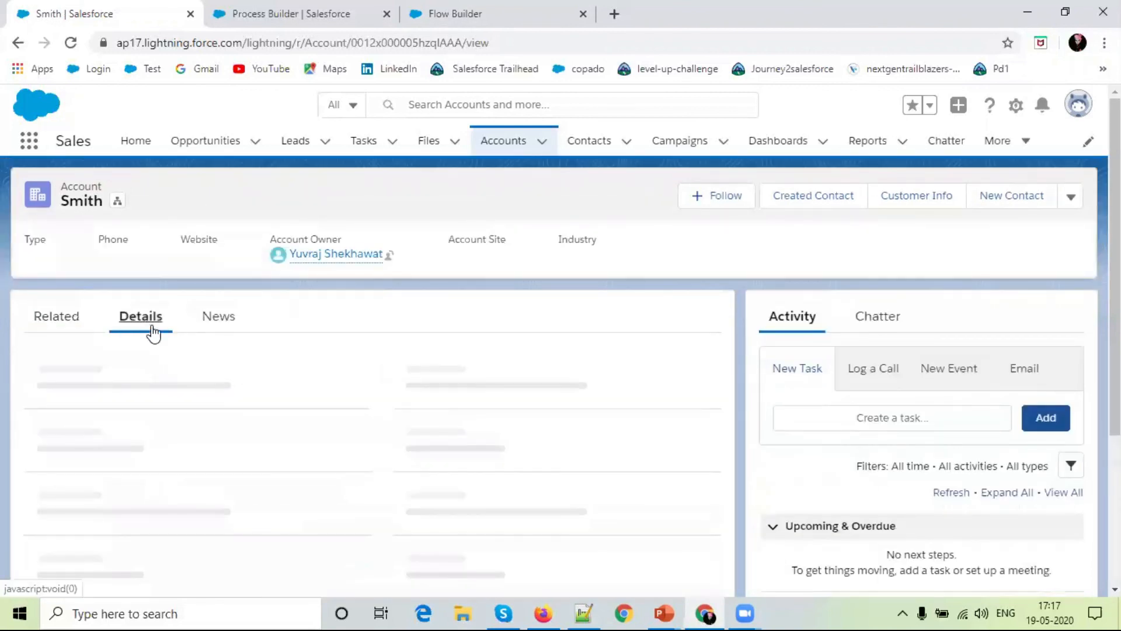
left_click(140, 317)
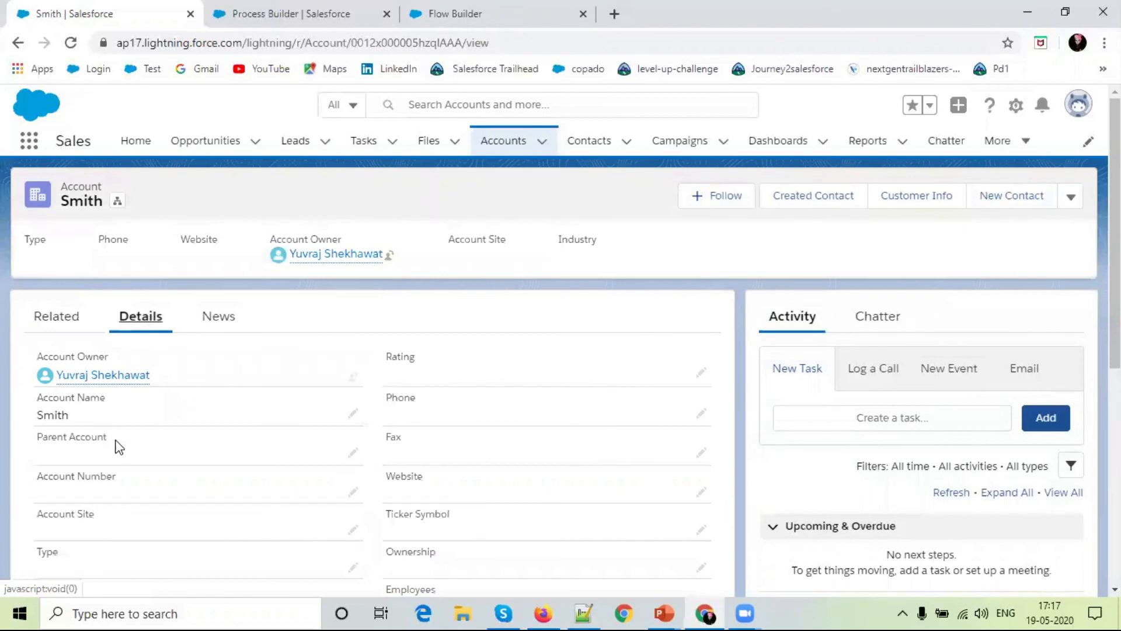
scroll("down", 3)
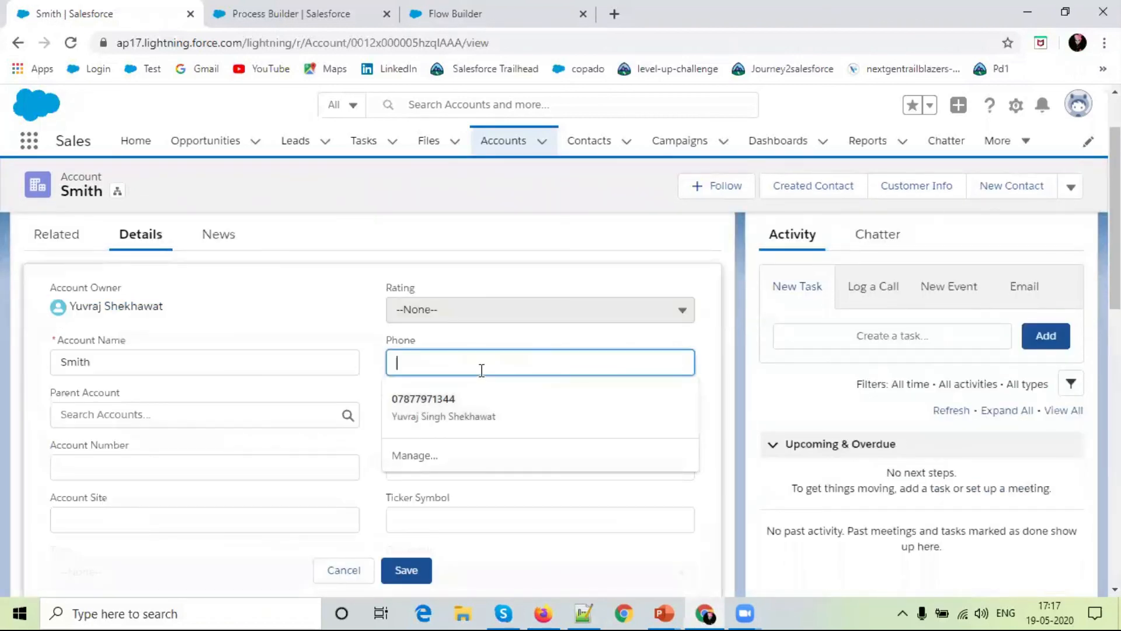
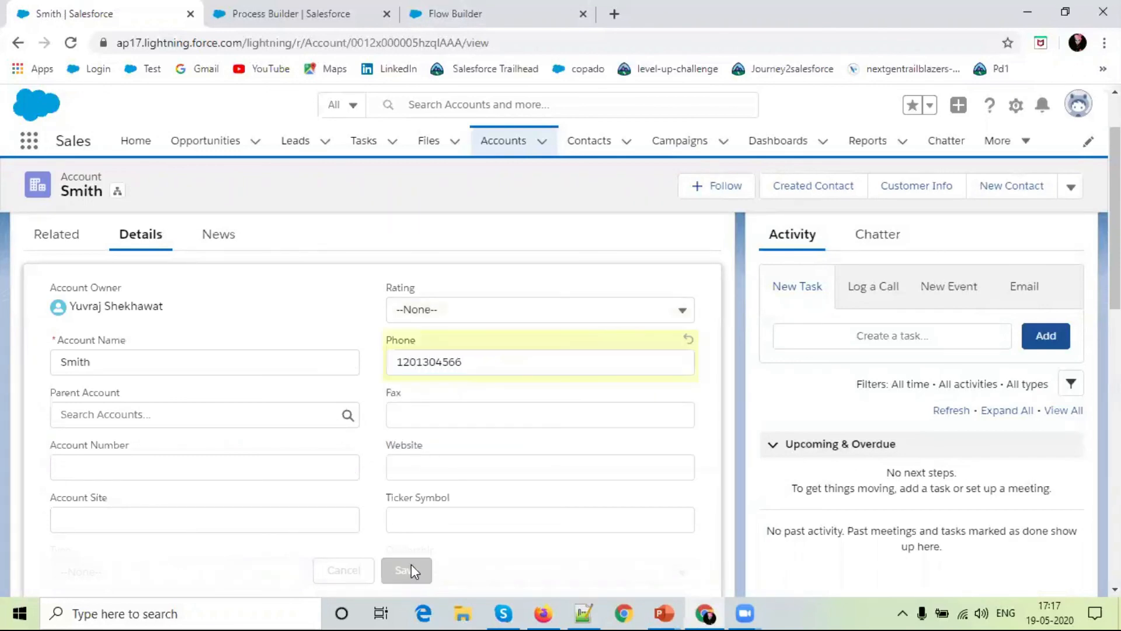
left_click(406, 570)
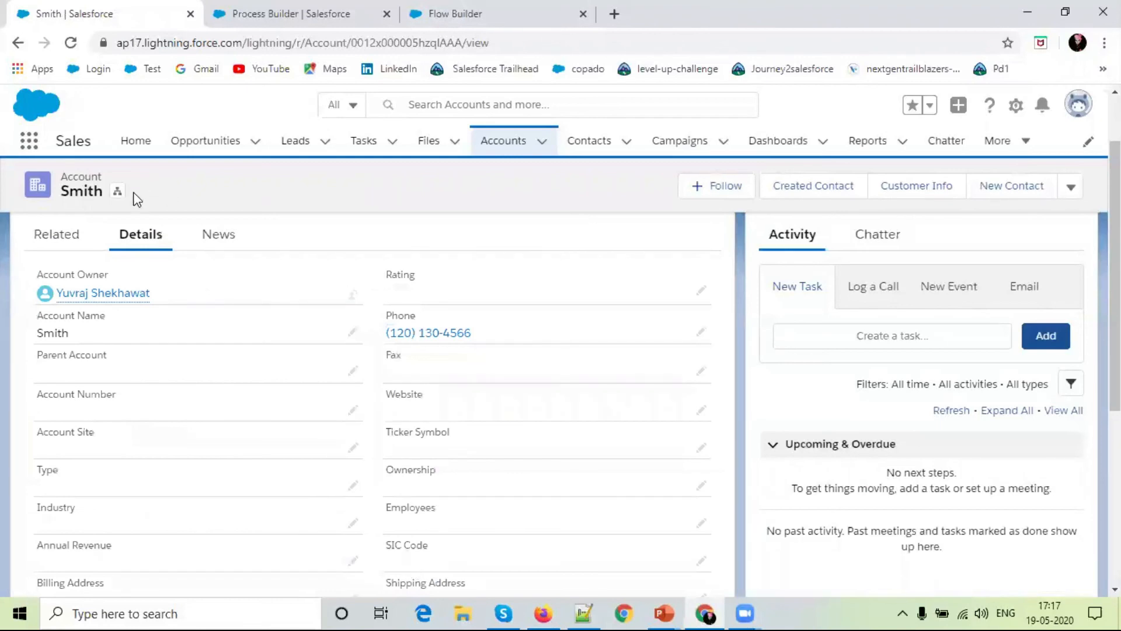
scroll("down", 3)
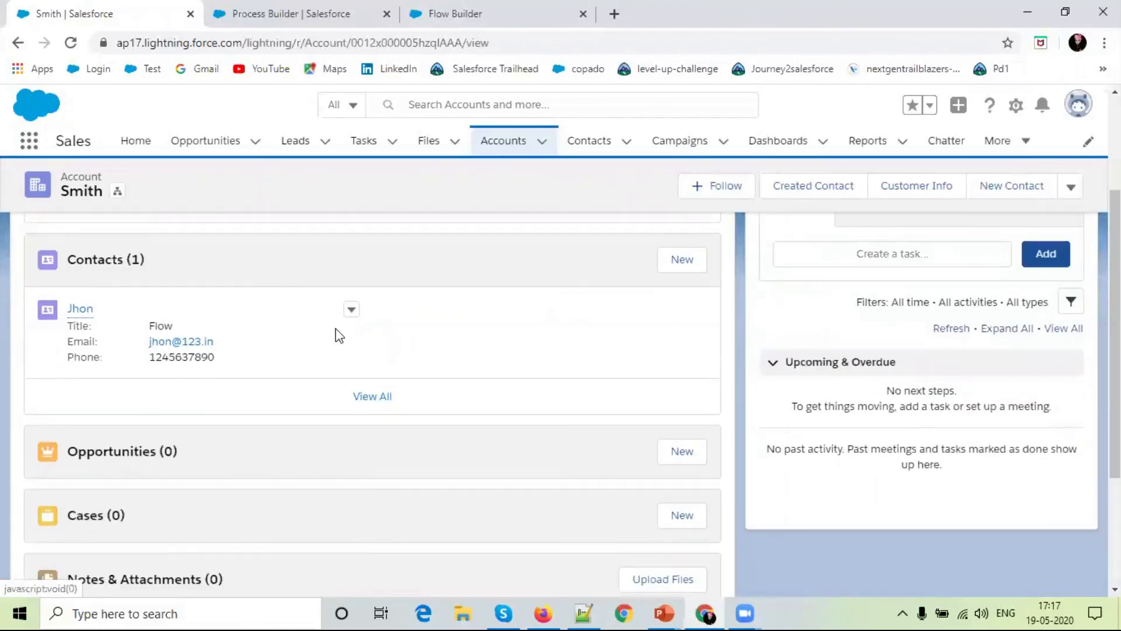
scroll("up", 3)
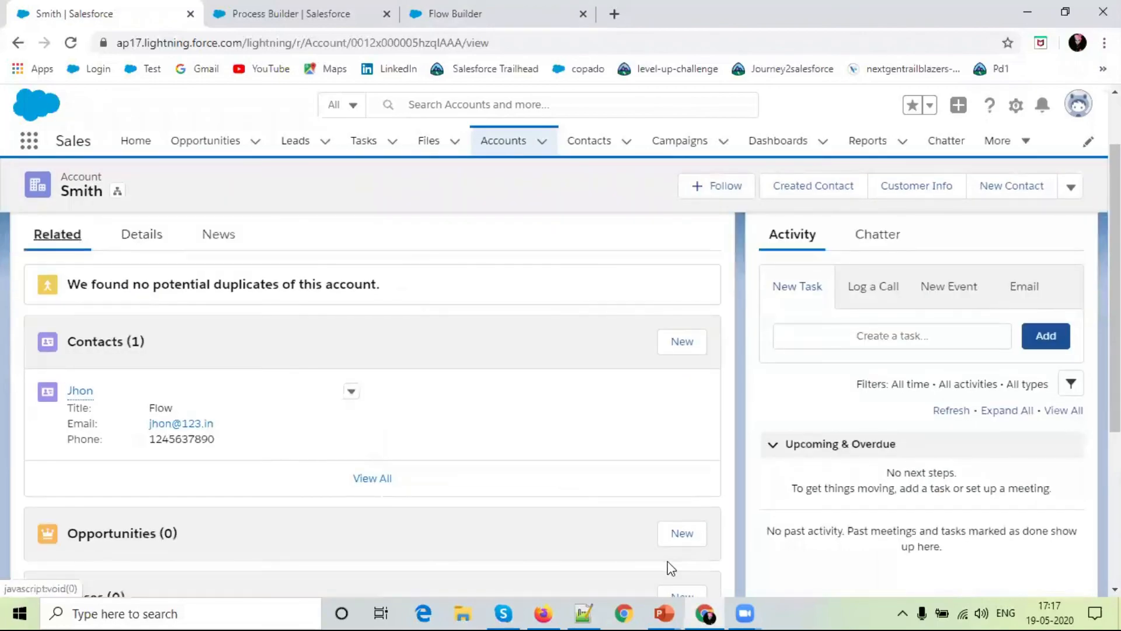